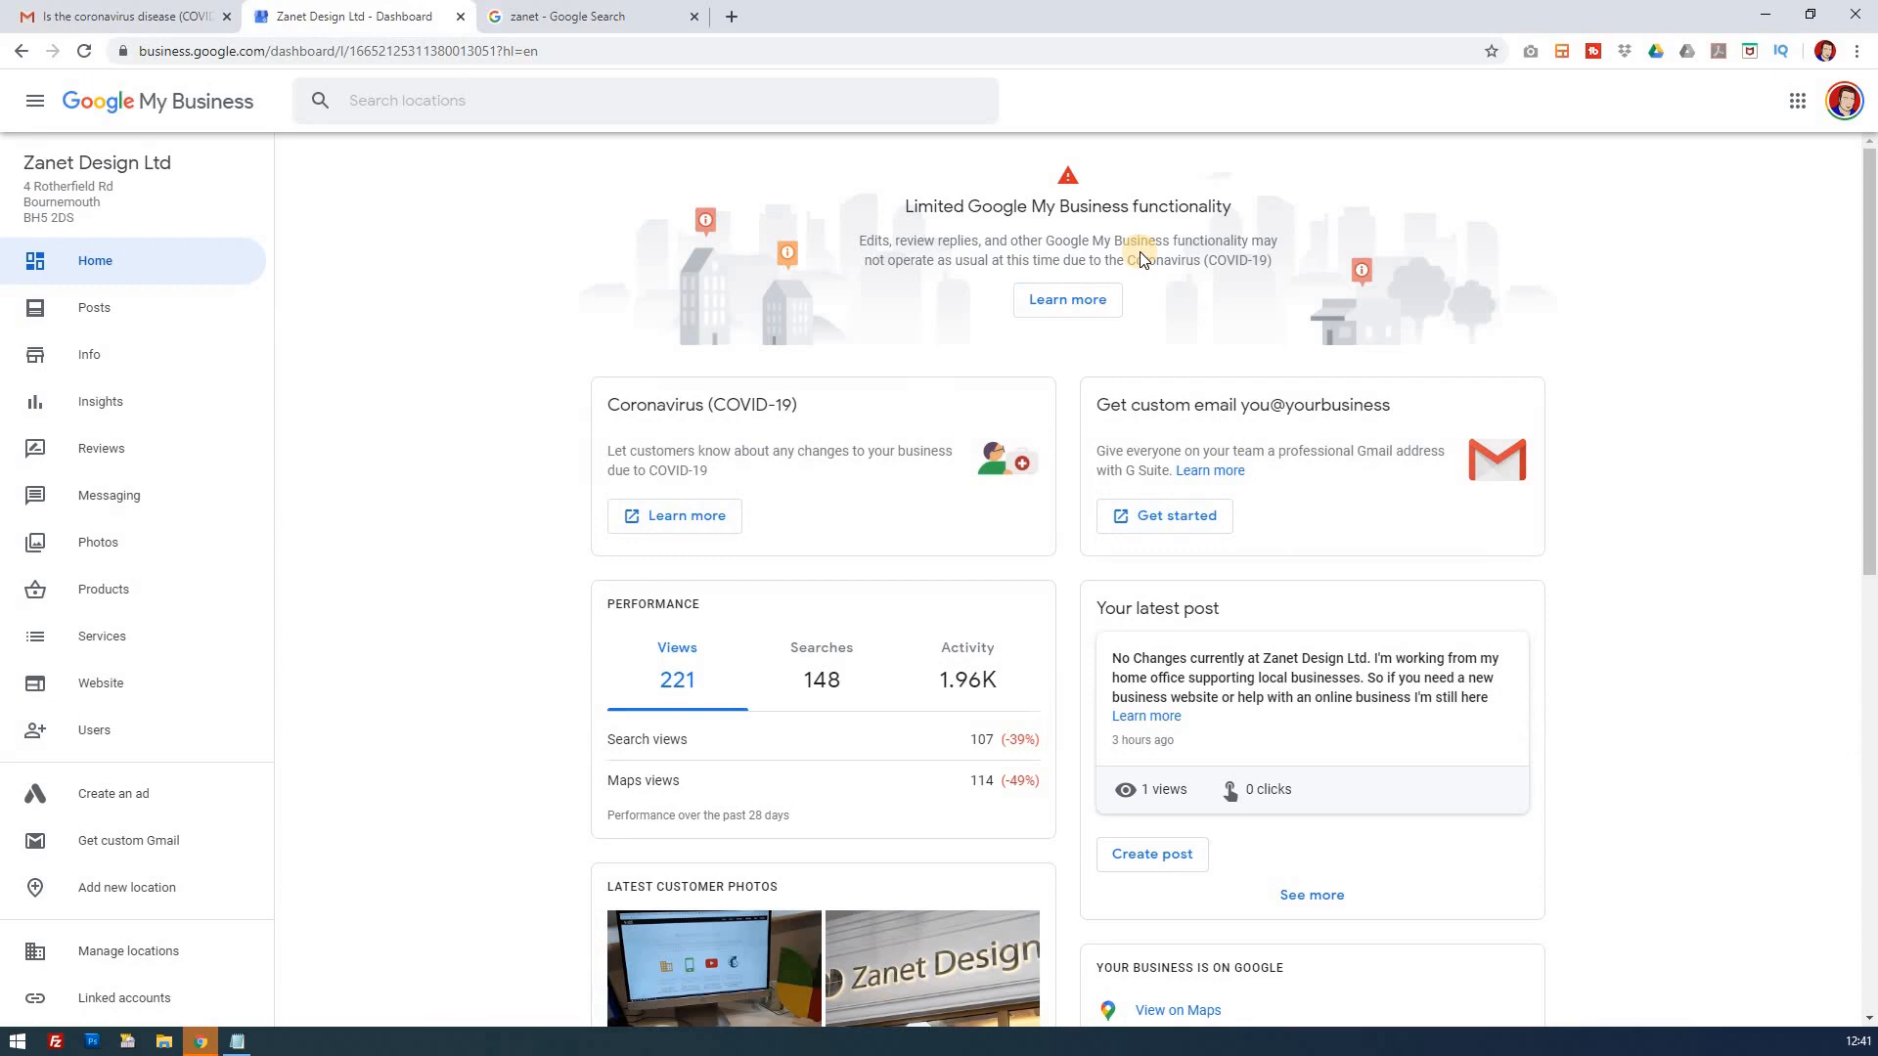
mouse_move(1138, 254)
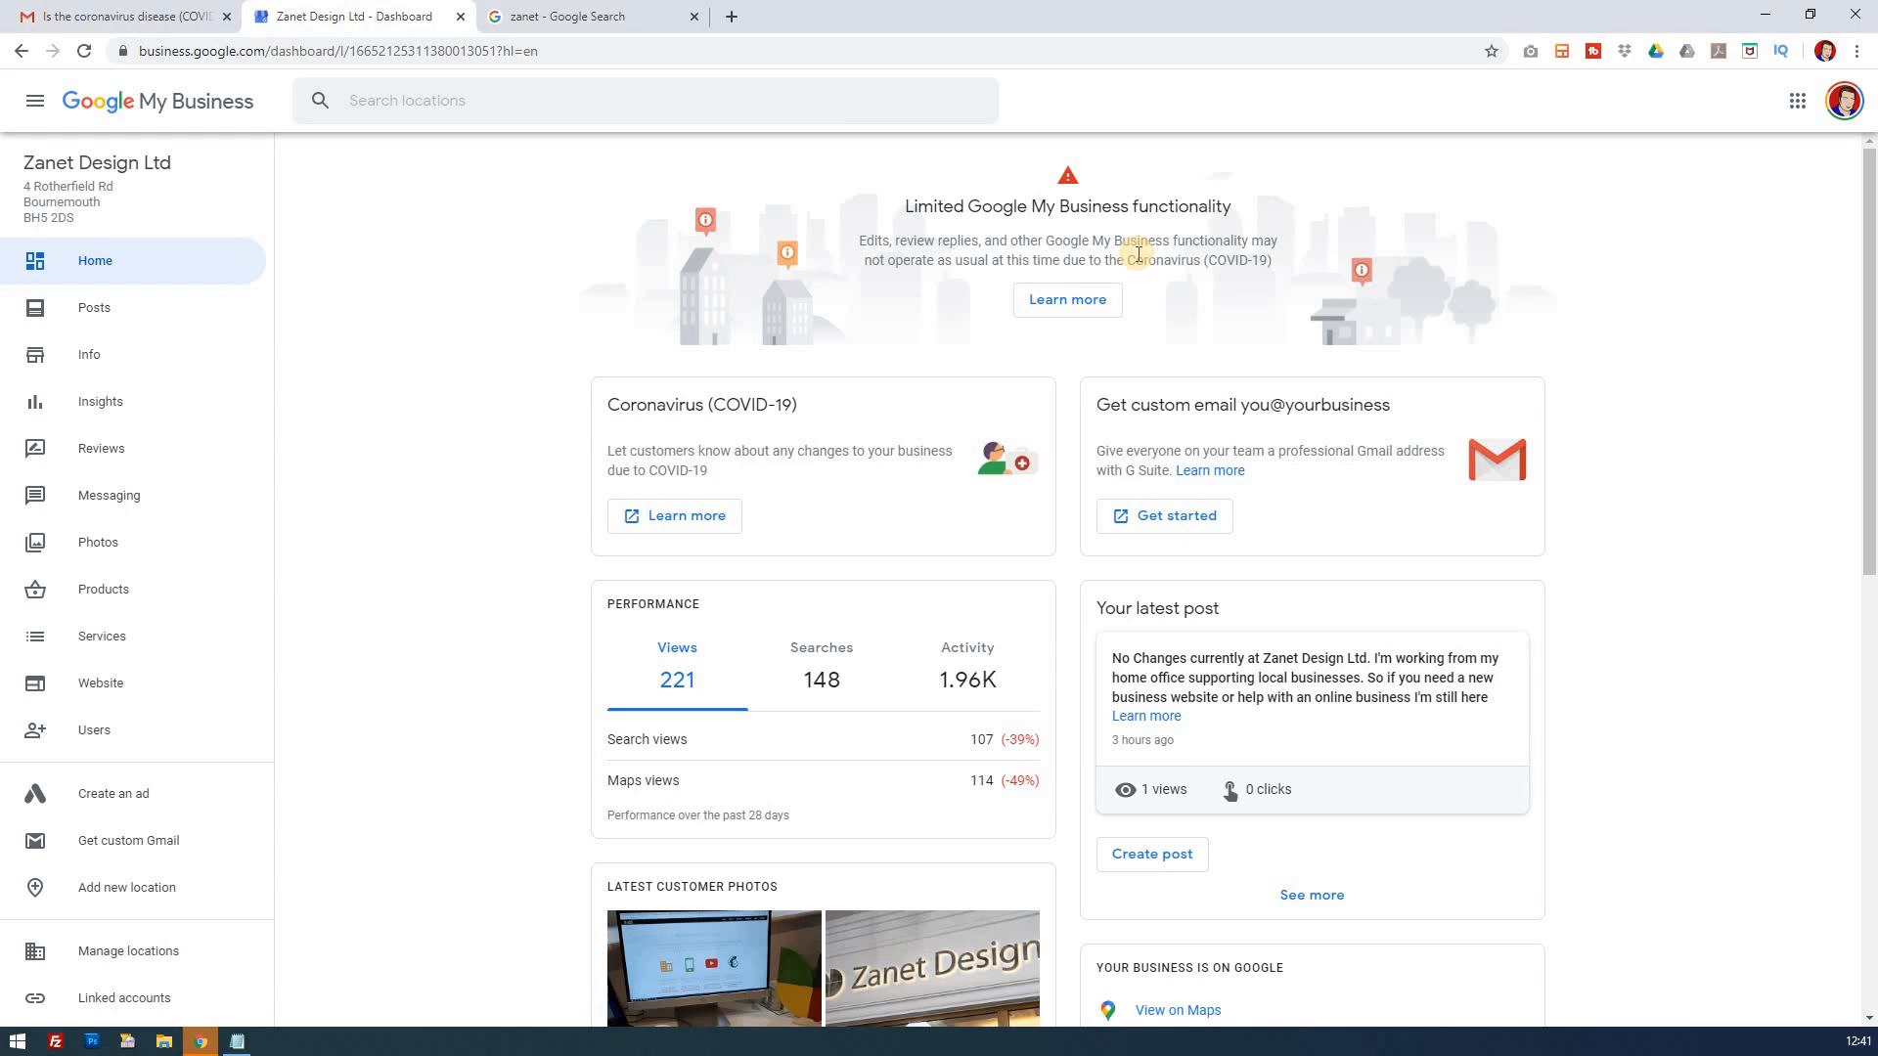
mouse_move(729, 516)
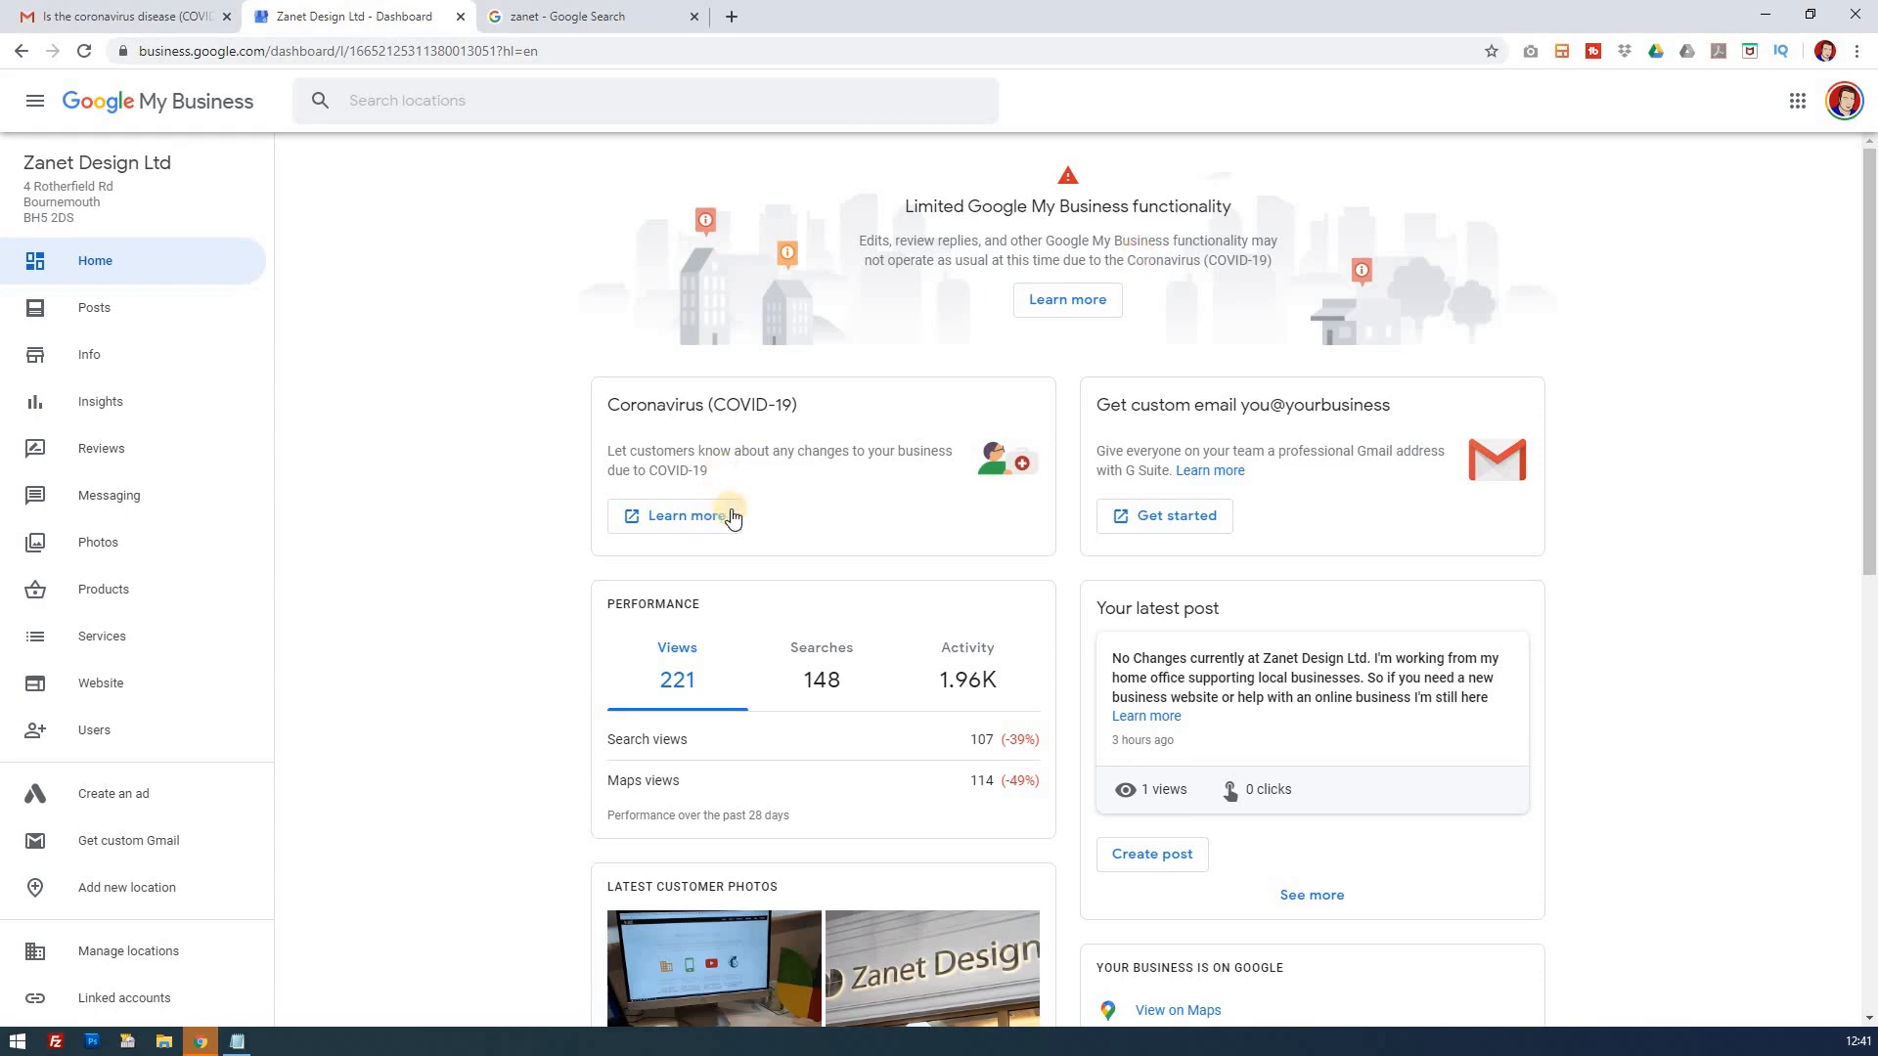
mouse_move(763, 471)
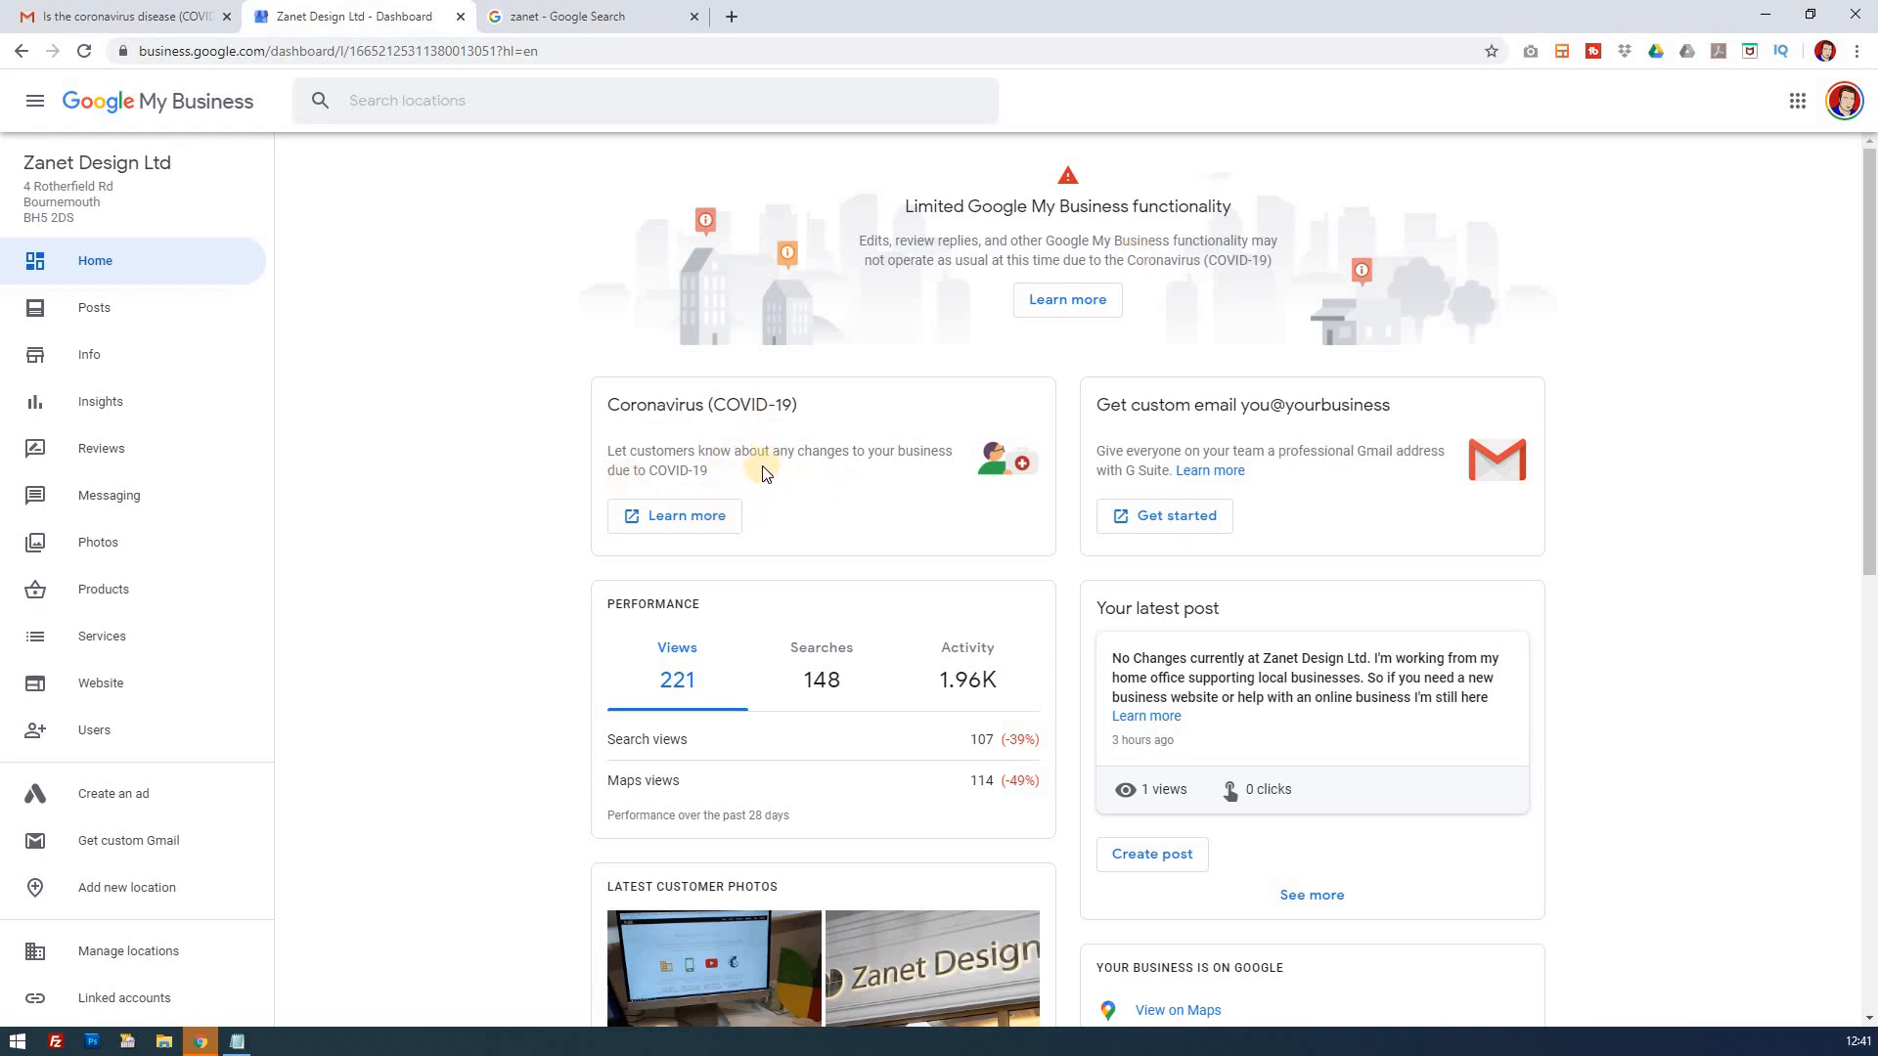
mouse_move(759, 472)
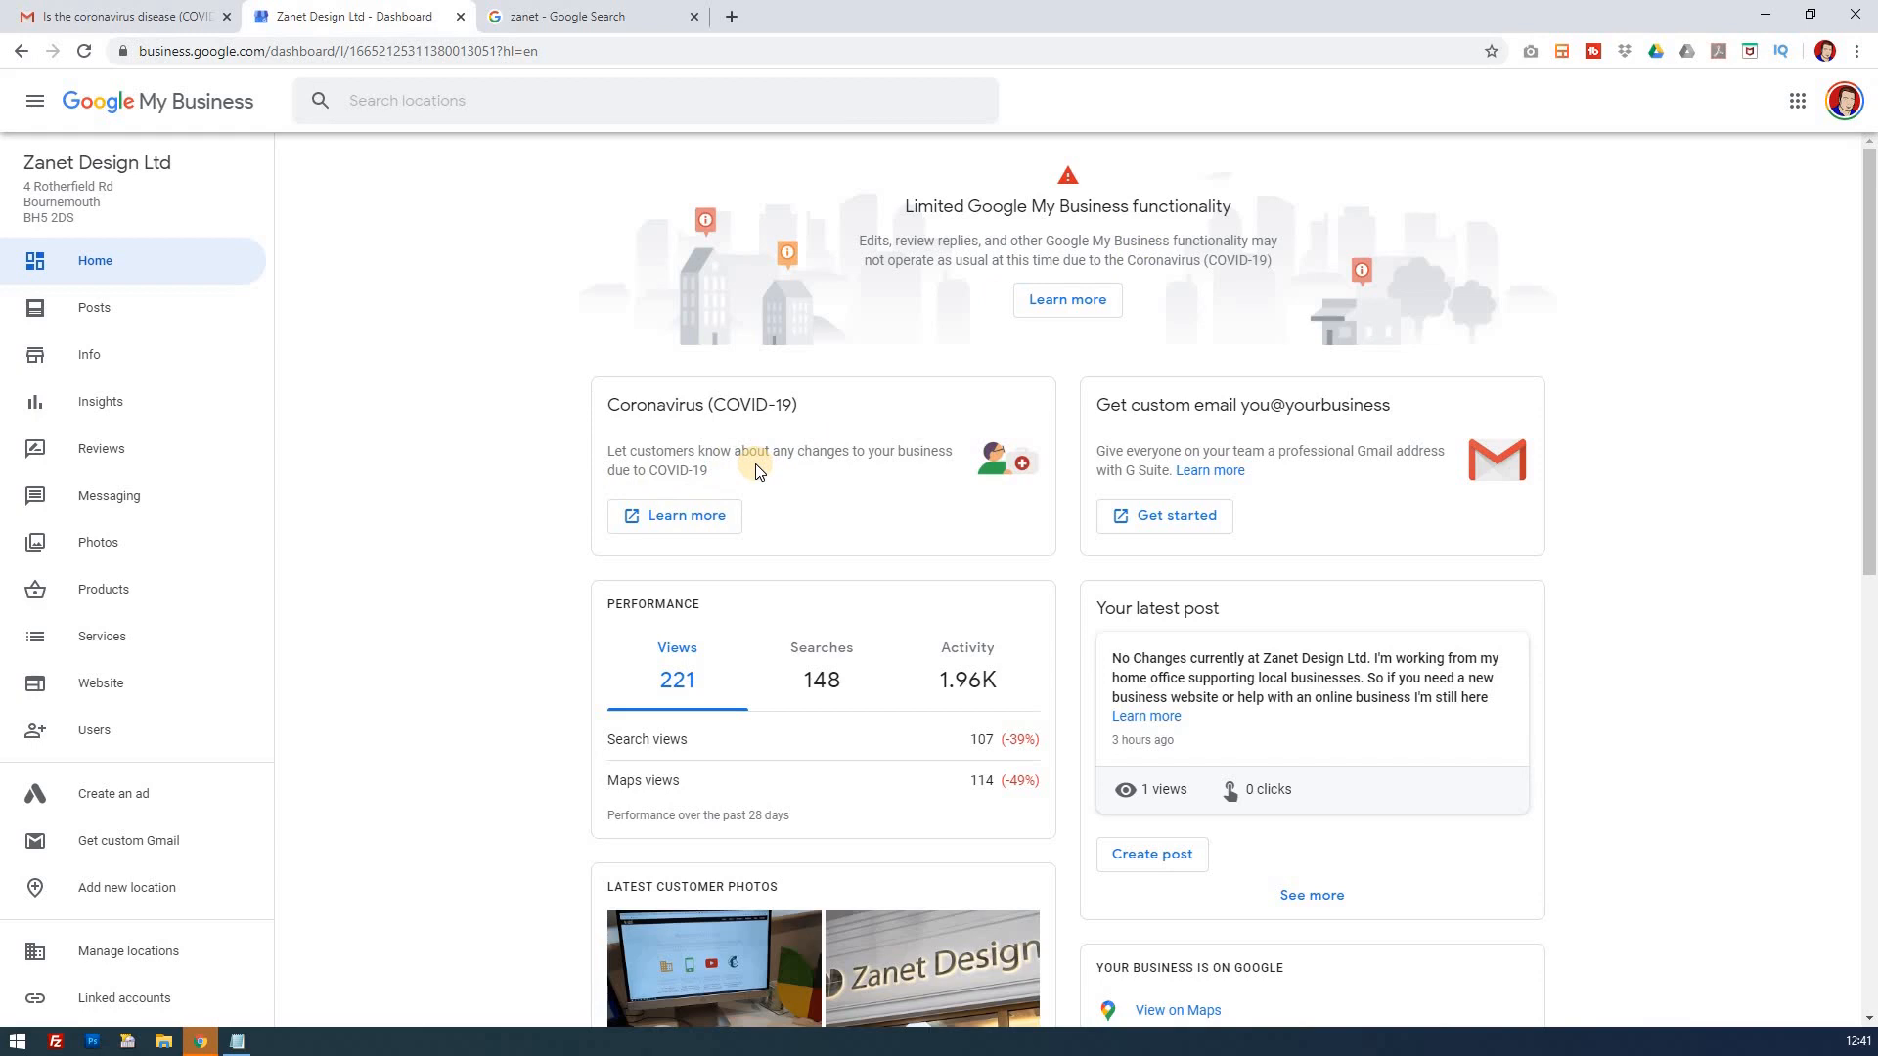
mouse_move(679, 515)
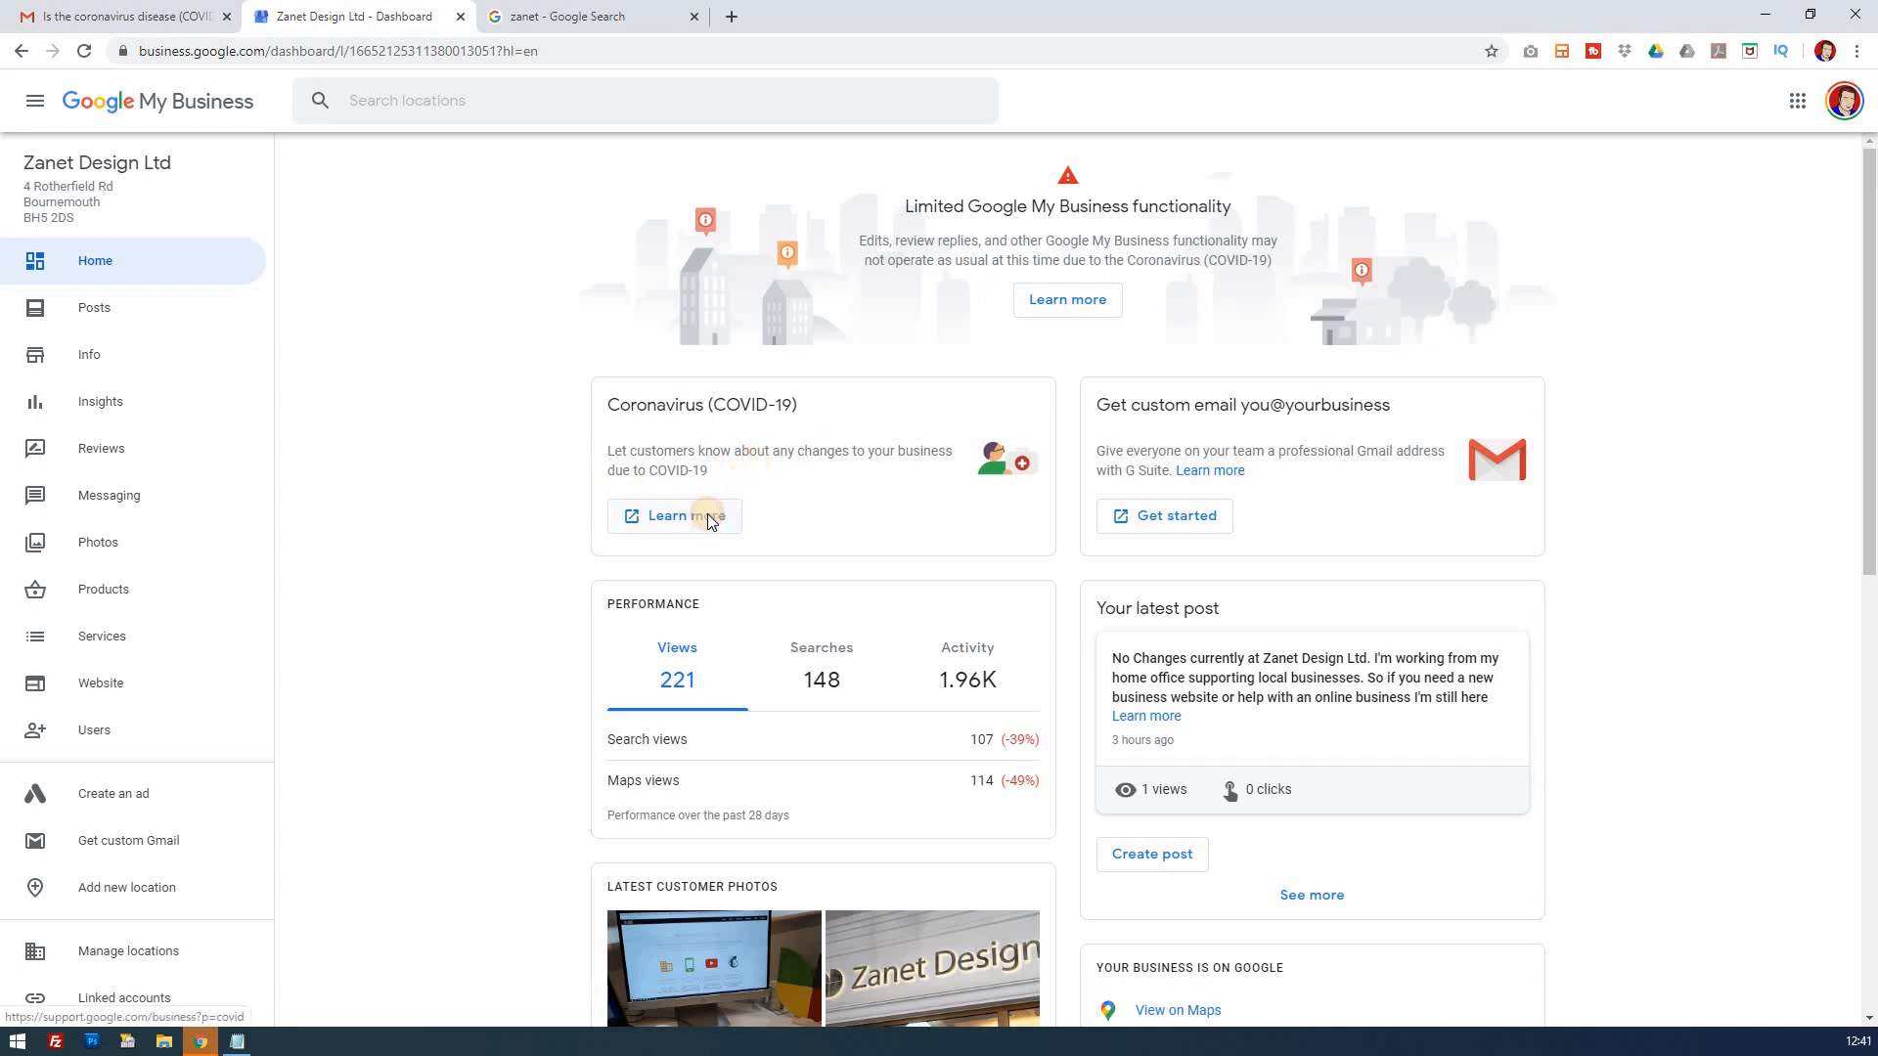
- View the COVID-19 help article on updating business info and temporary closures
click(675, 514)
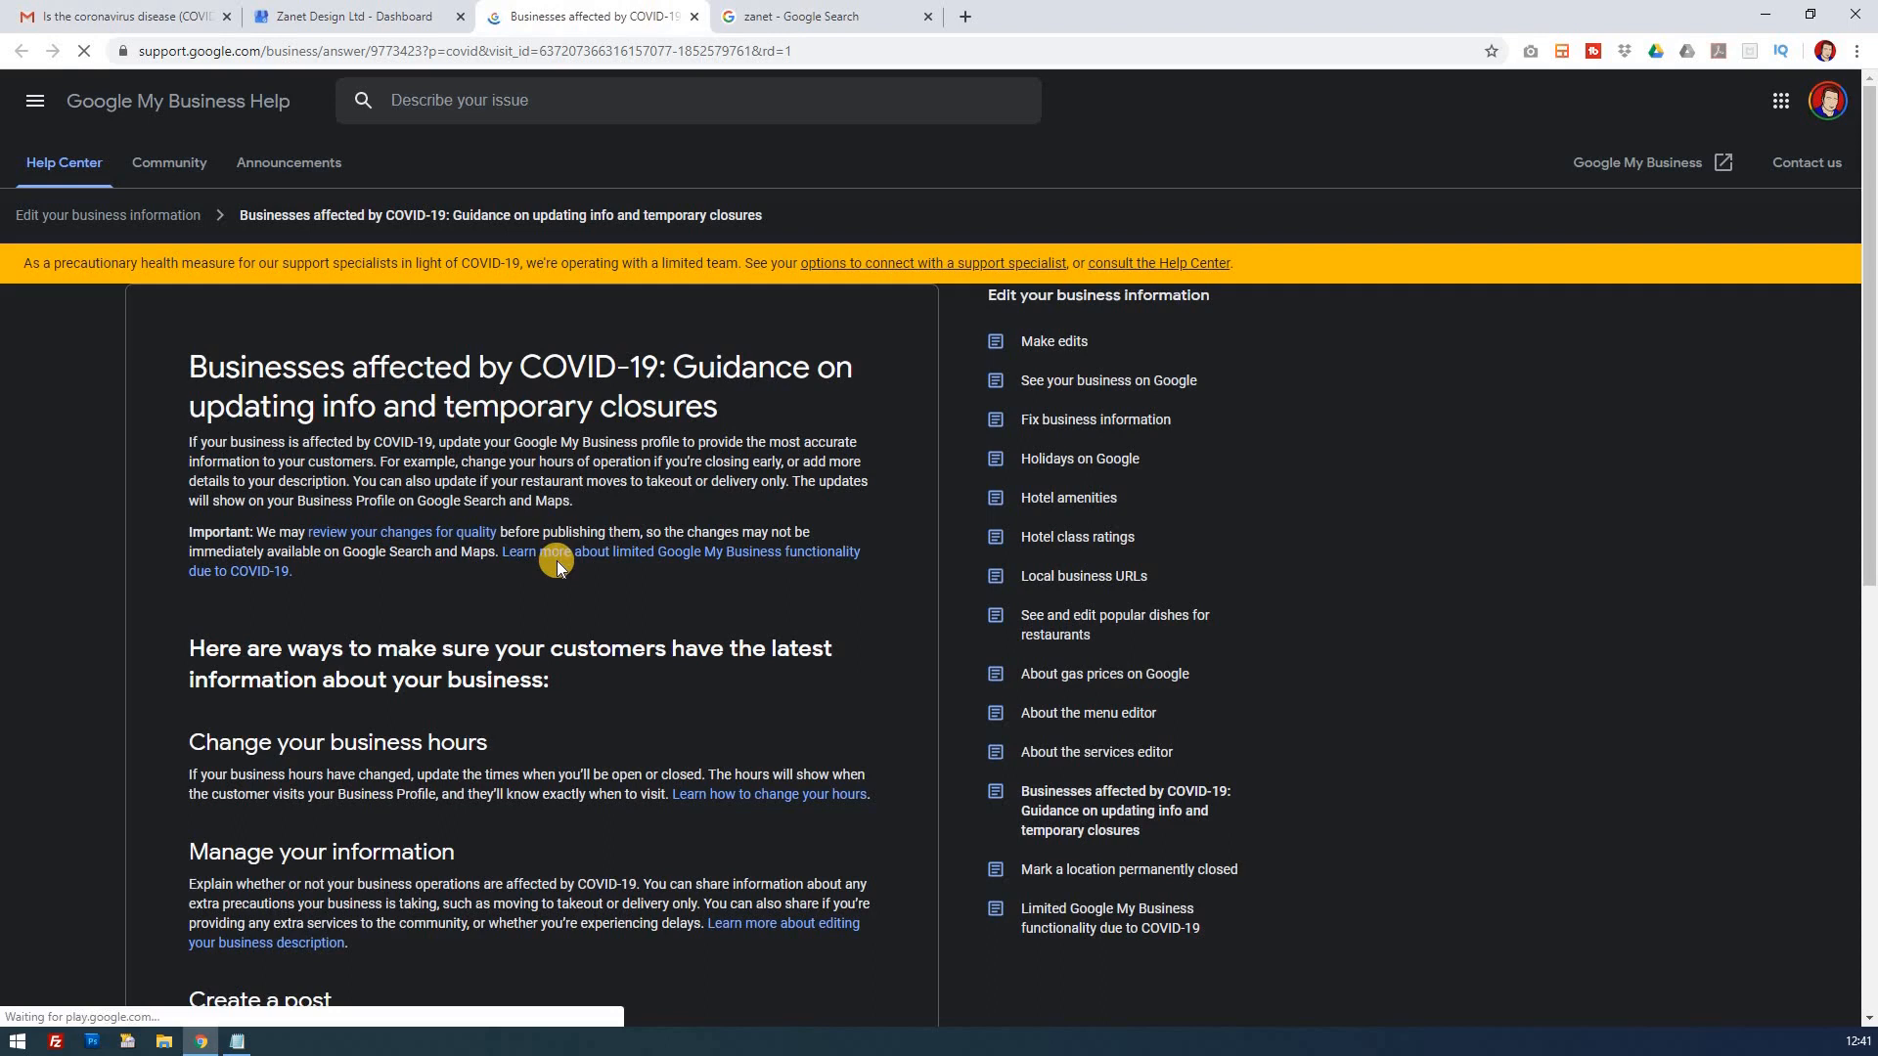
scroll(down, 3)
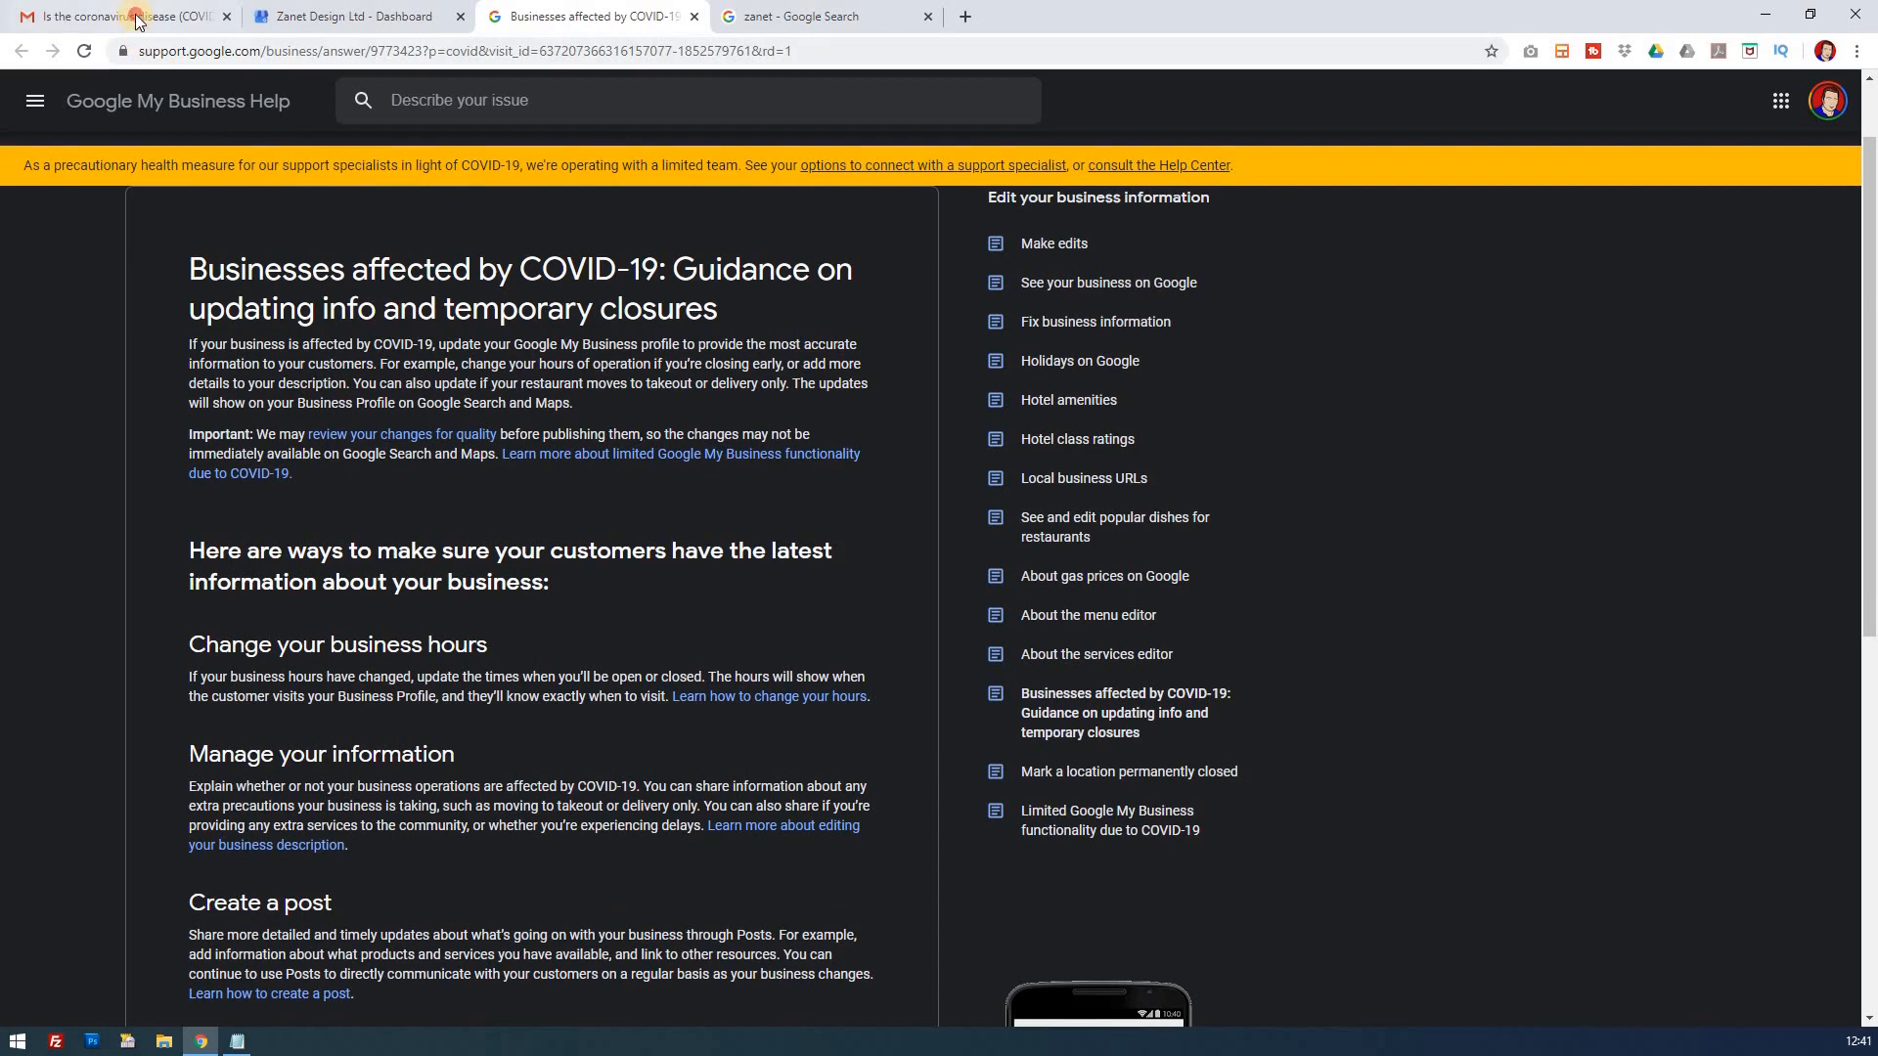
- Return to the Gmail coronavirus email and bring its Update business hours button into view
click(120, 16)
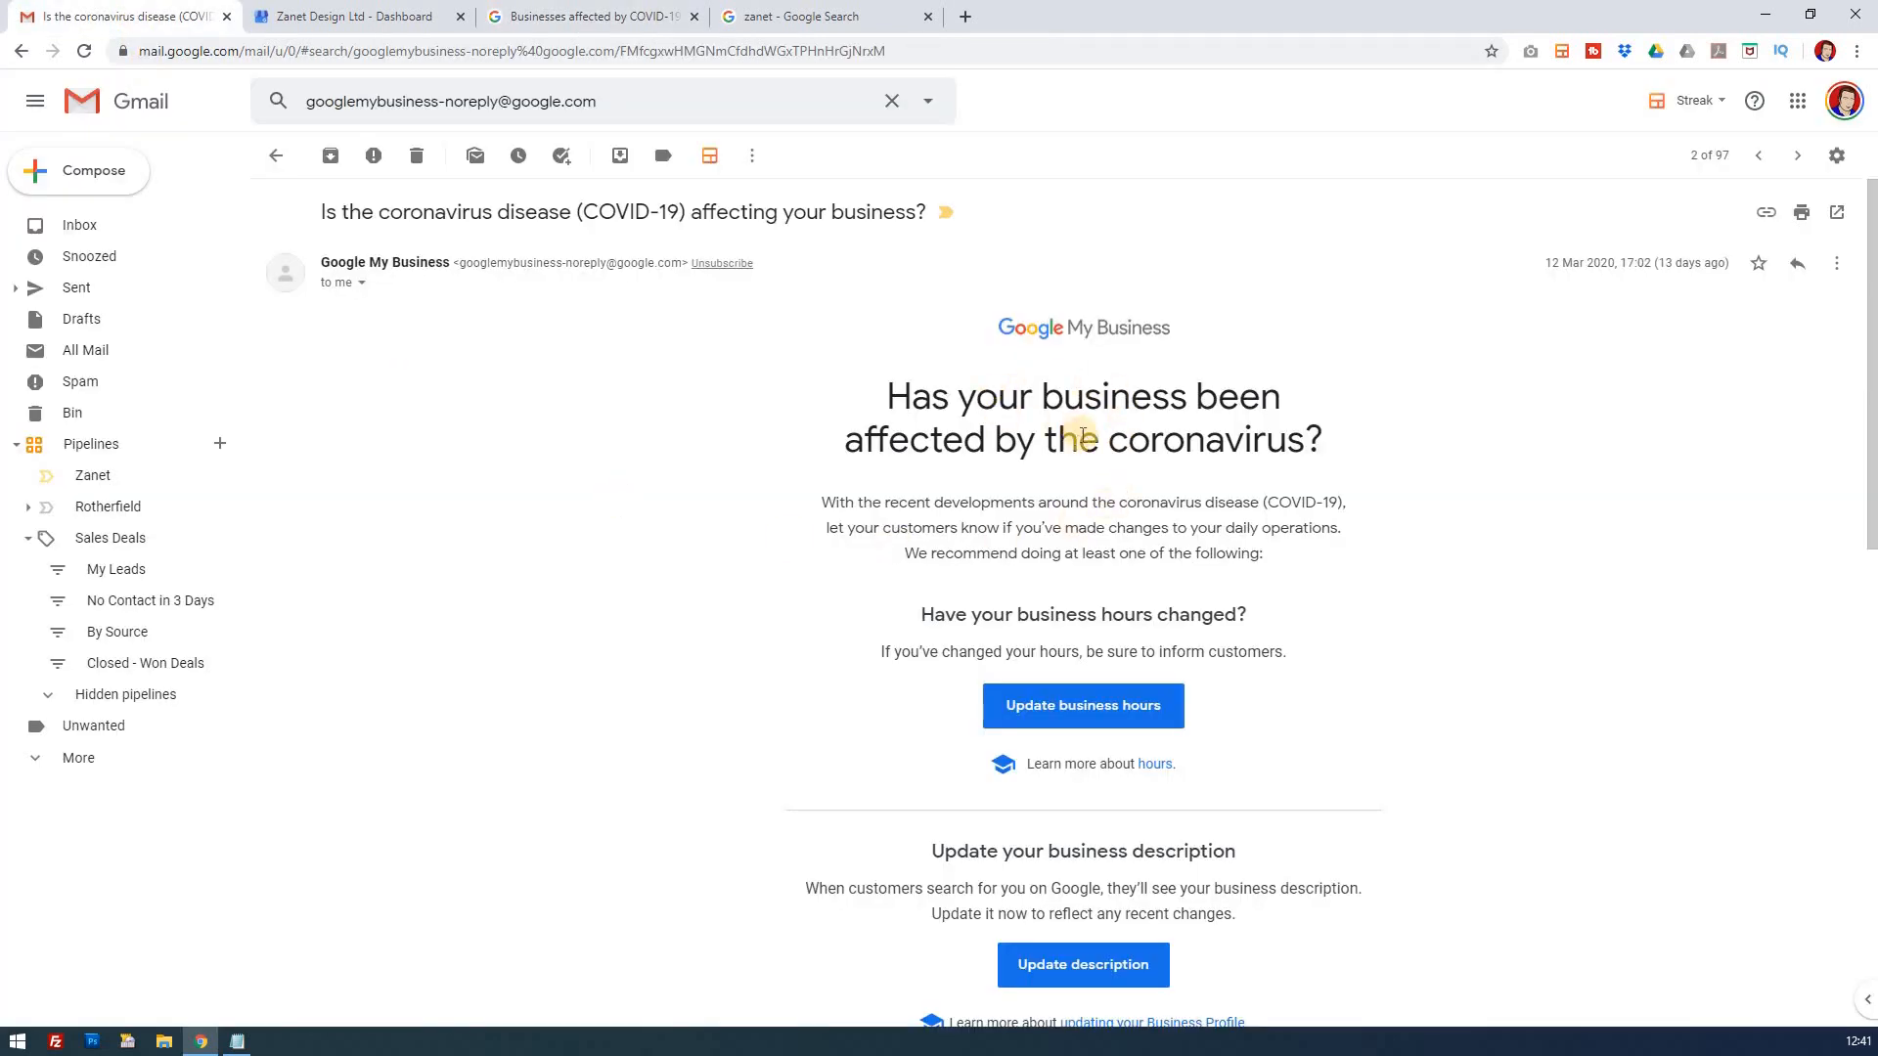
scroll(down, 3)
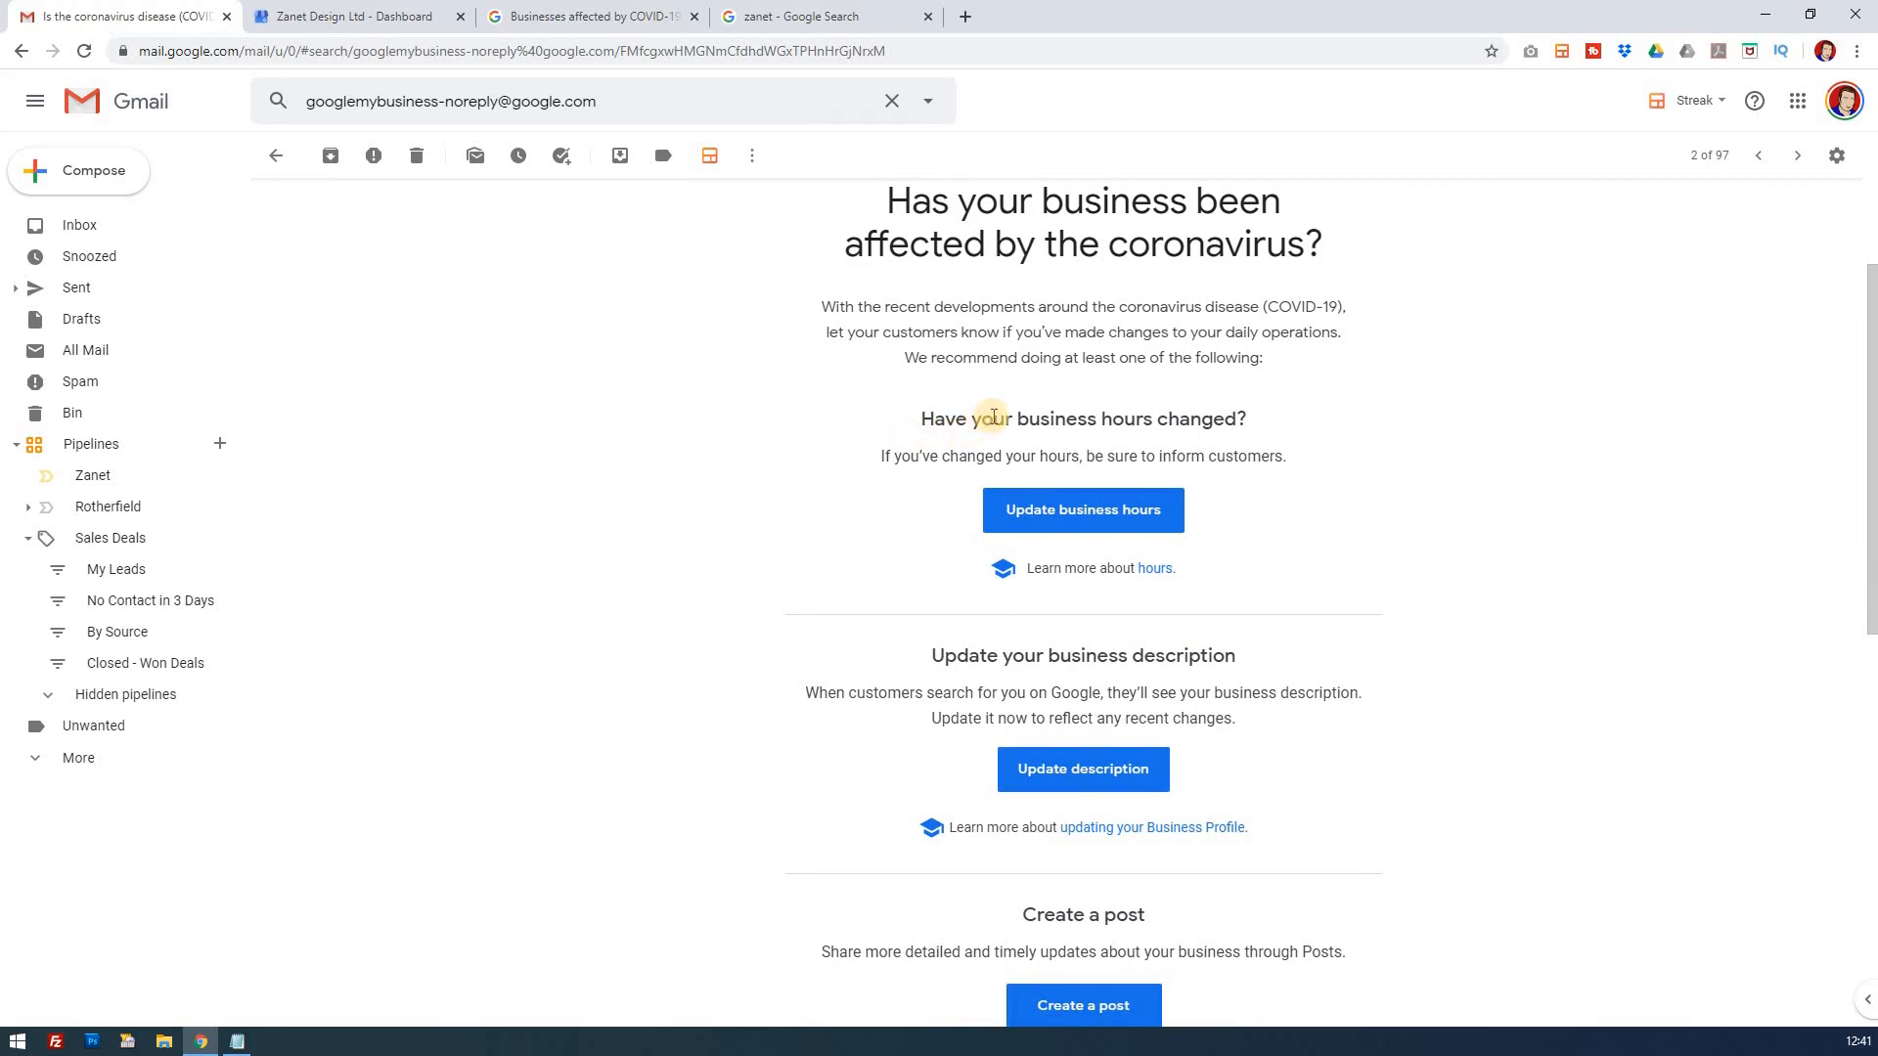
mouse_move(1015, 414)
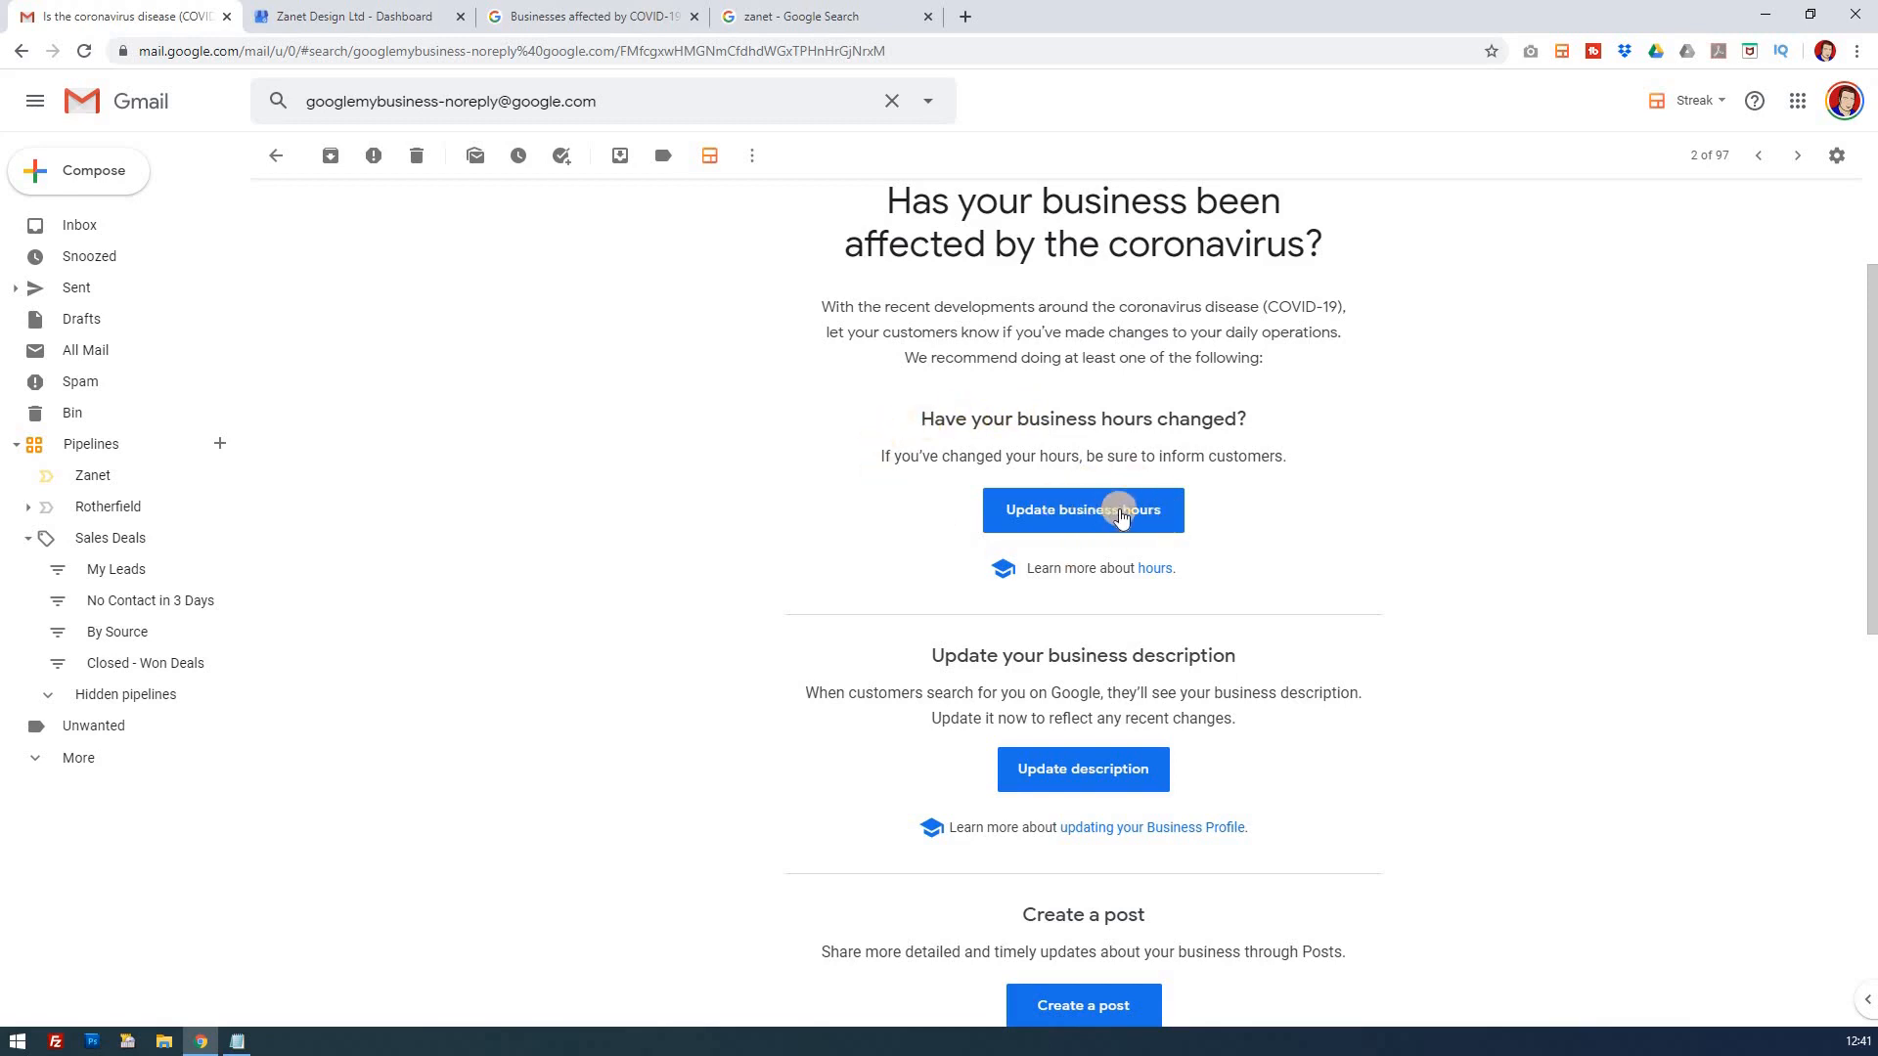
- Follow the email's Update business hours link to the Zanet Design Ltd Info page
click(1081, 509)
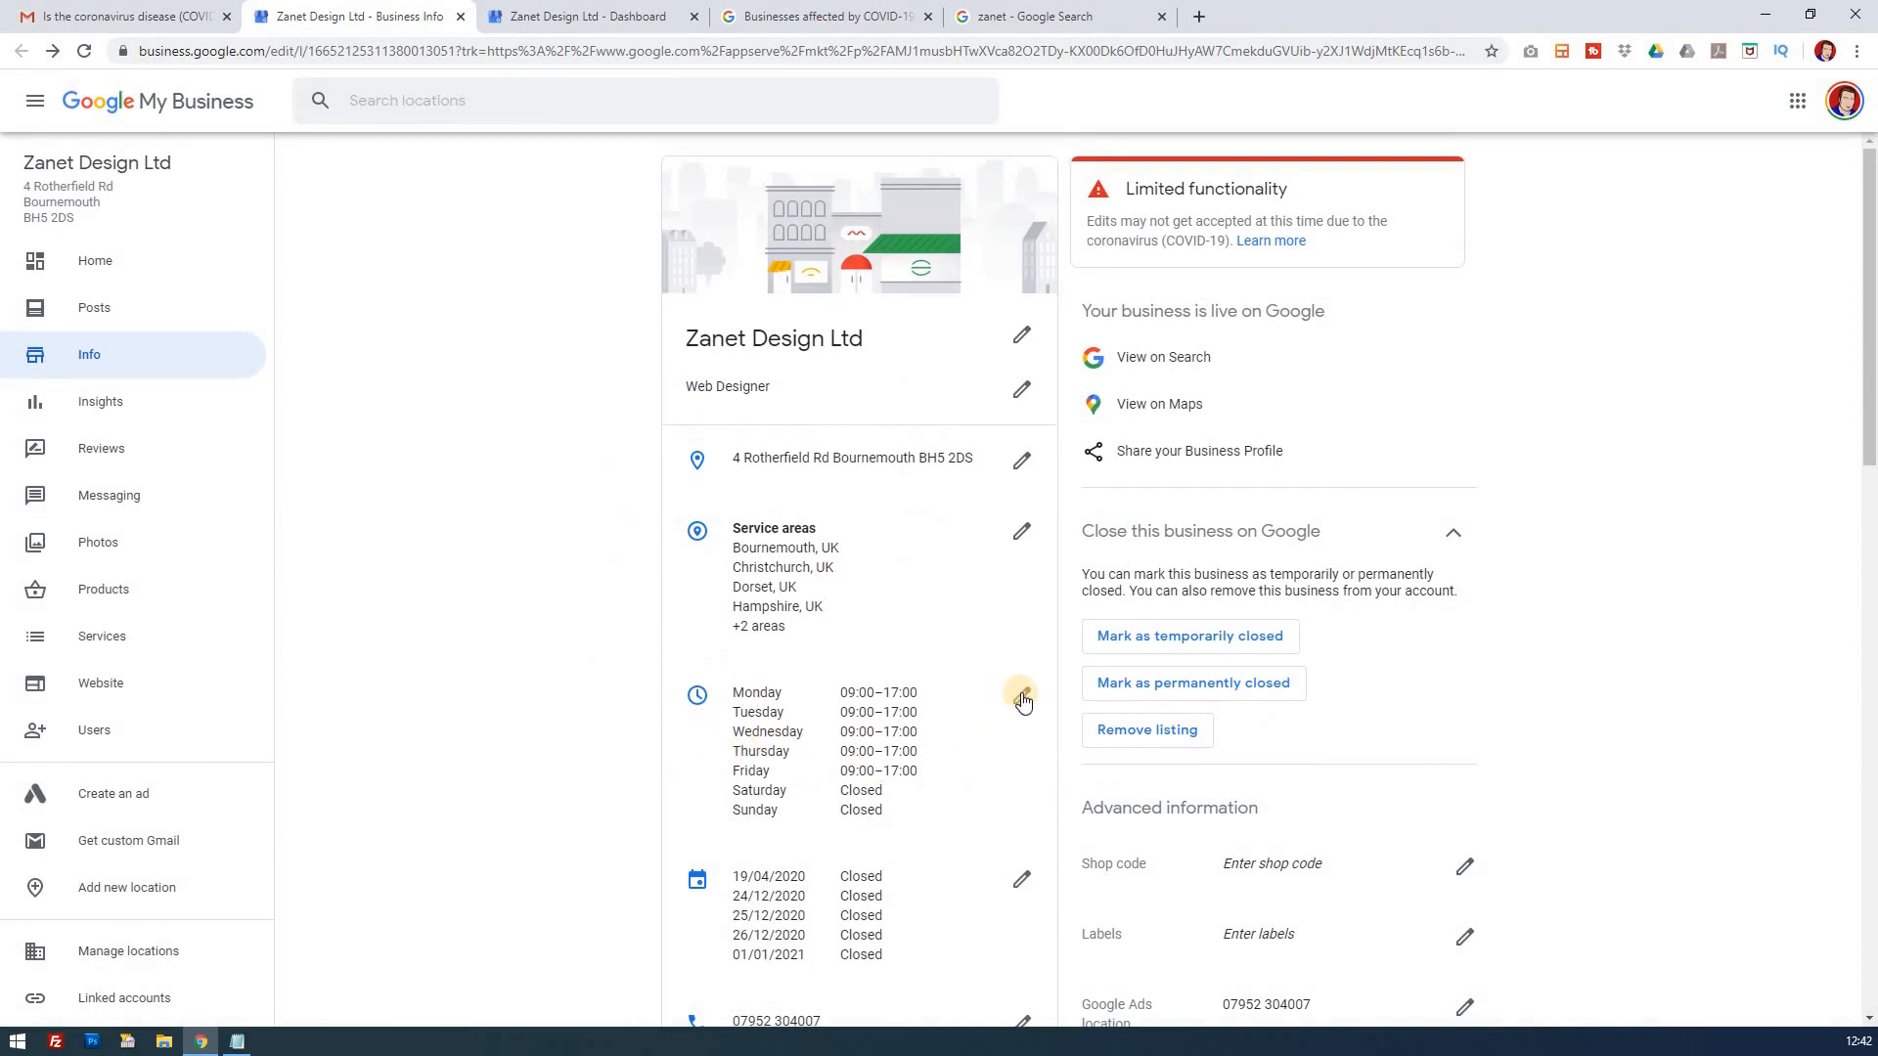
- From the Gmail email, follow Update description to the business description editor
click(120, 15)
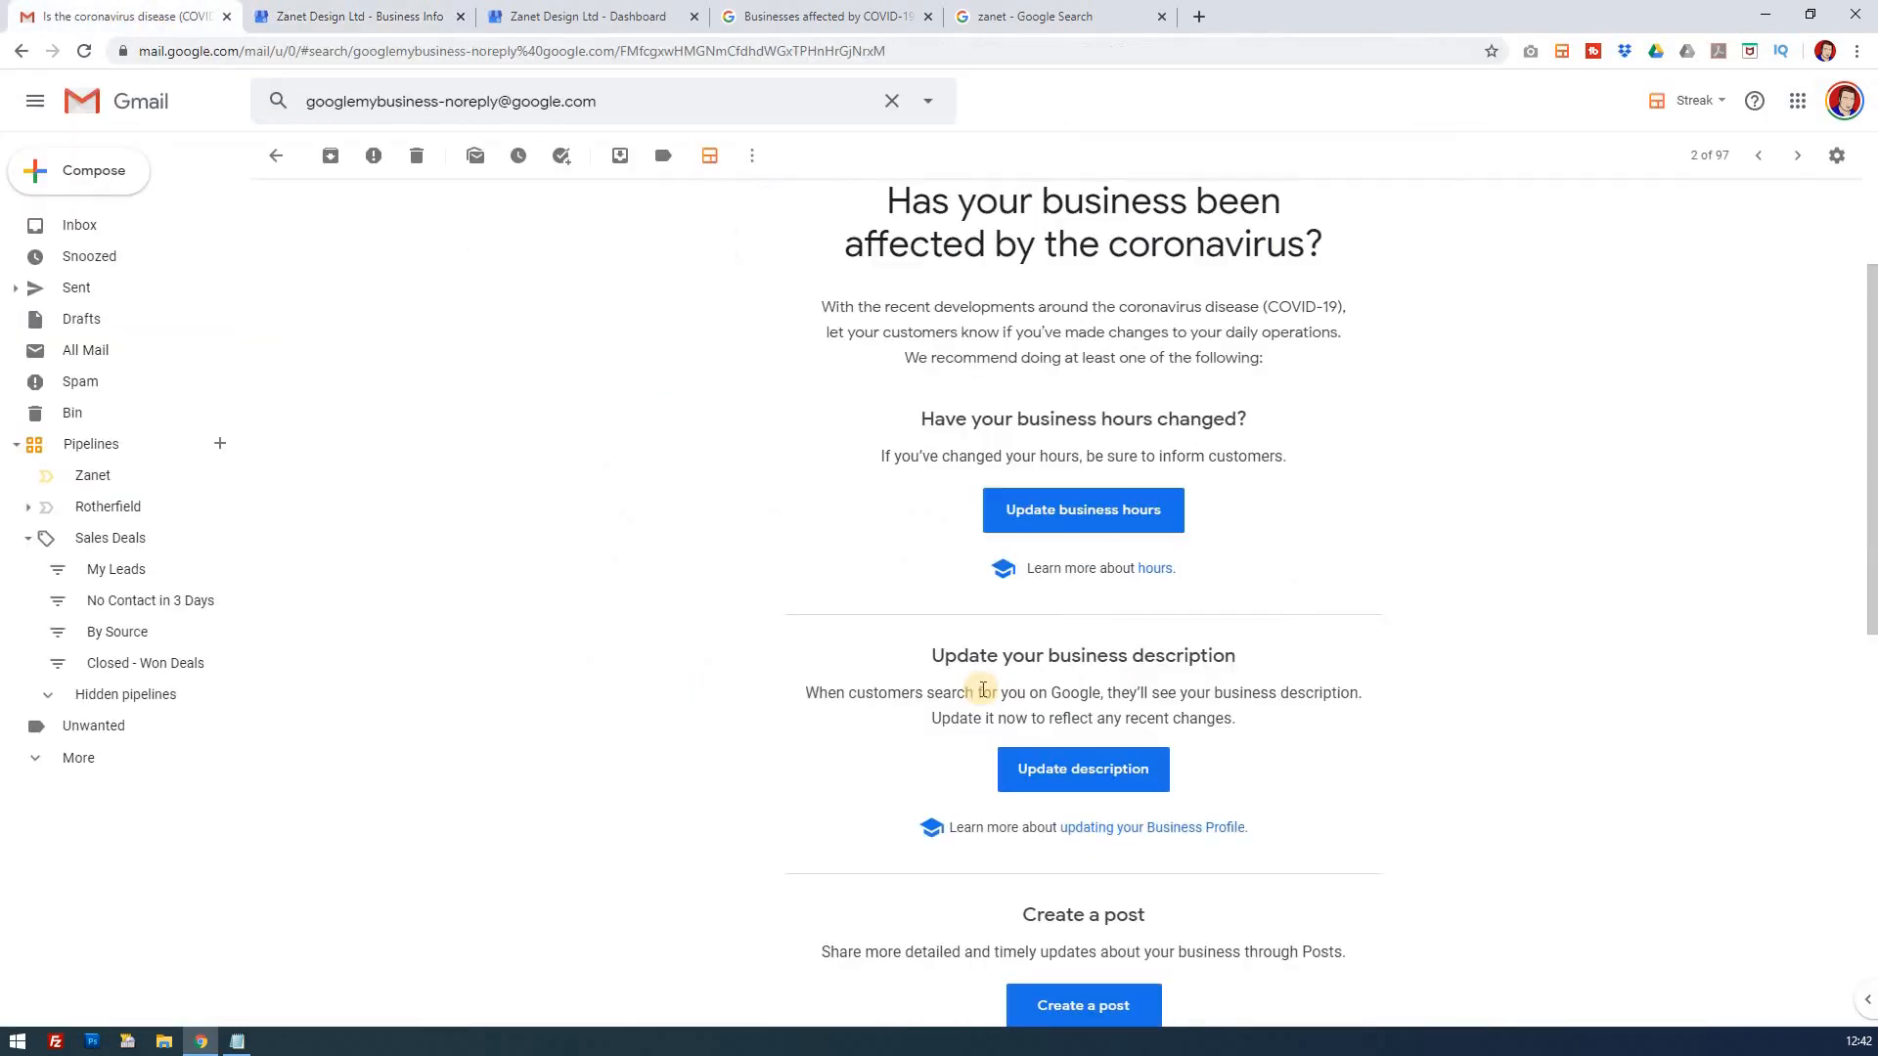
scroll(down, 3)
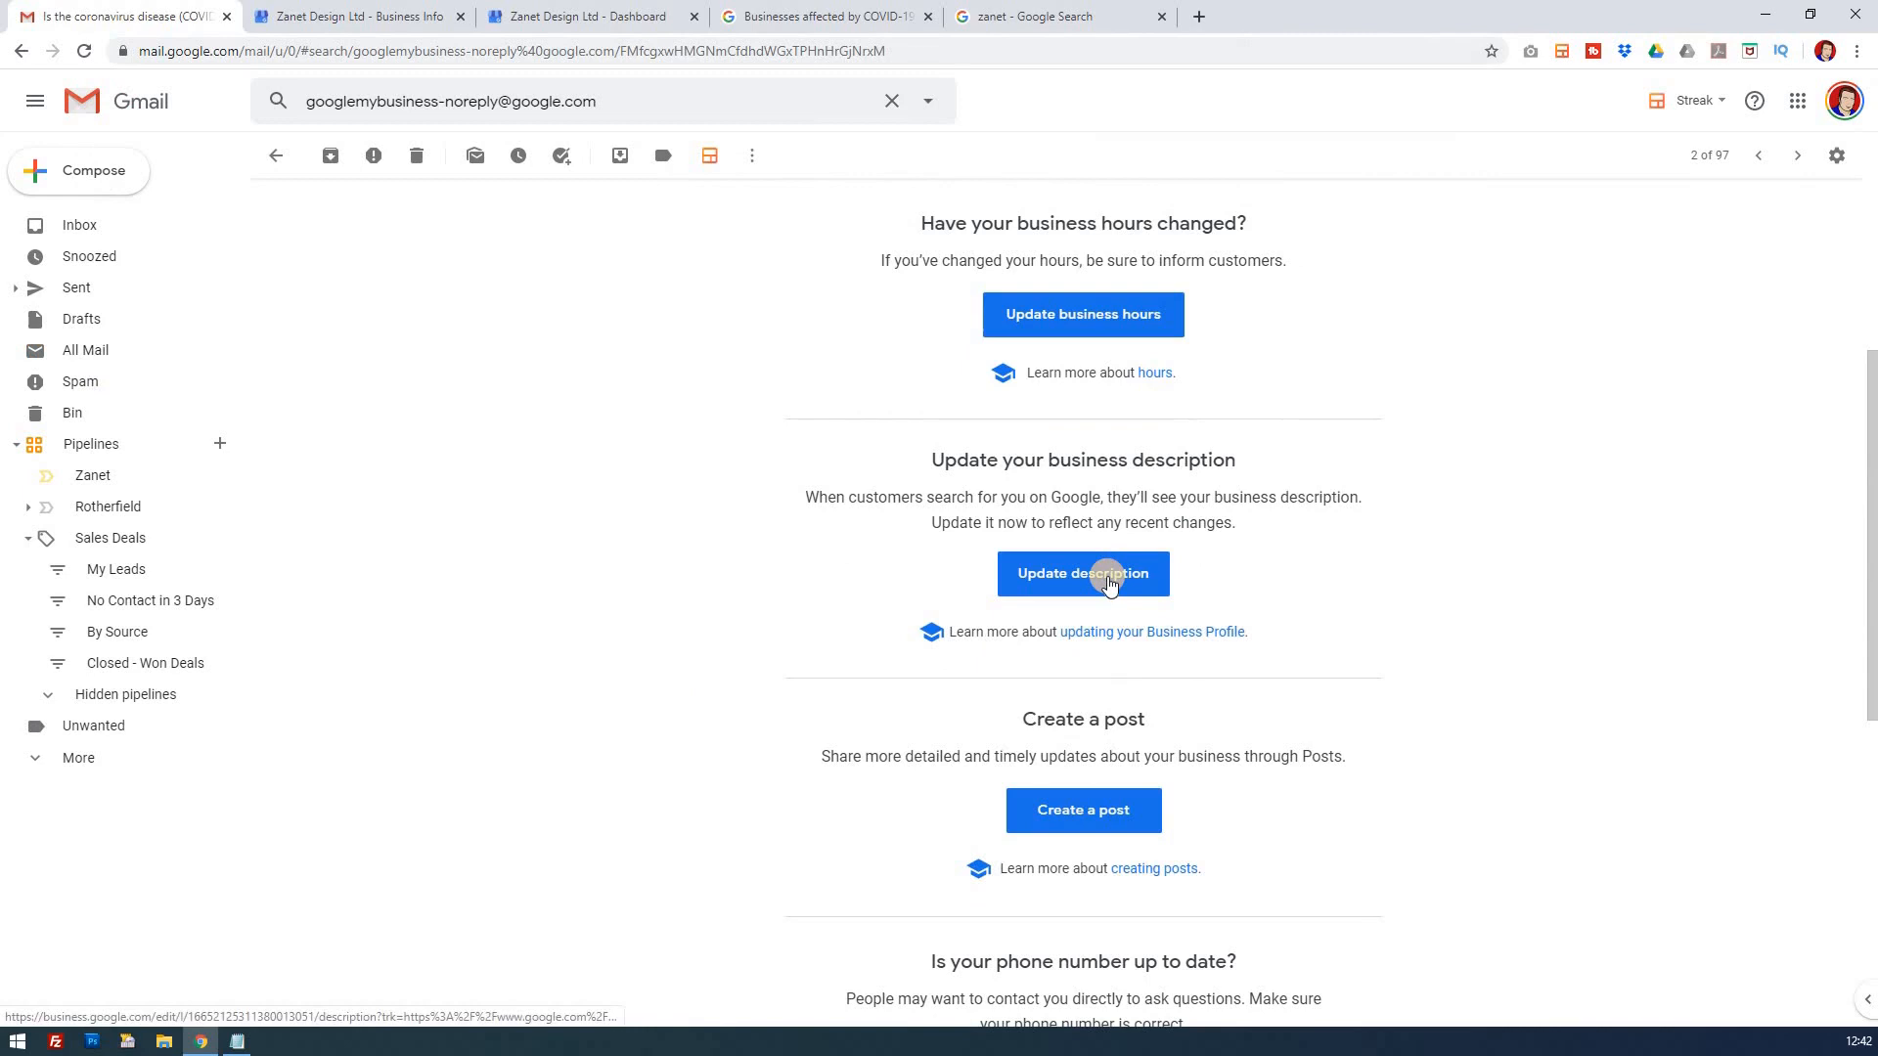
click(1081, 573)
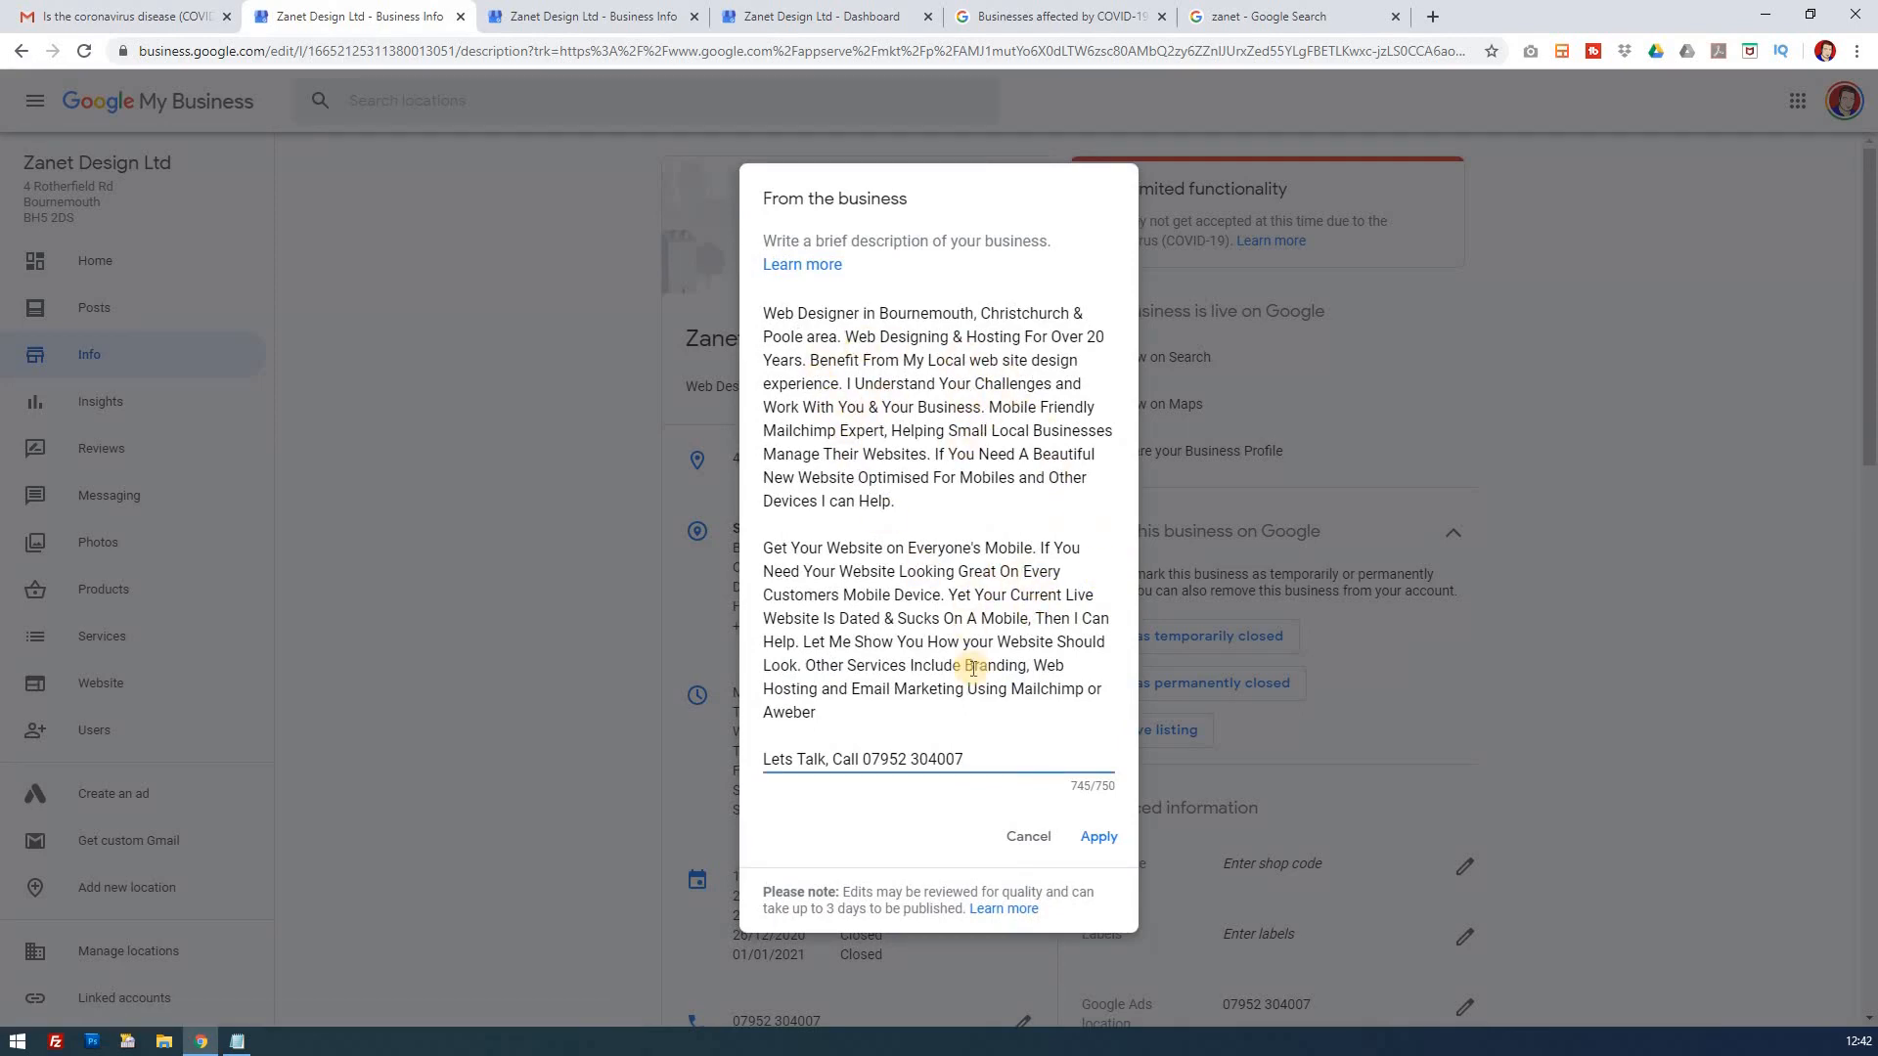
- Leave the 745-character description unchanged by cancelling, then review the Info page
click(1027, 835)
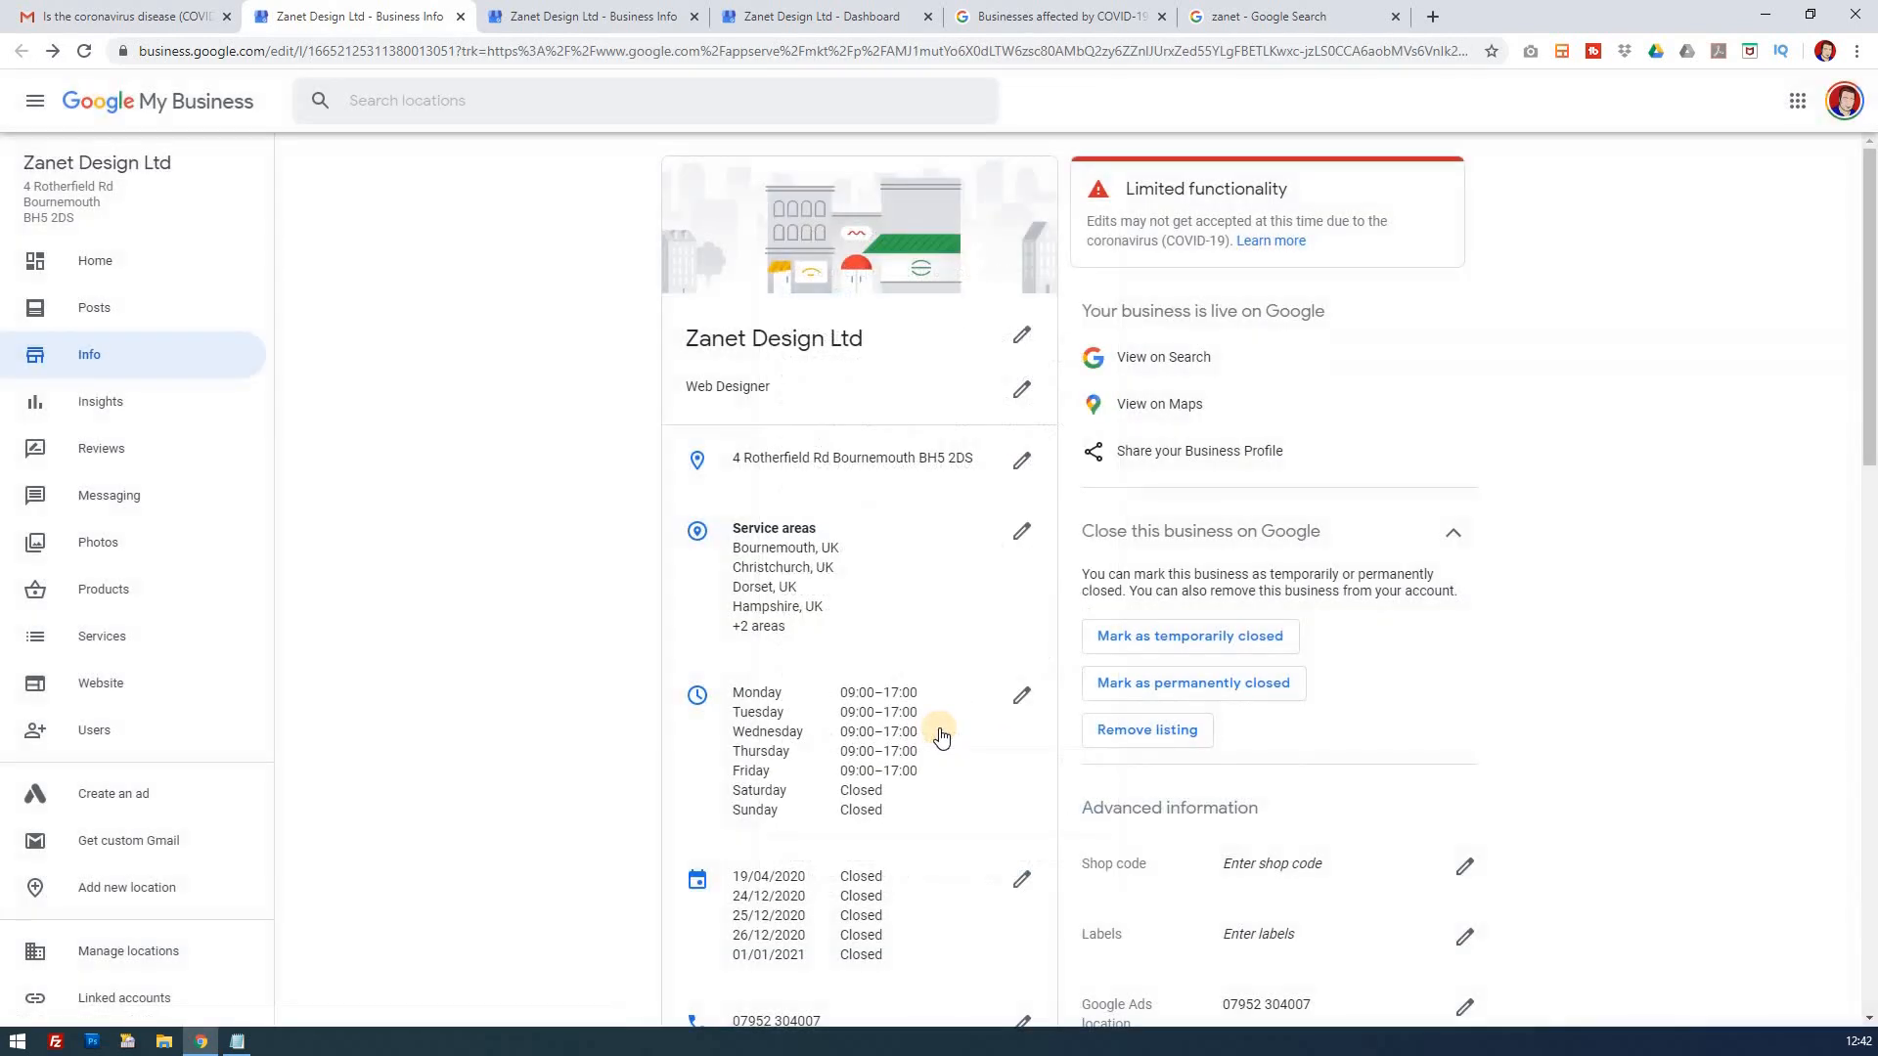
scroll(down, 3)
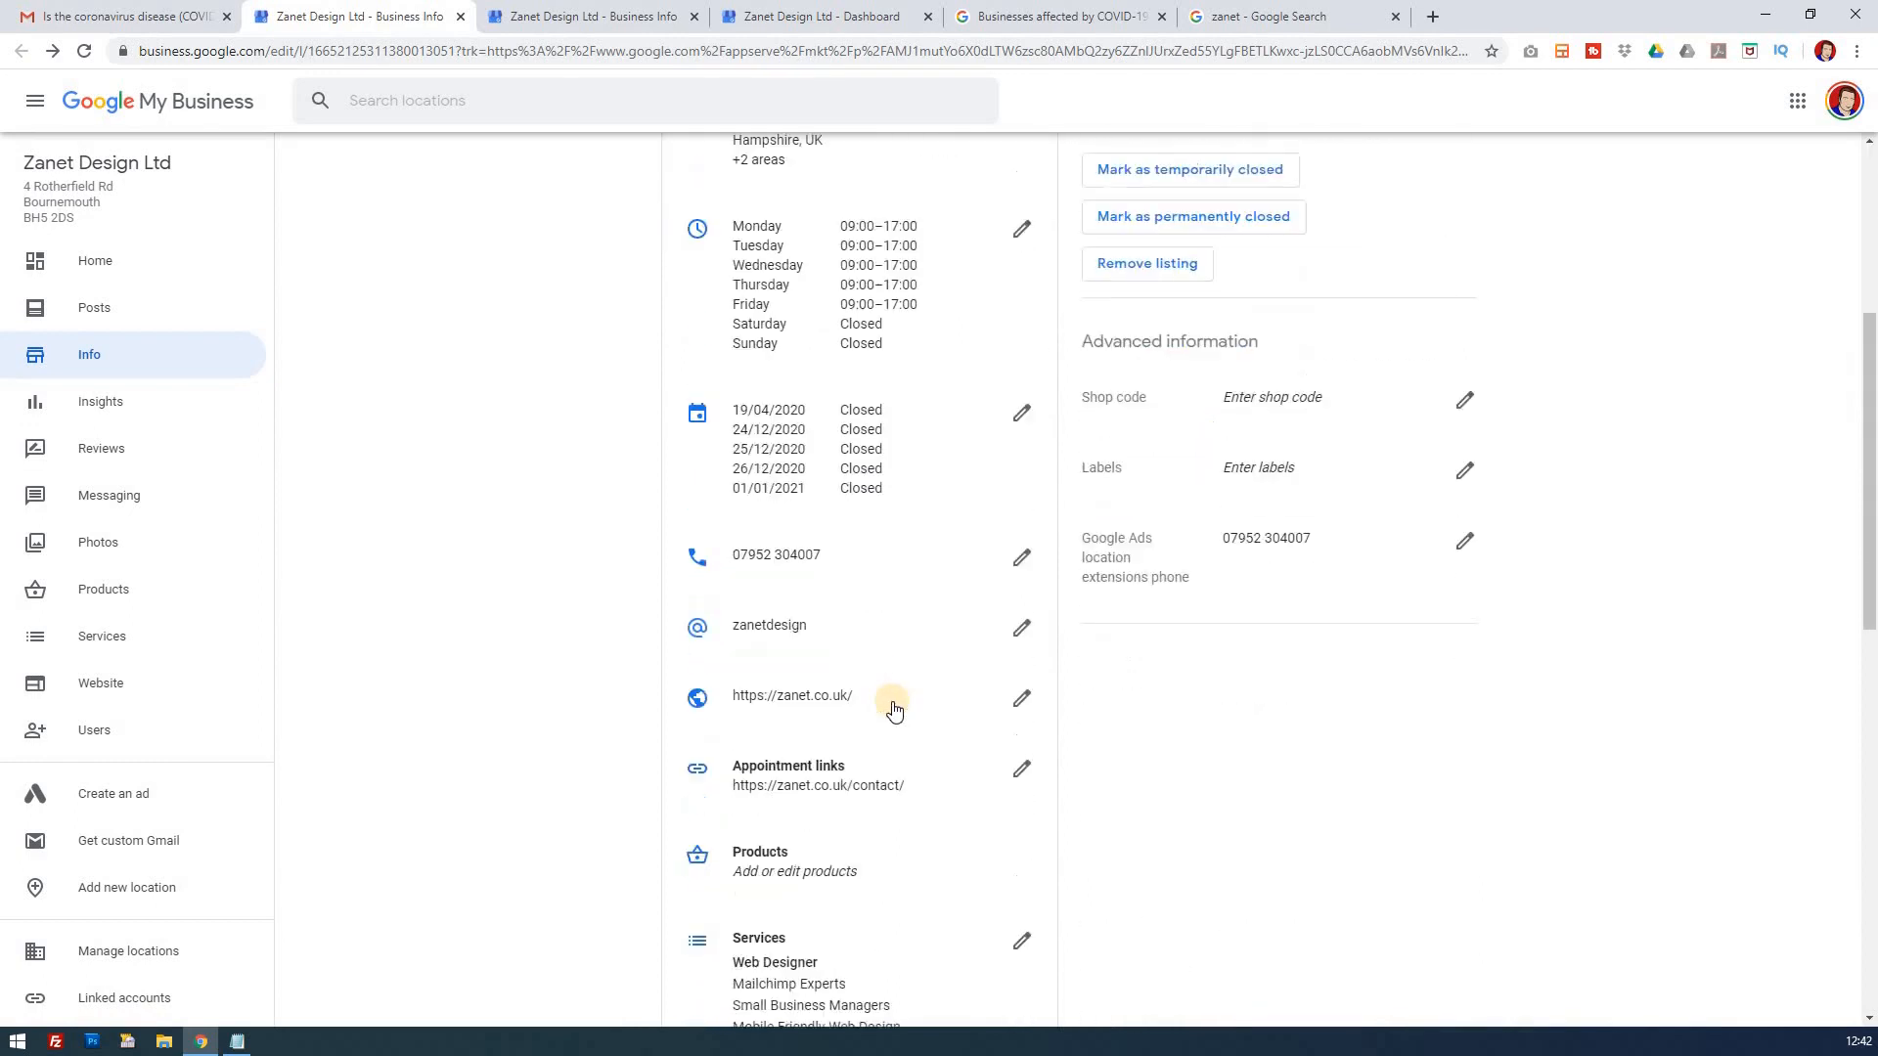
scroll(down, 3)
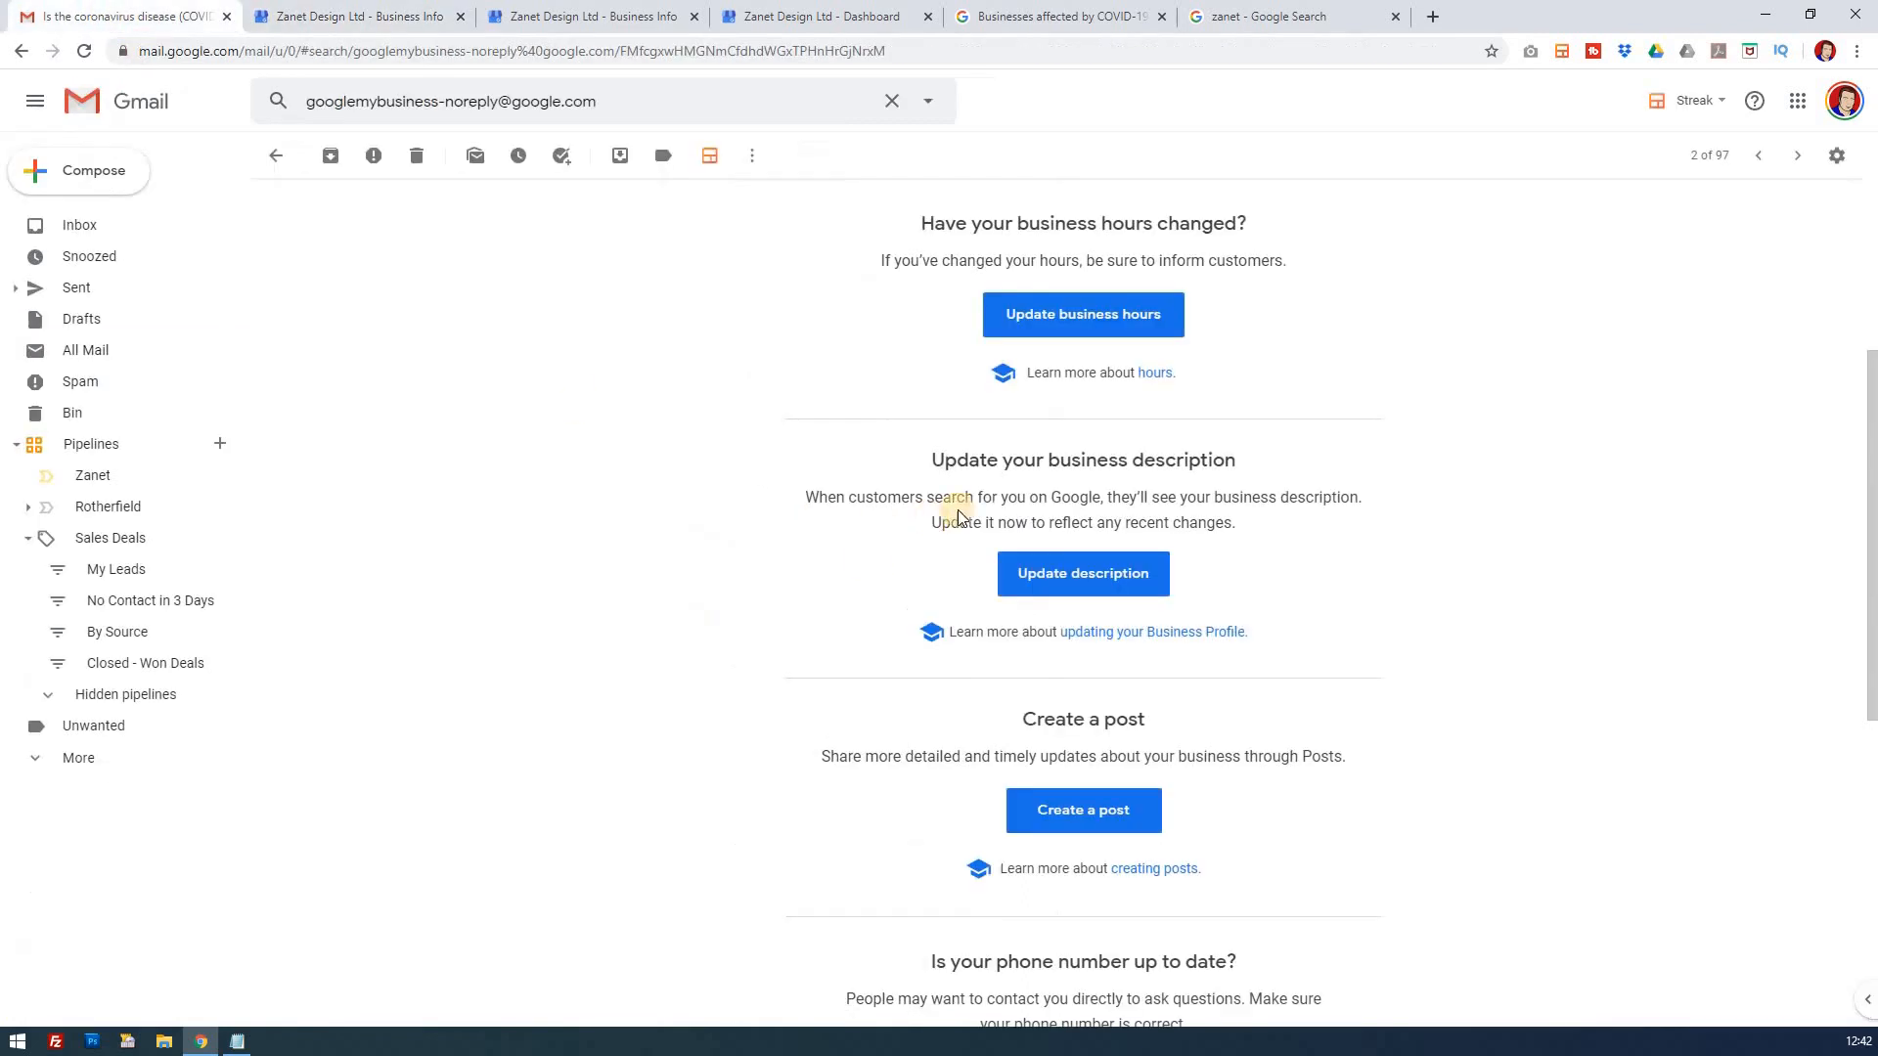
scroll(down, 3)
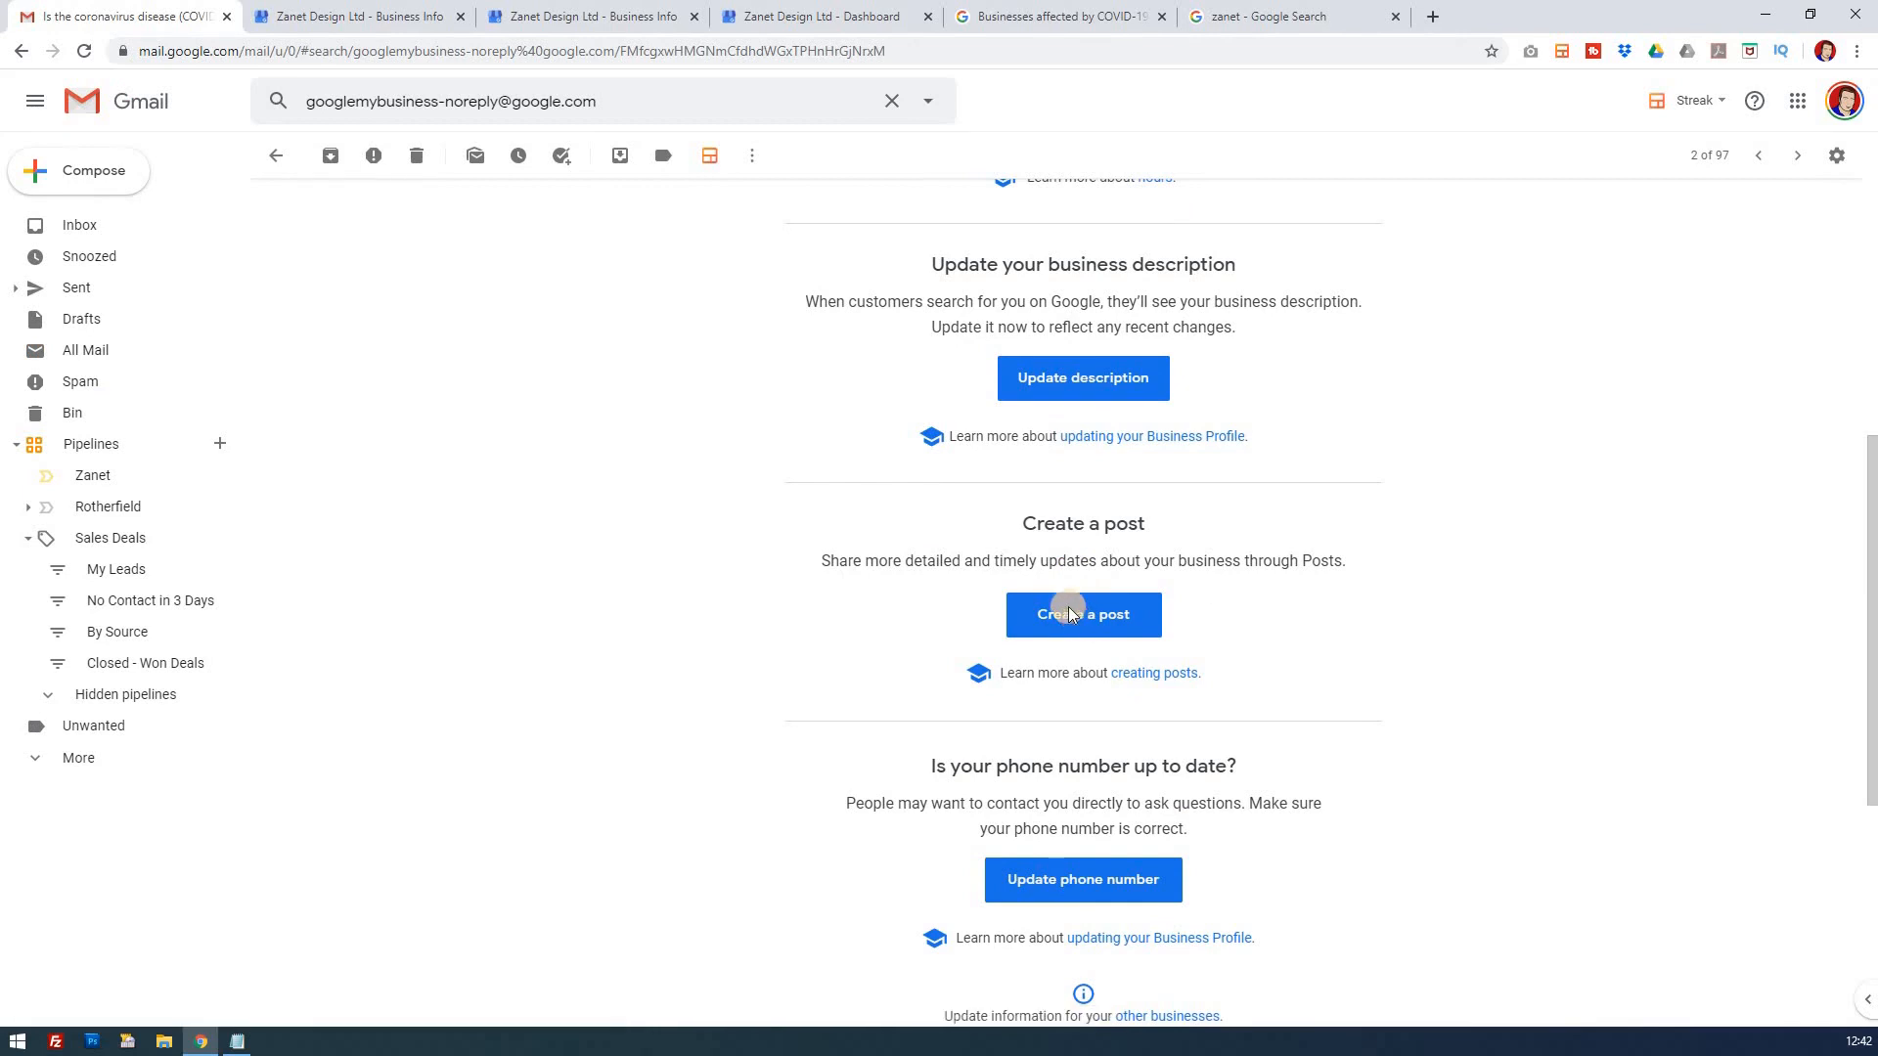
click(1081, 614)
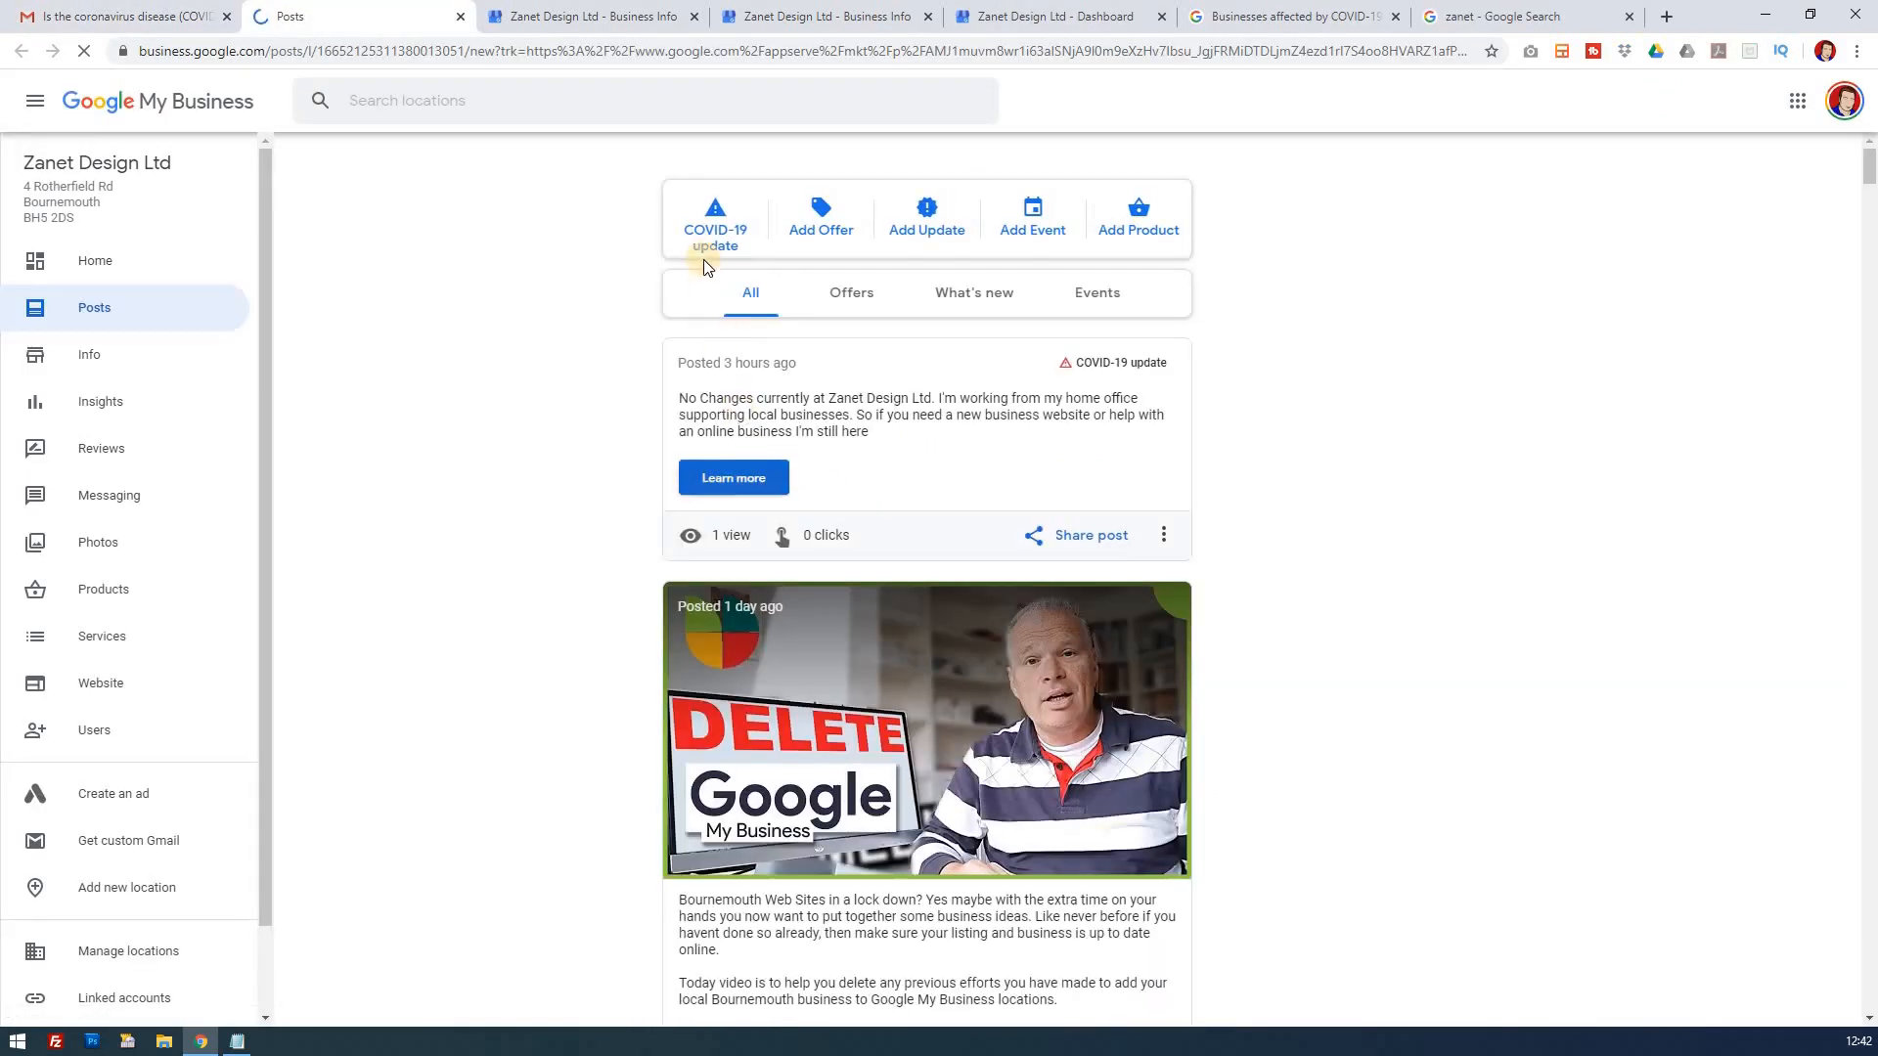
click(714, 215)
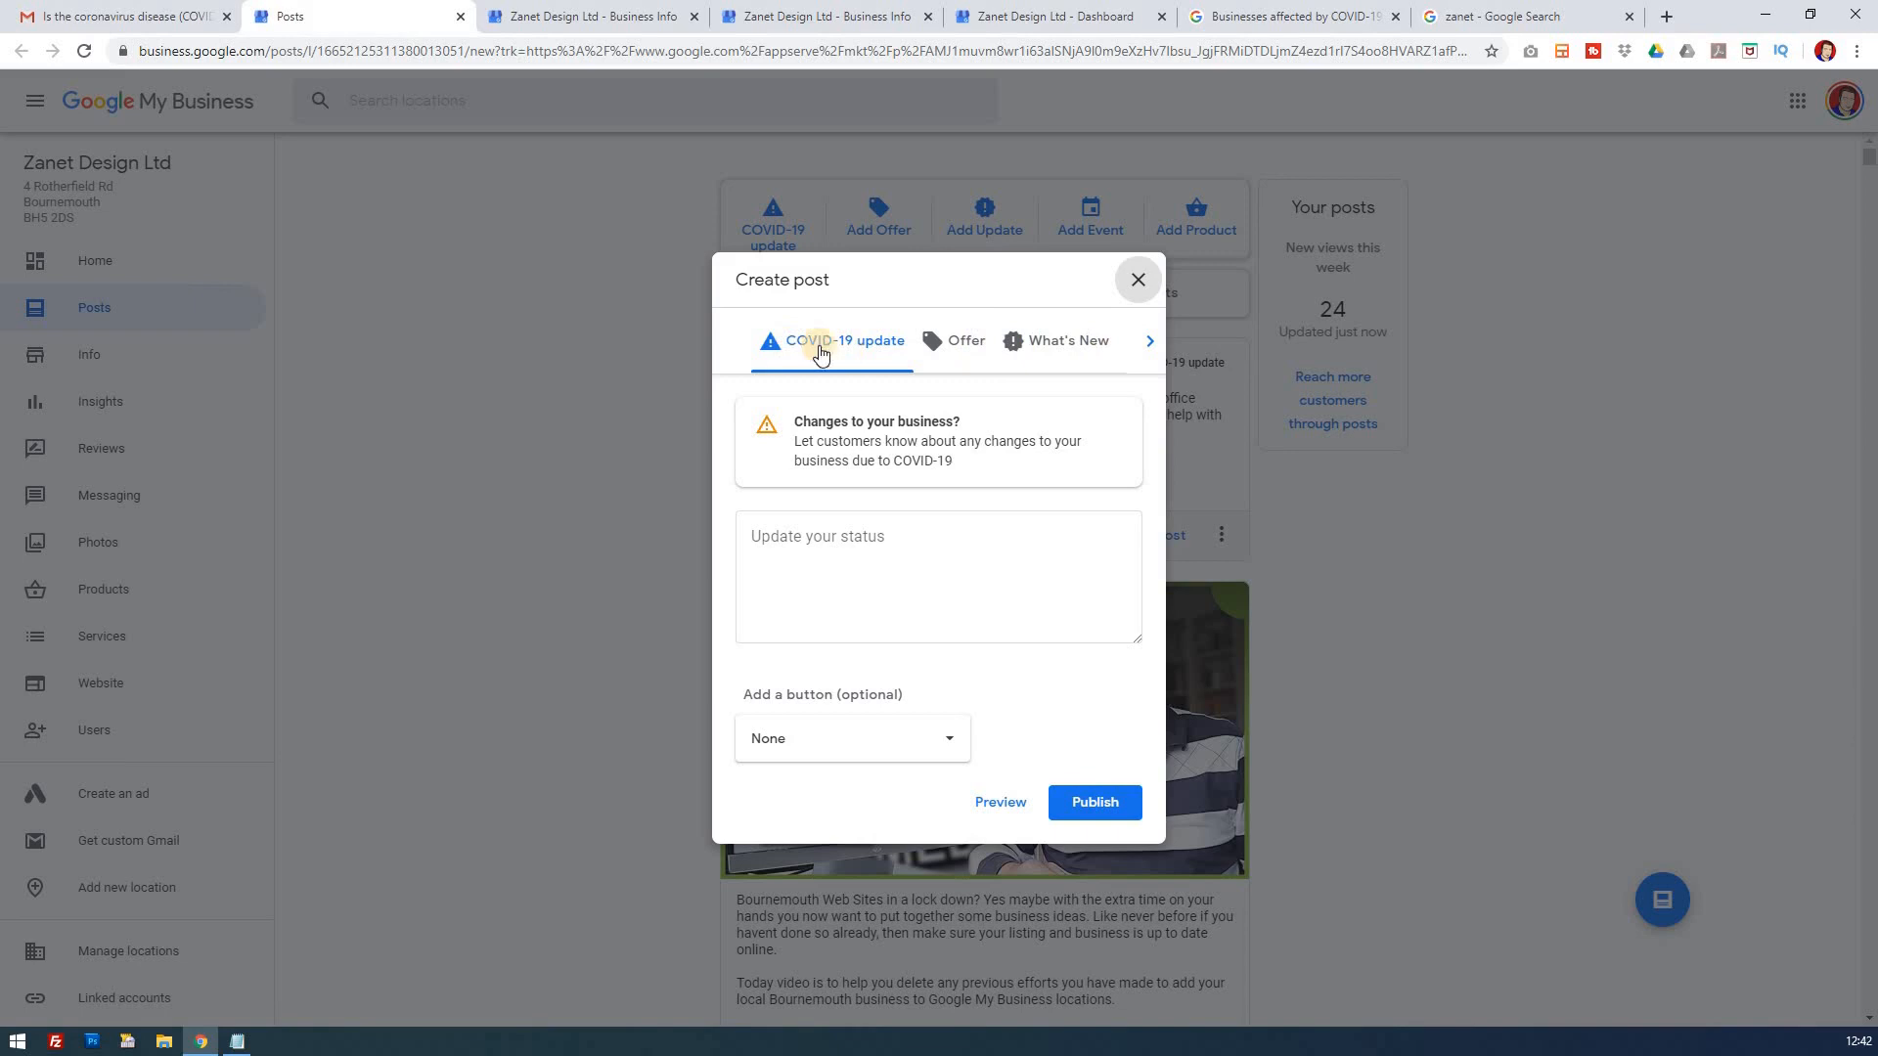
mouse_move(872, 348)
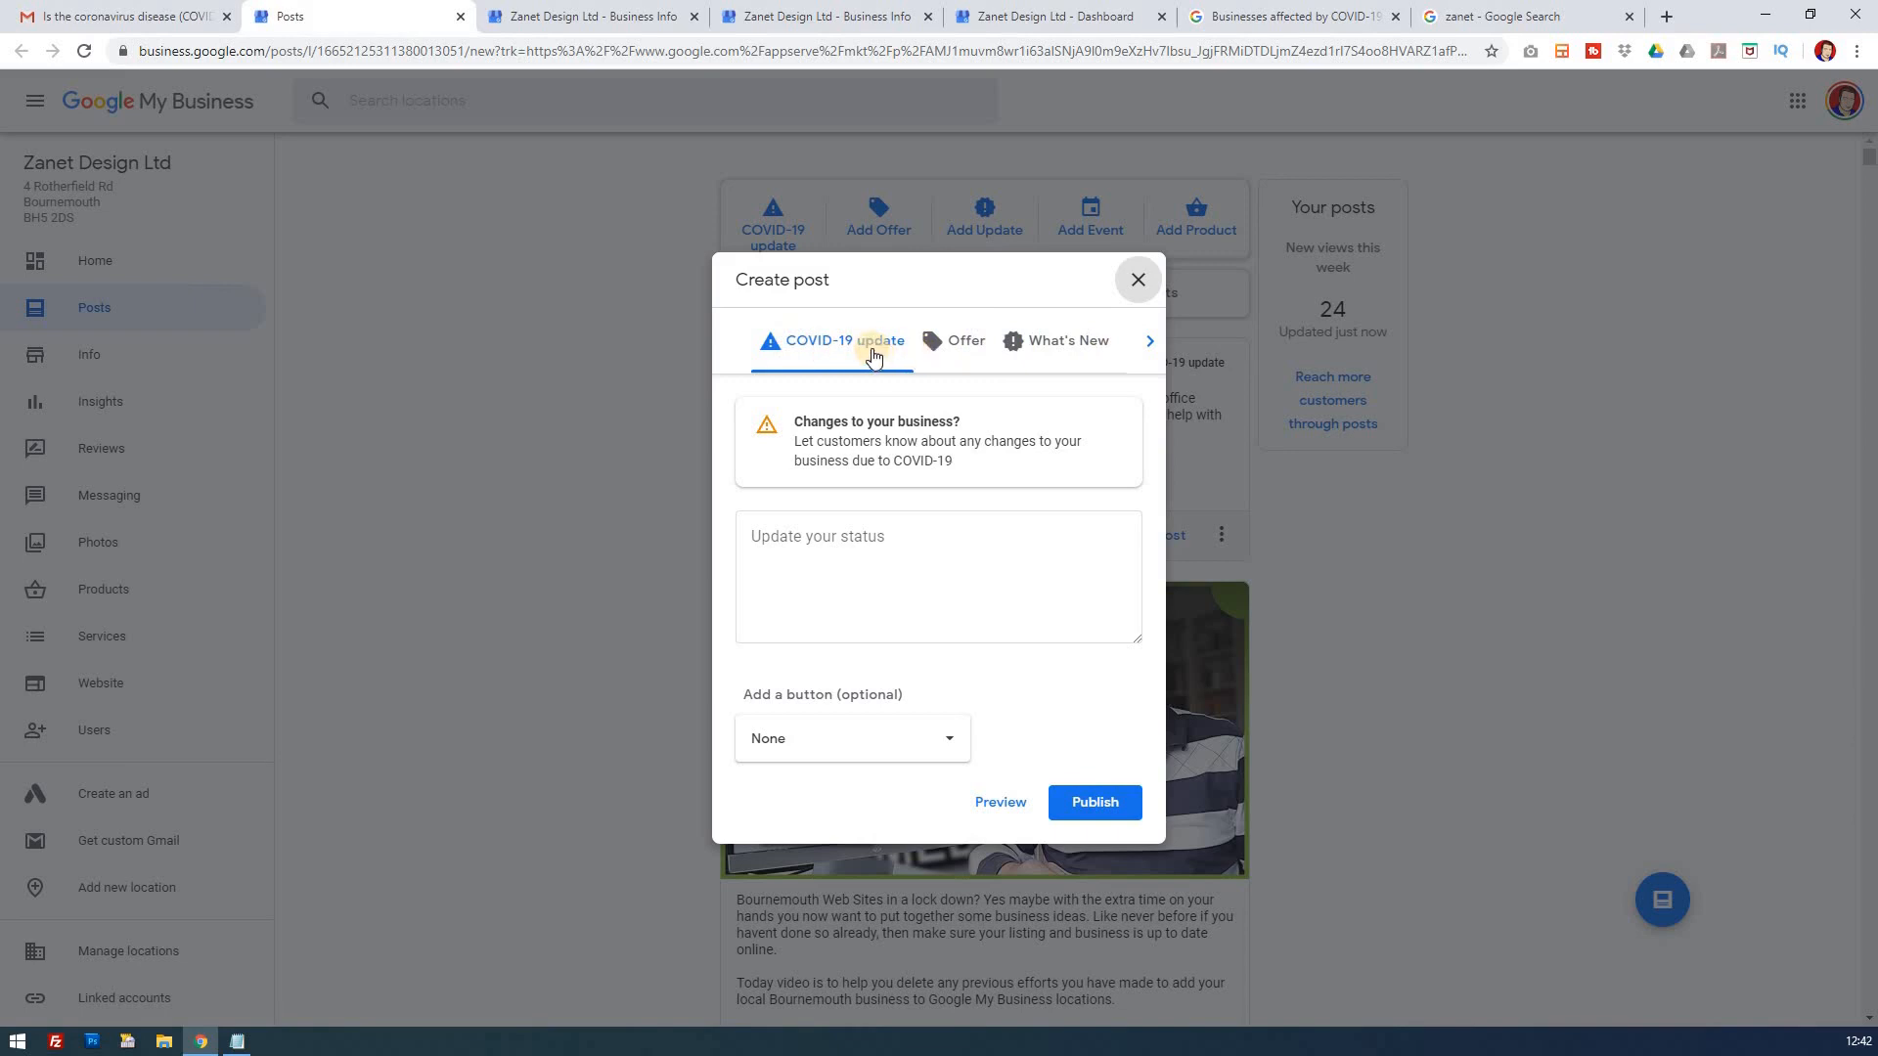
click(937, 577)
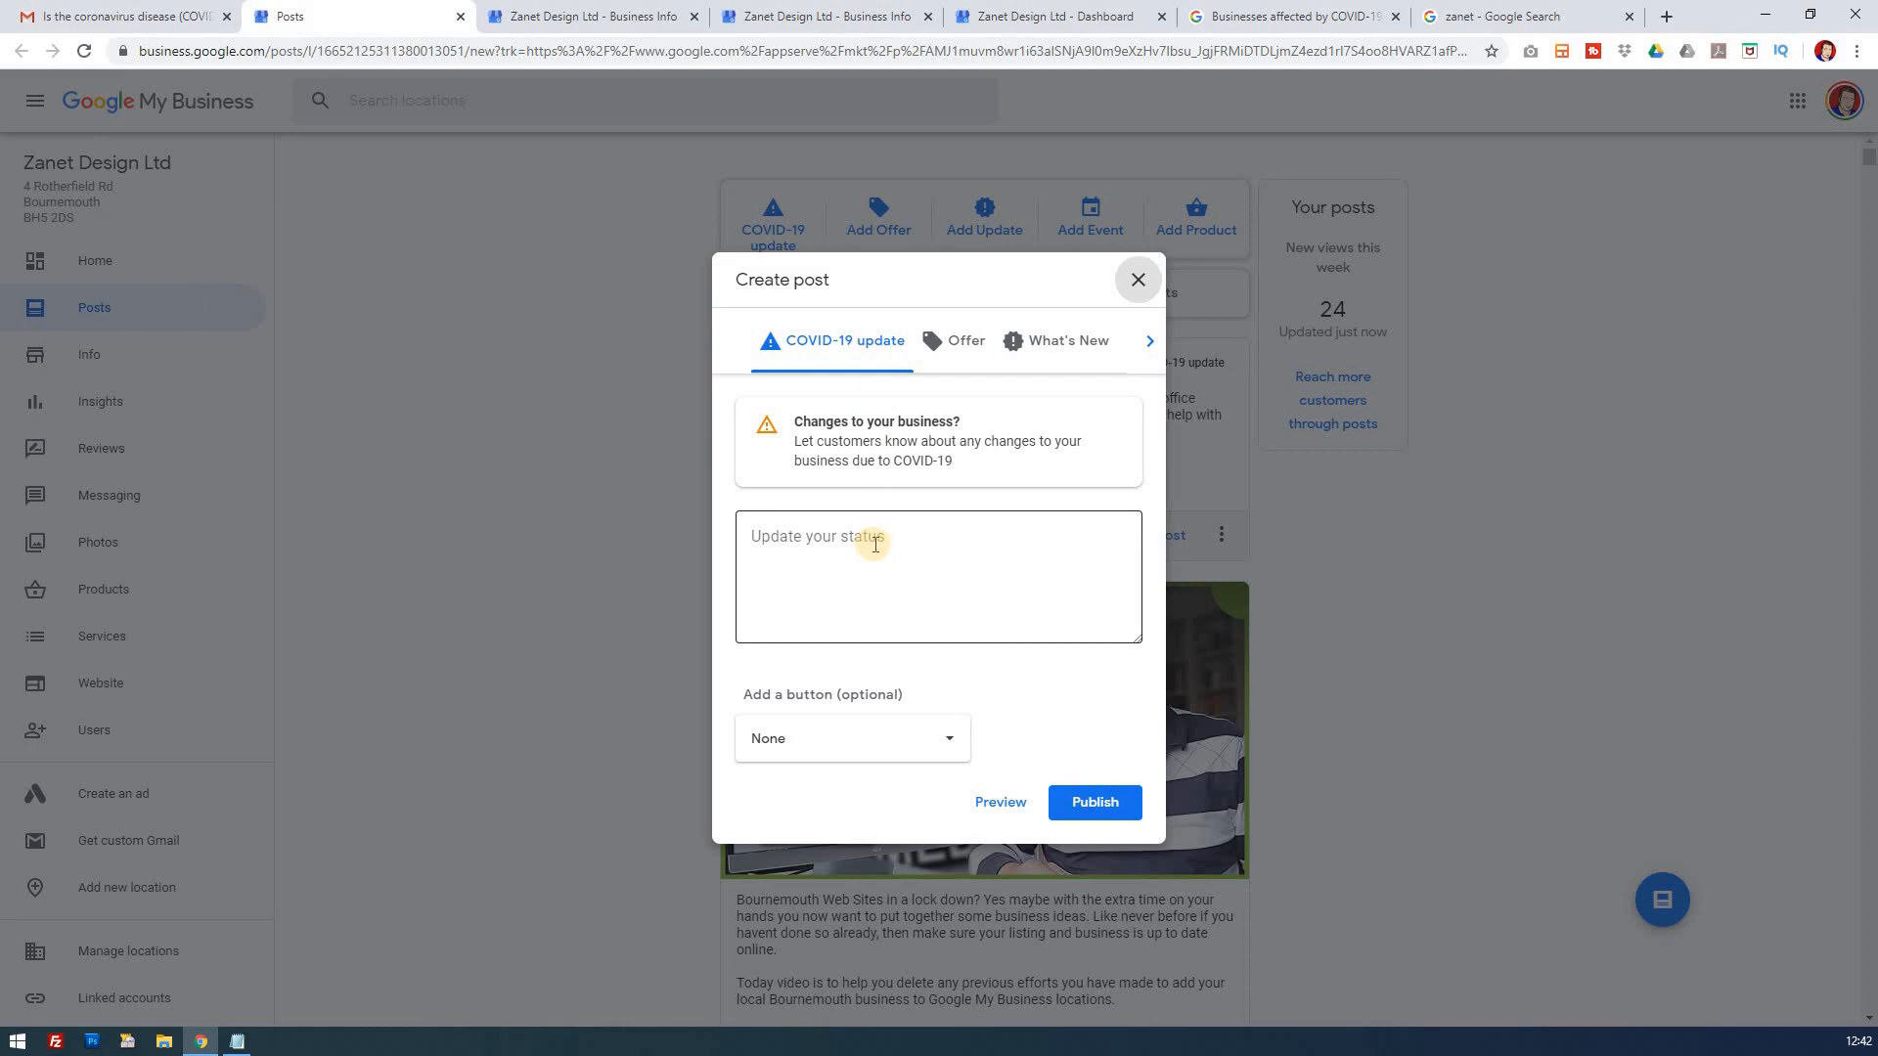
mouse_move(891, 549)
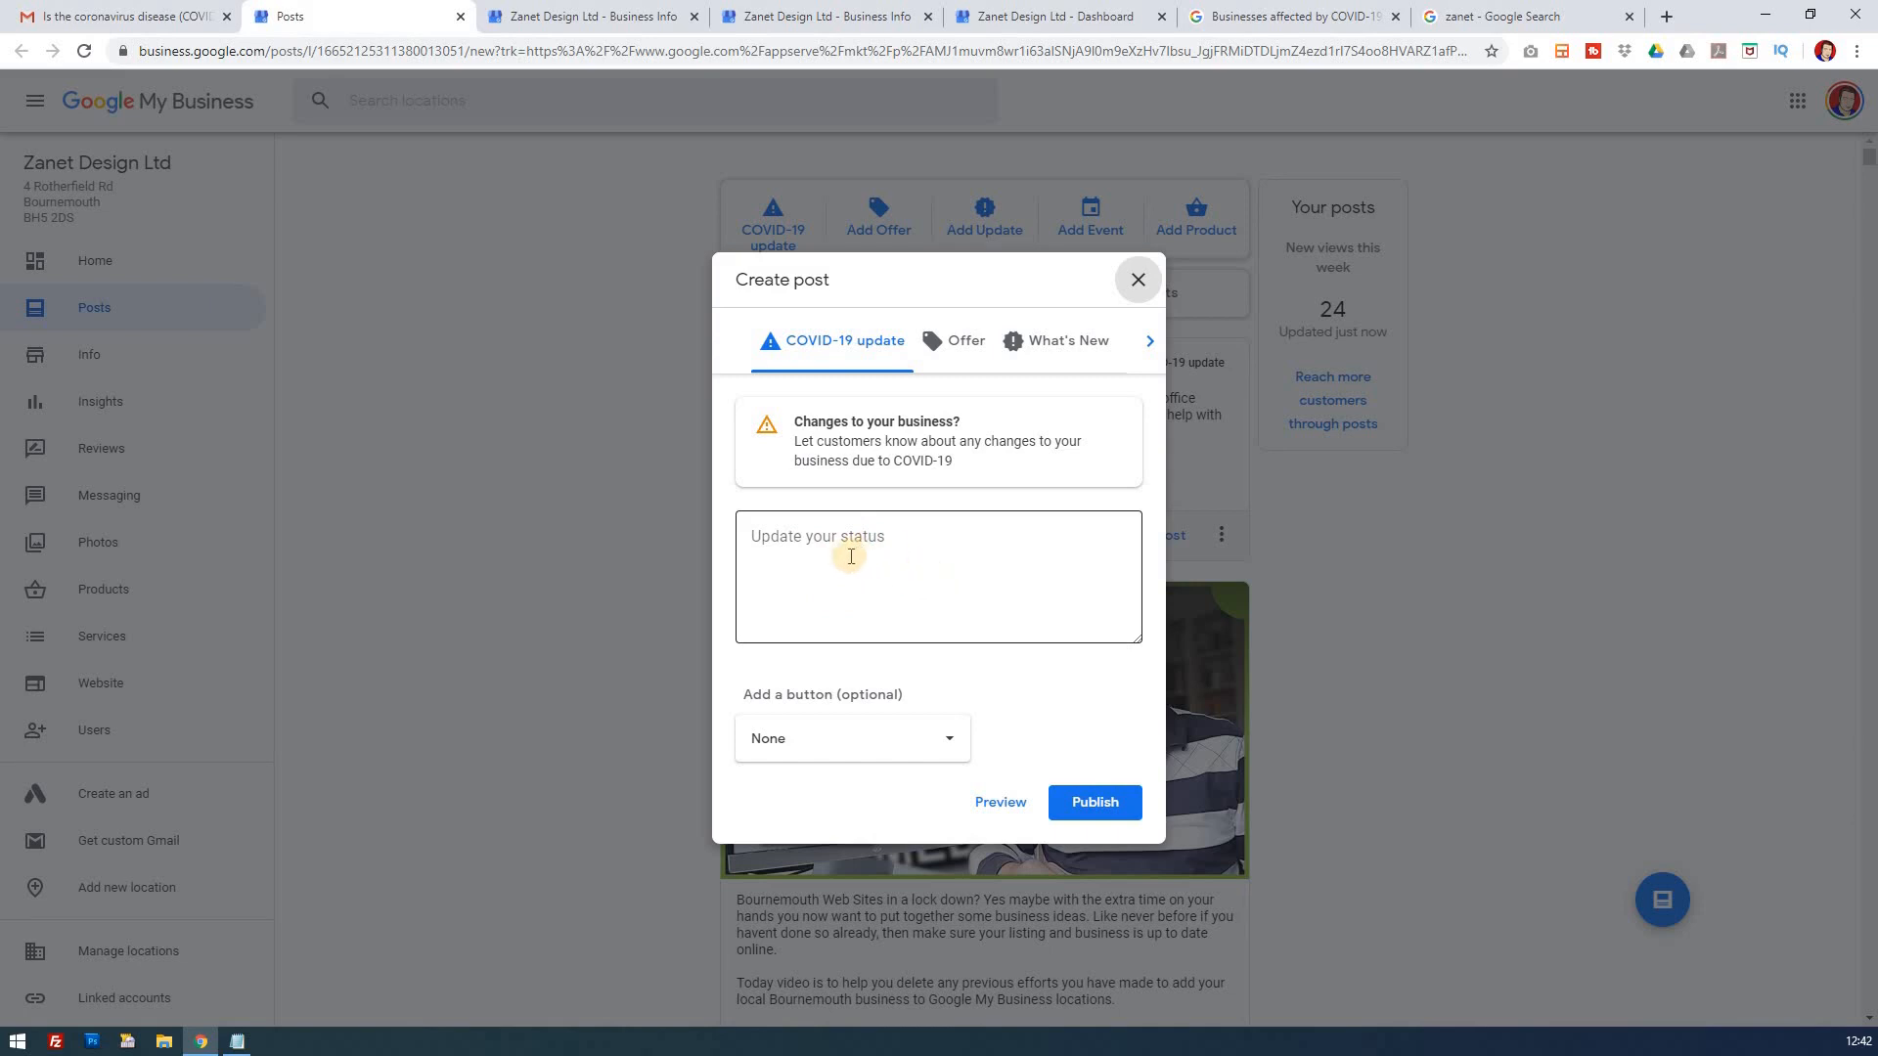
mouse_move(1095, 382)
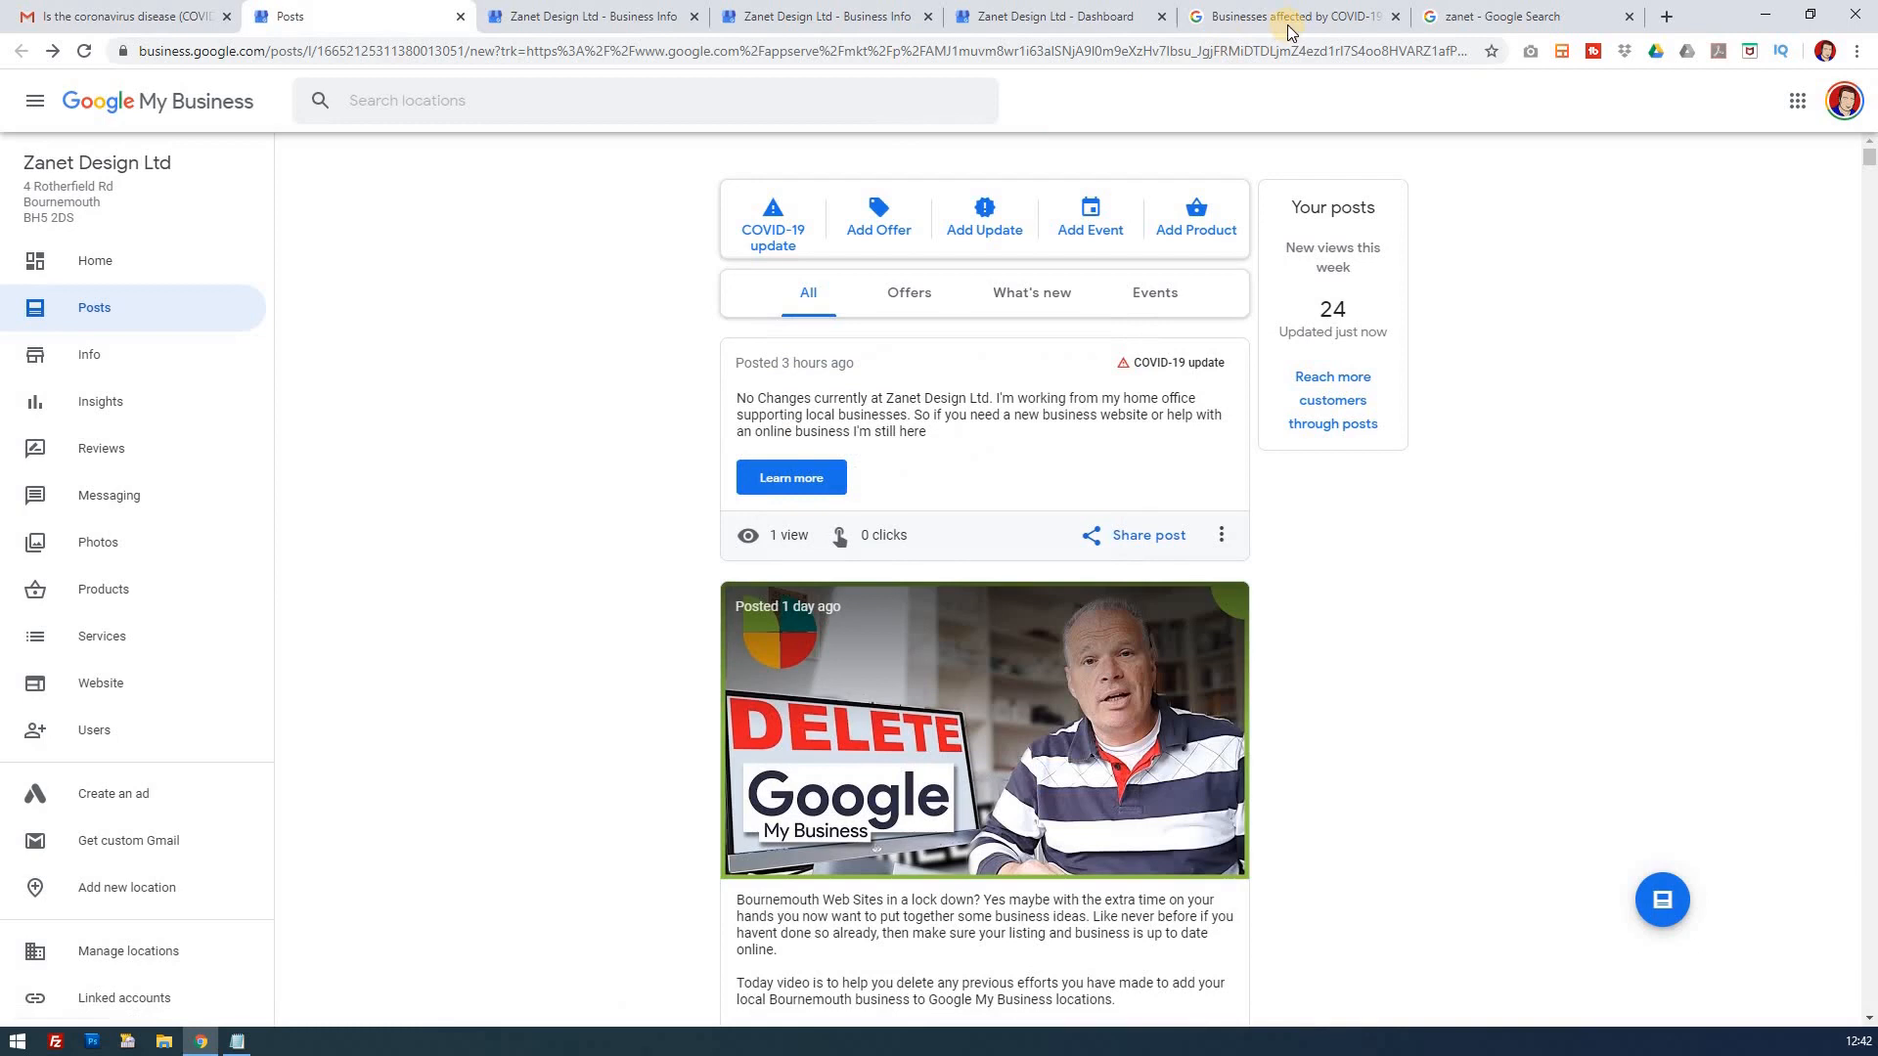
- Check the zanet Google Search profile panel down to the From Zanet Design Ltd COVID-19 post
click(1521, 15)
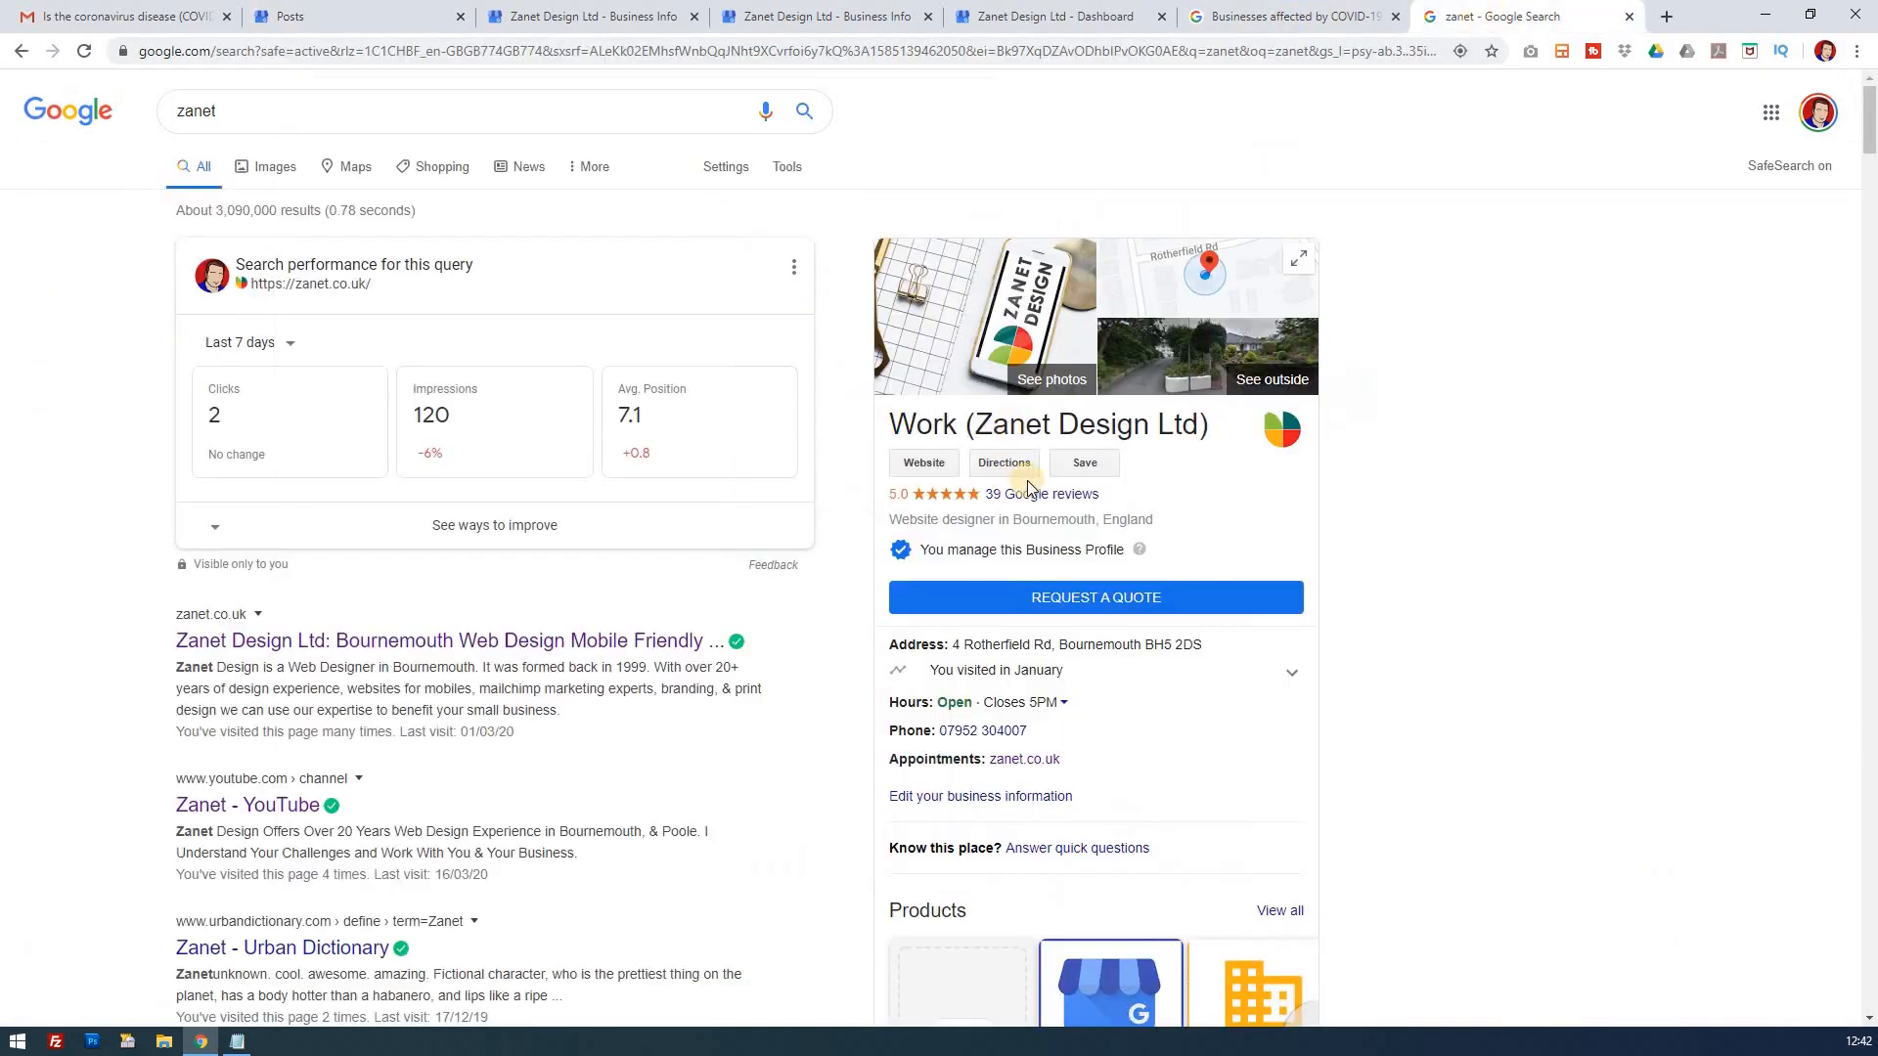
scroll(down, 3)
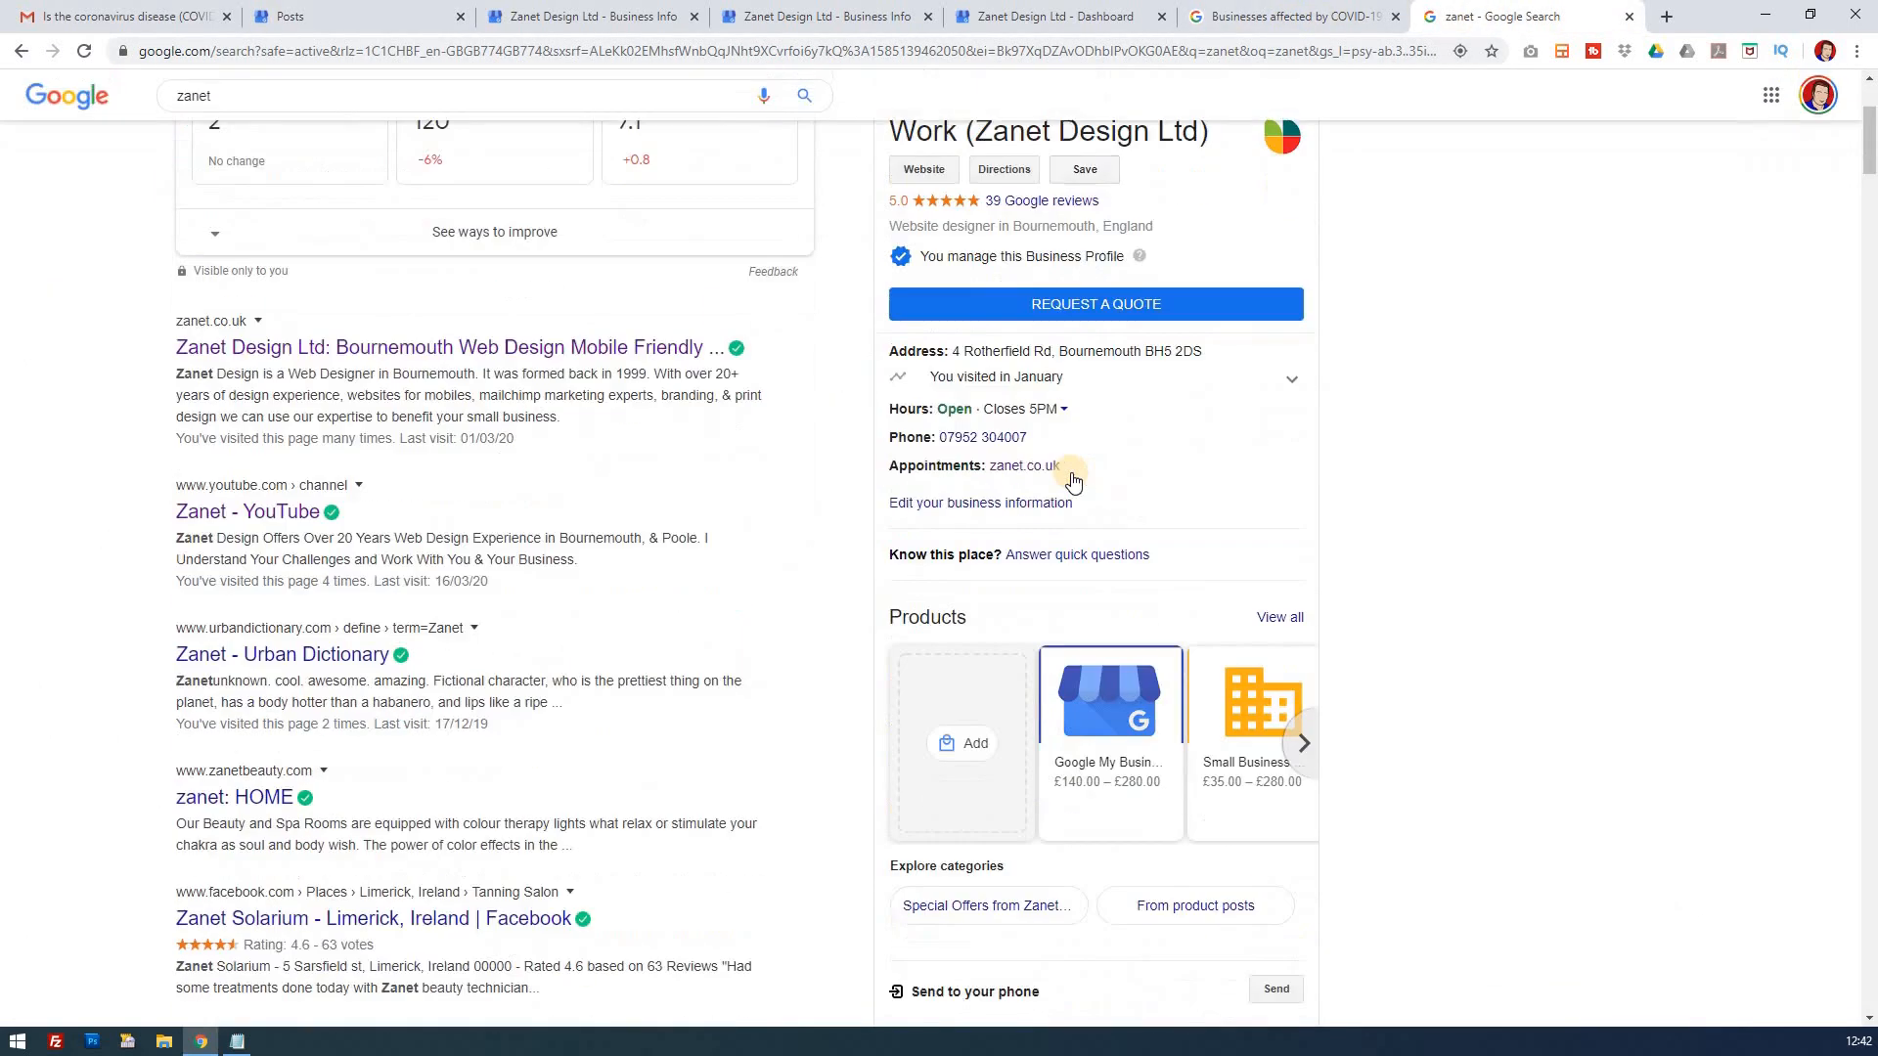
scroll(down, 3)
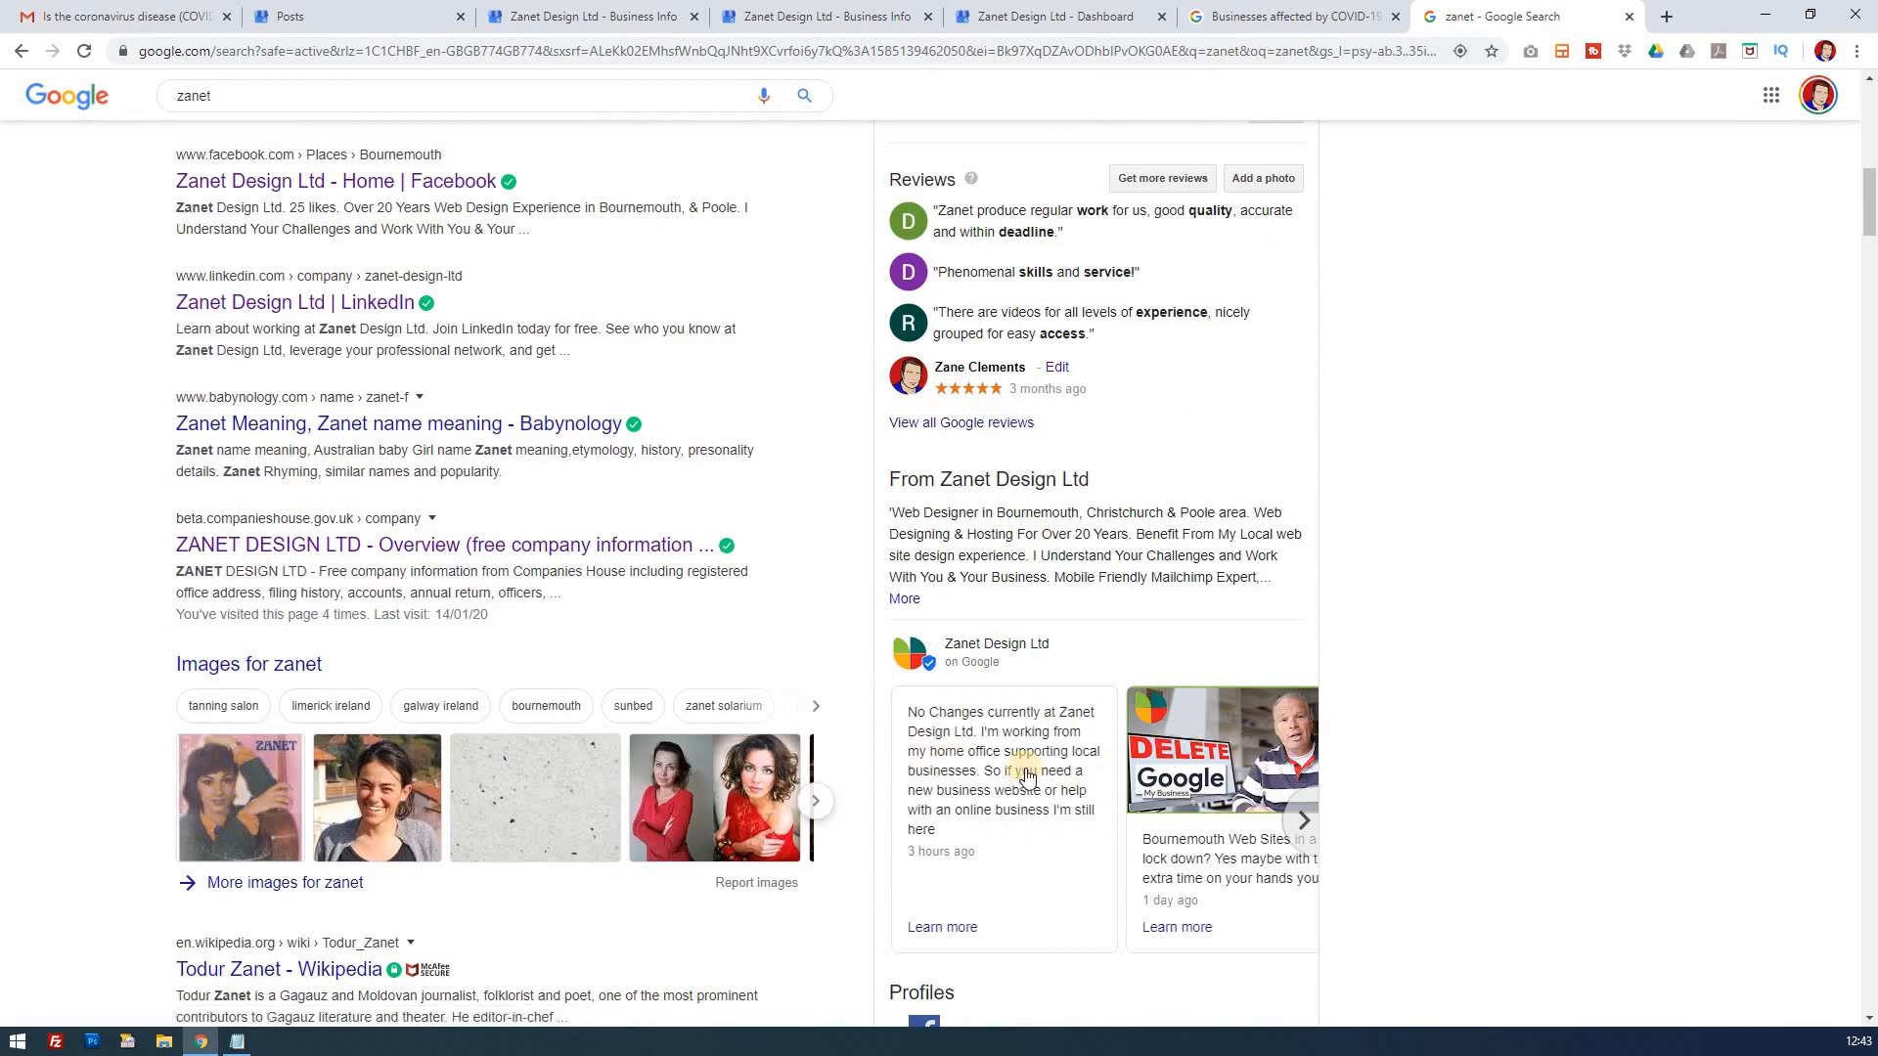
mouse_move(1017, 786)
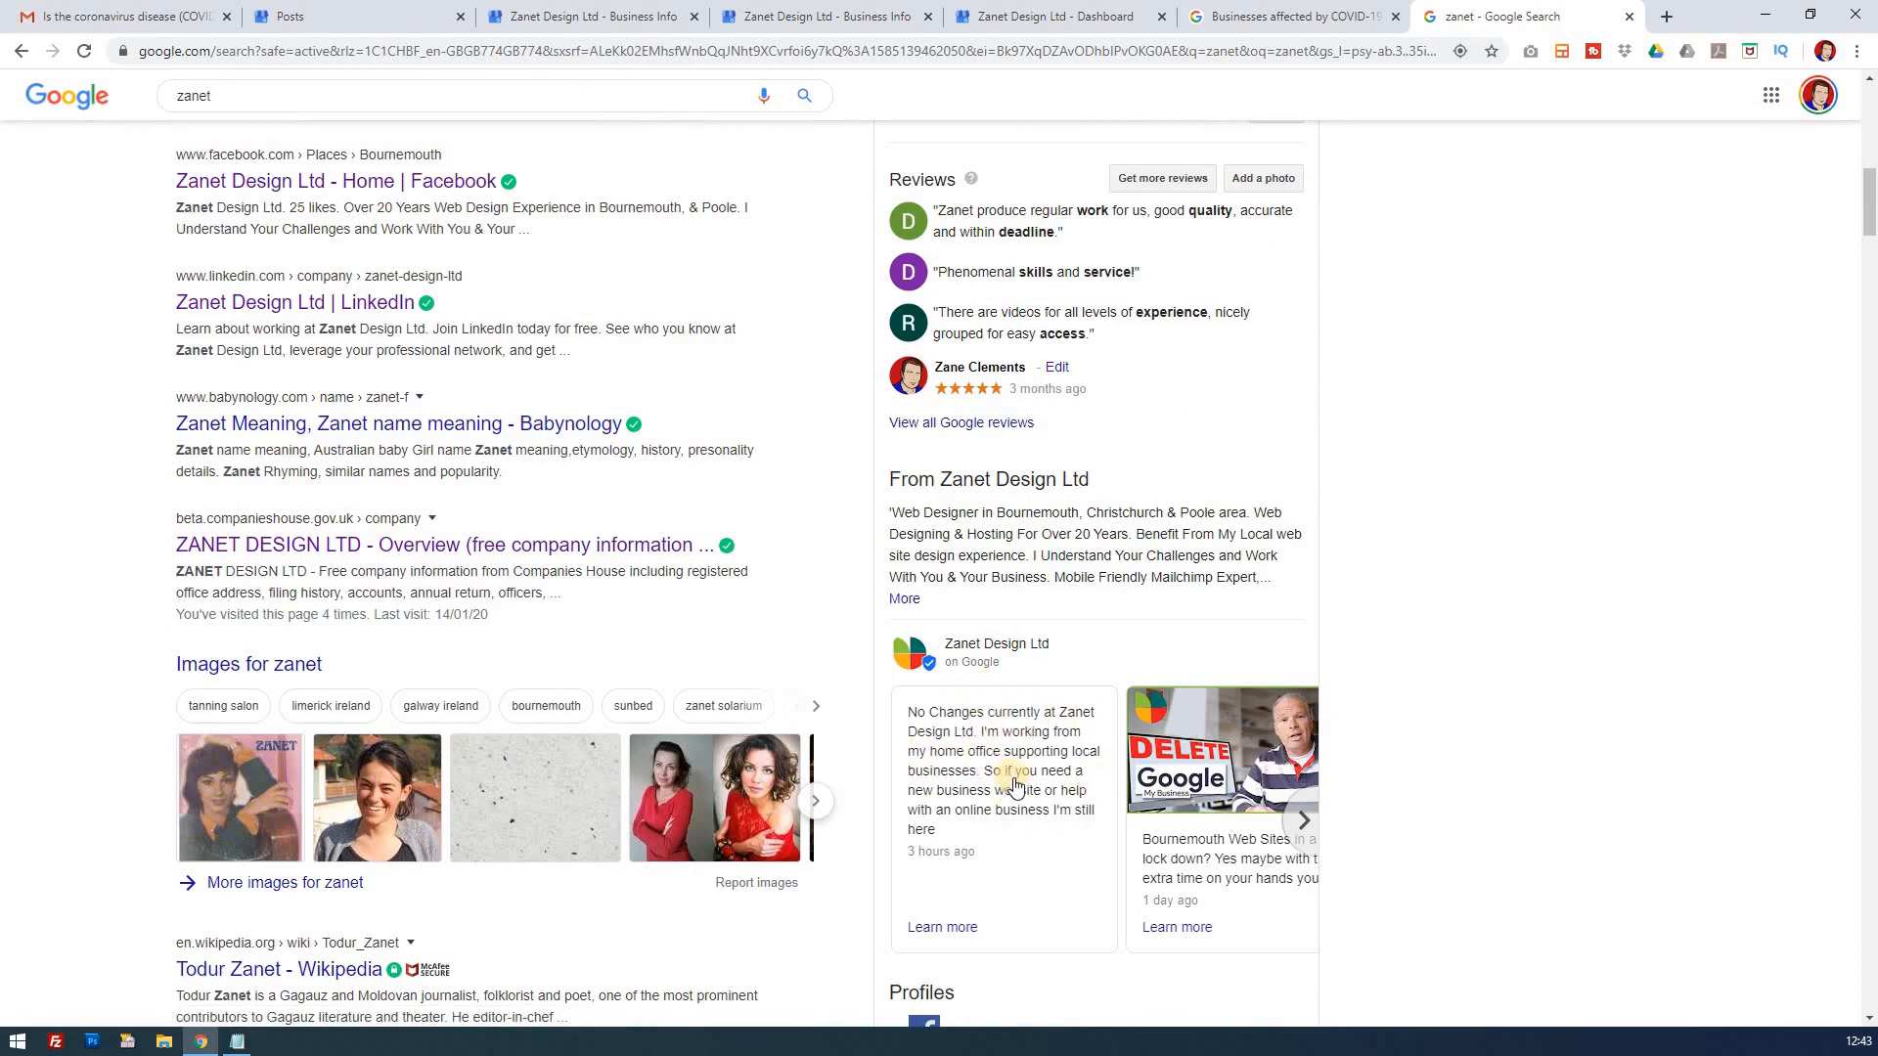
mouse_move(696, 20)
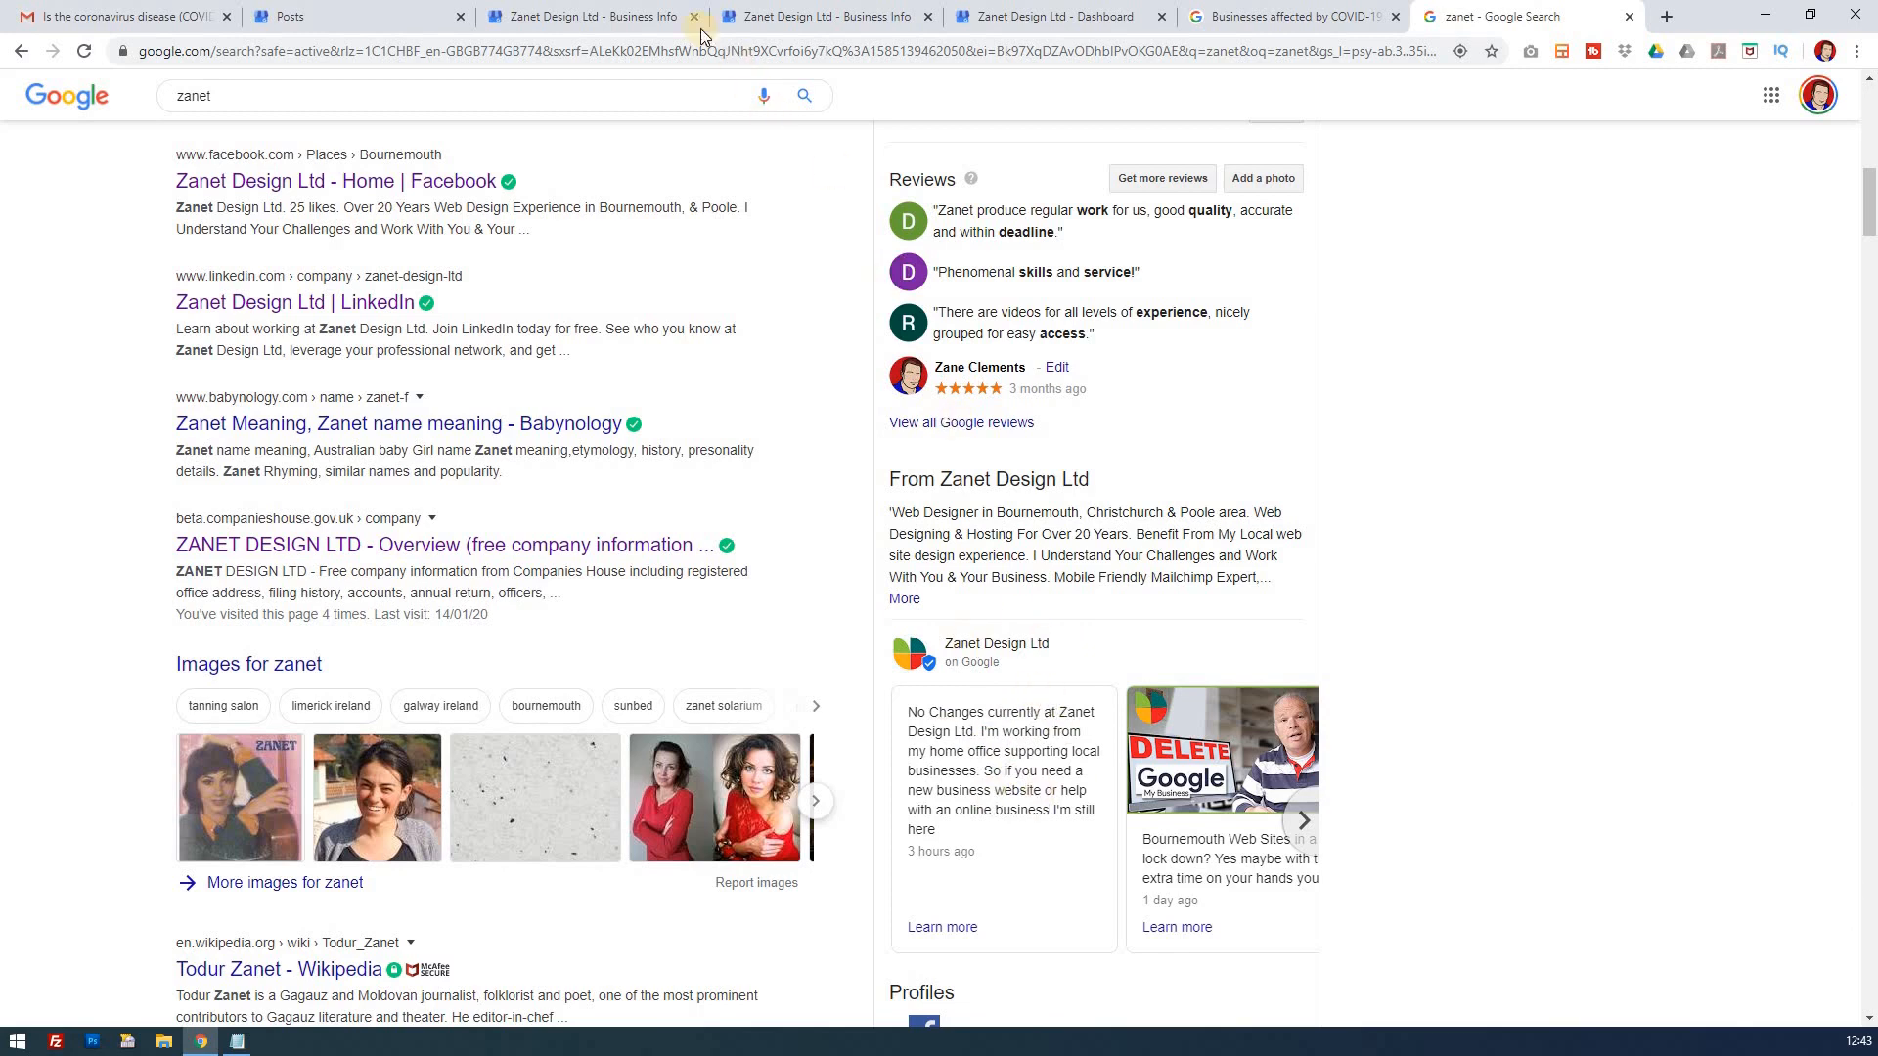
mouse_move(107, 16)
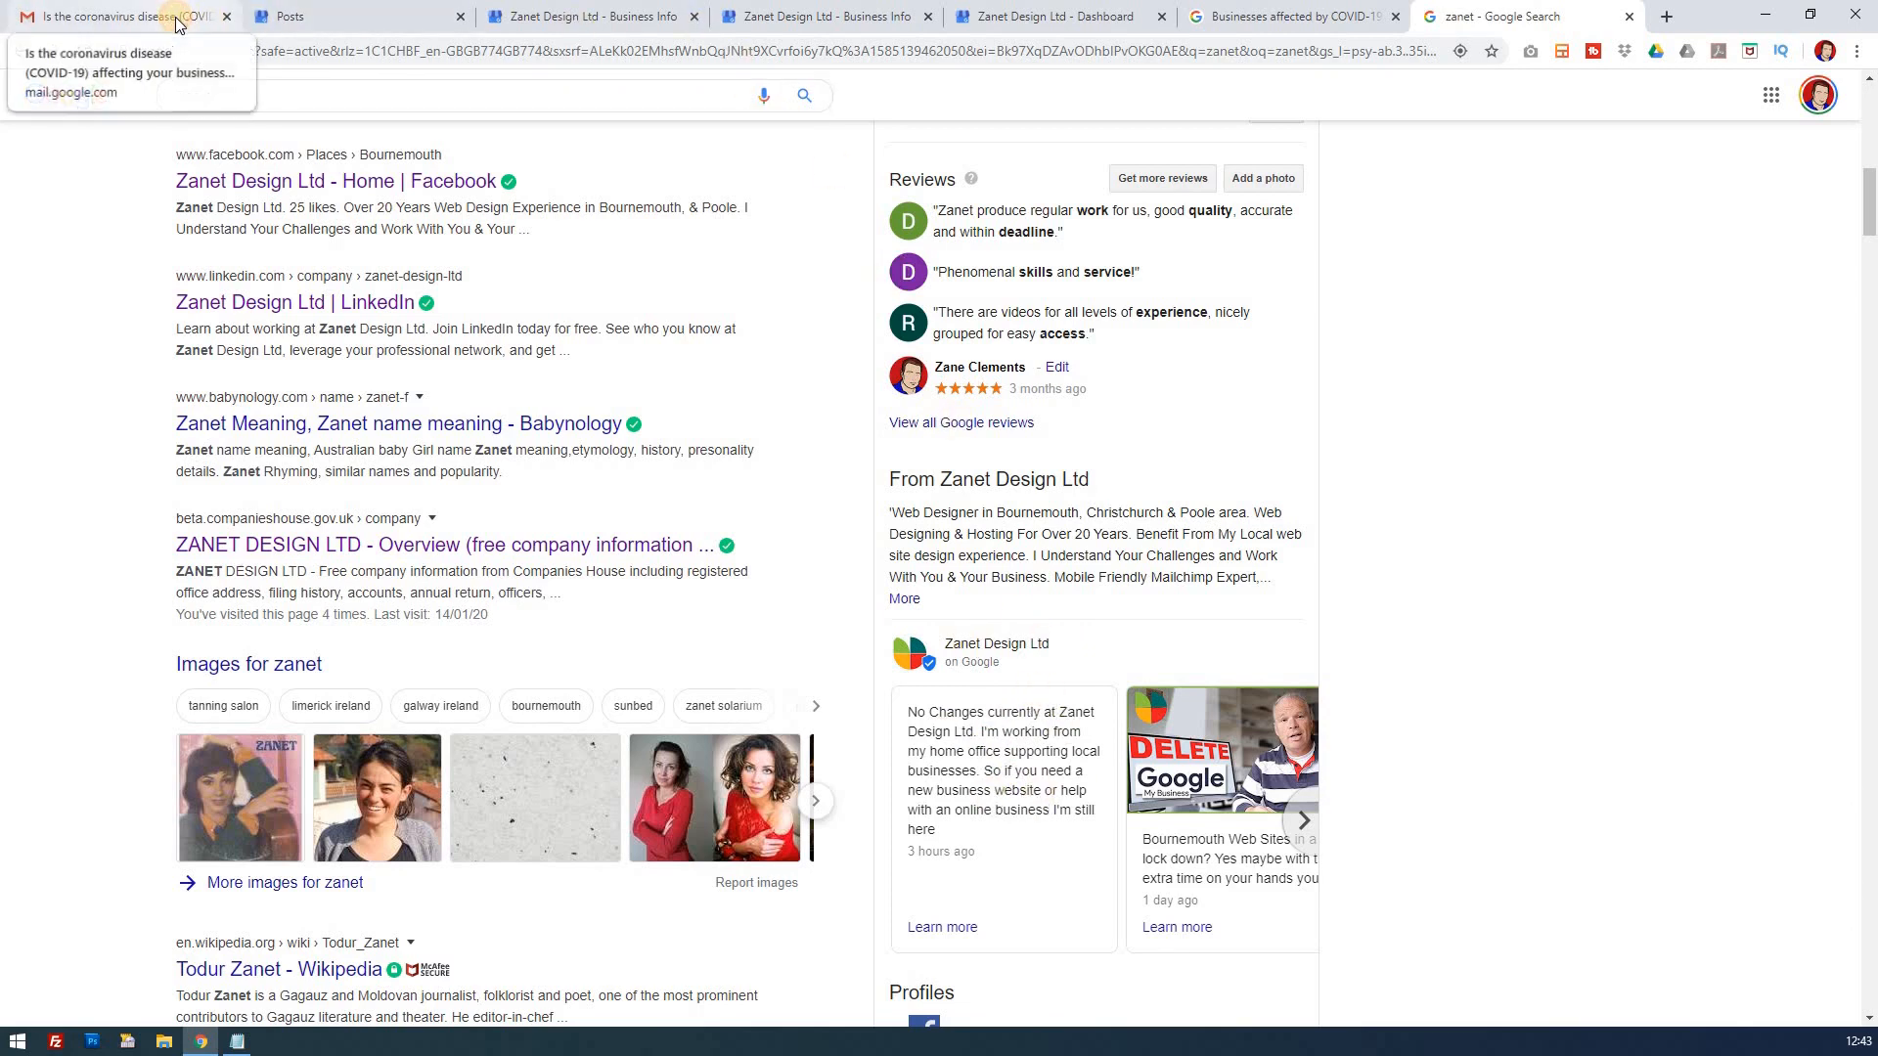
- Return to the Gmail COVID-19 email at its 'Is your phone number up to date?' reminder
click(114, 16)
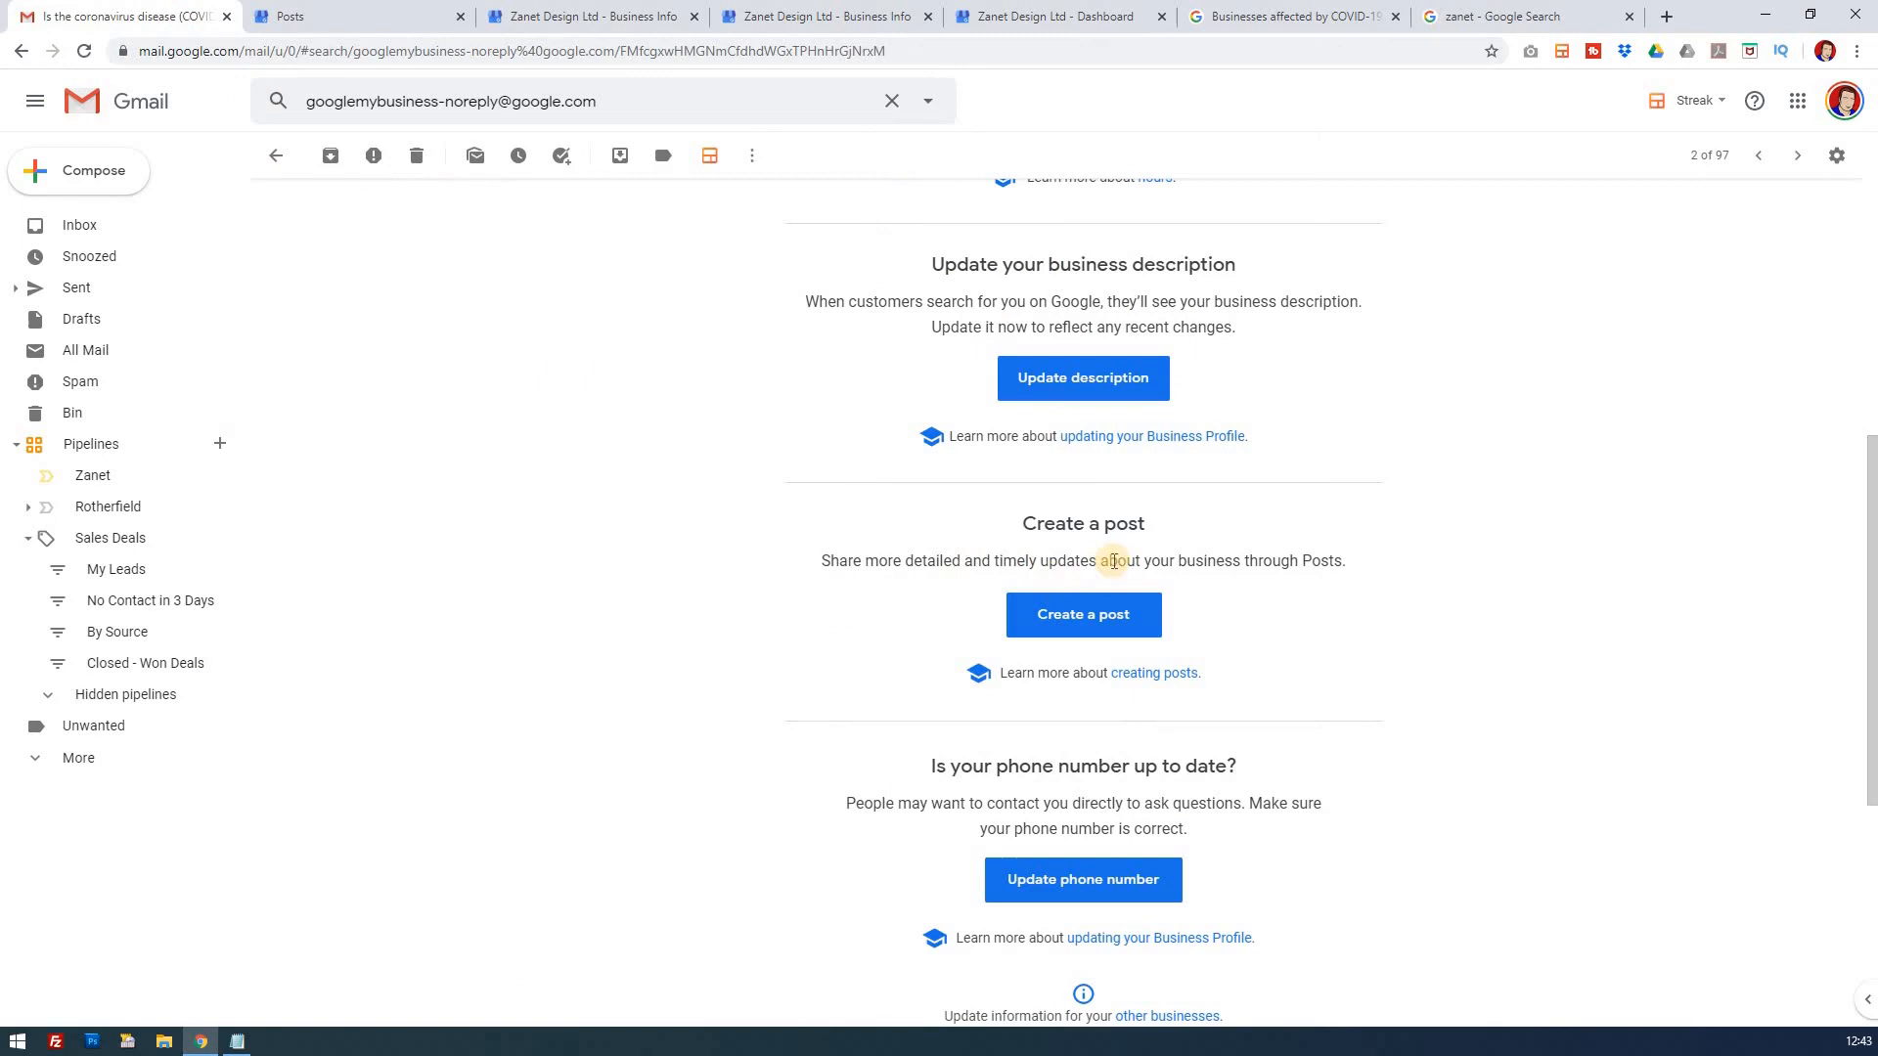
mouse_move(1127, 551)
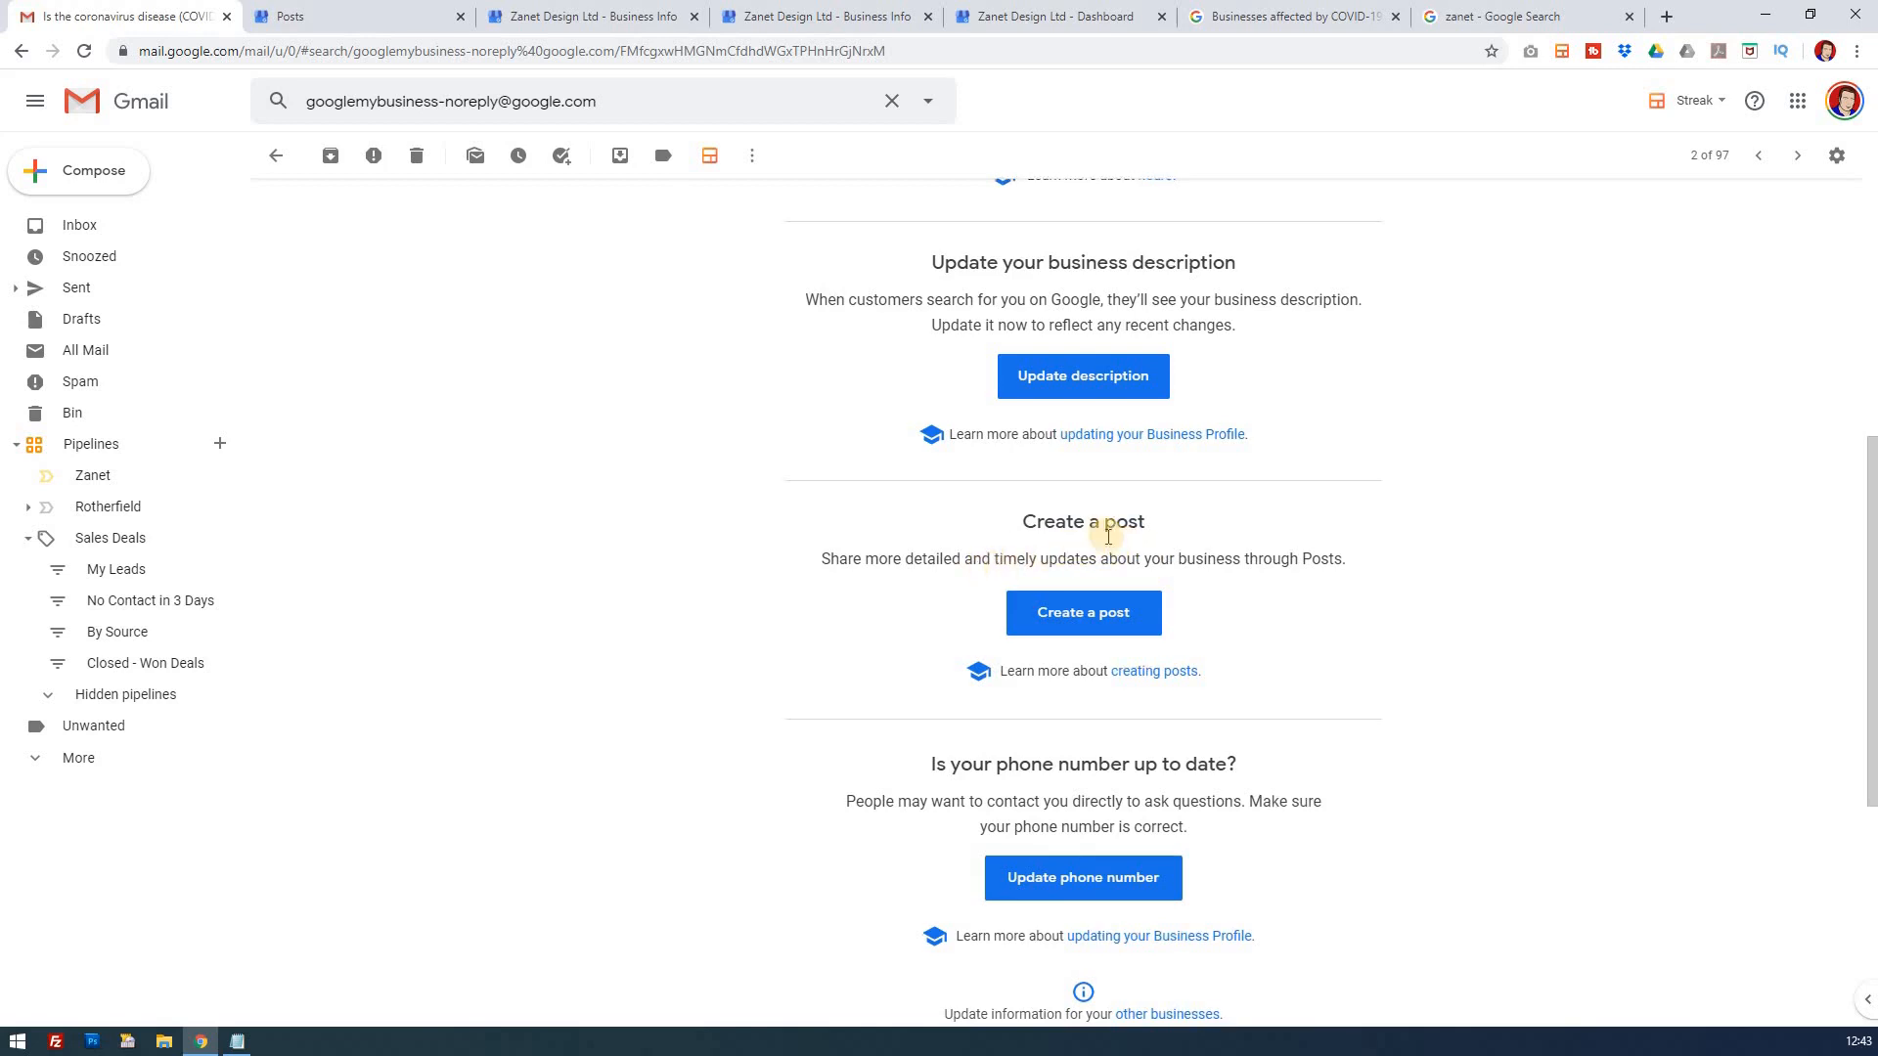
scroll(down, 3)
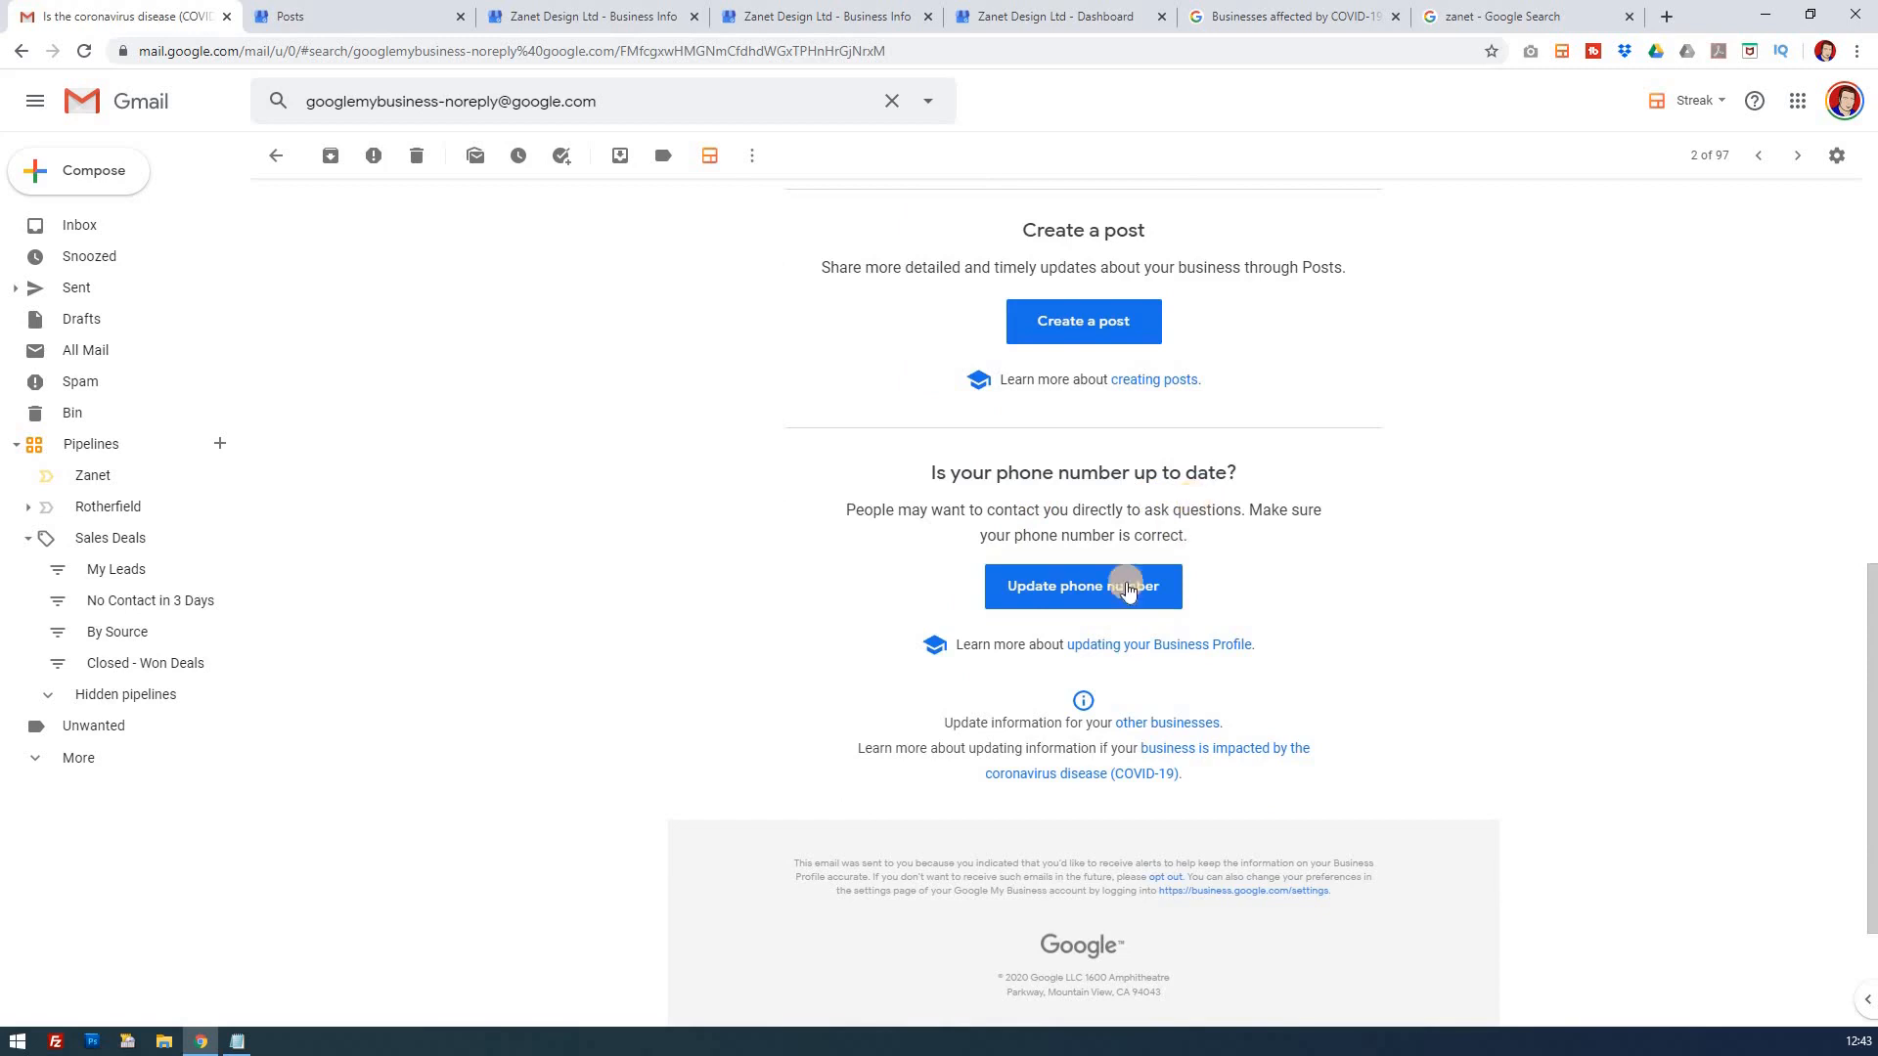
click(1081, 585)
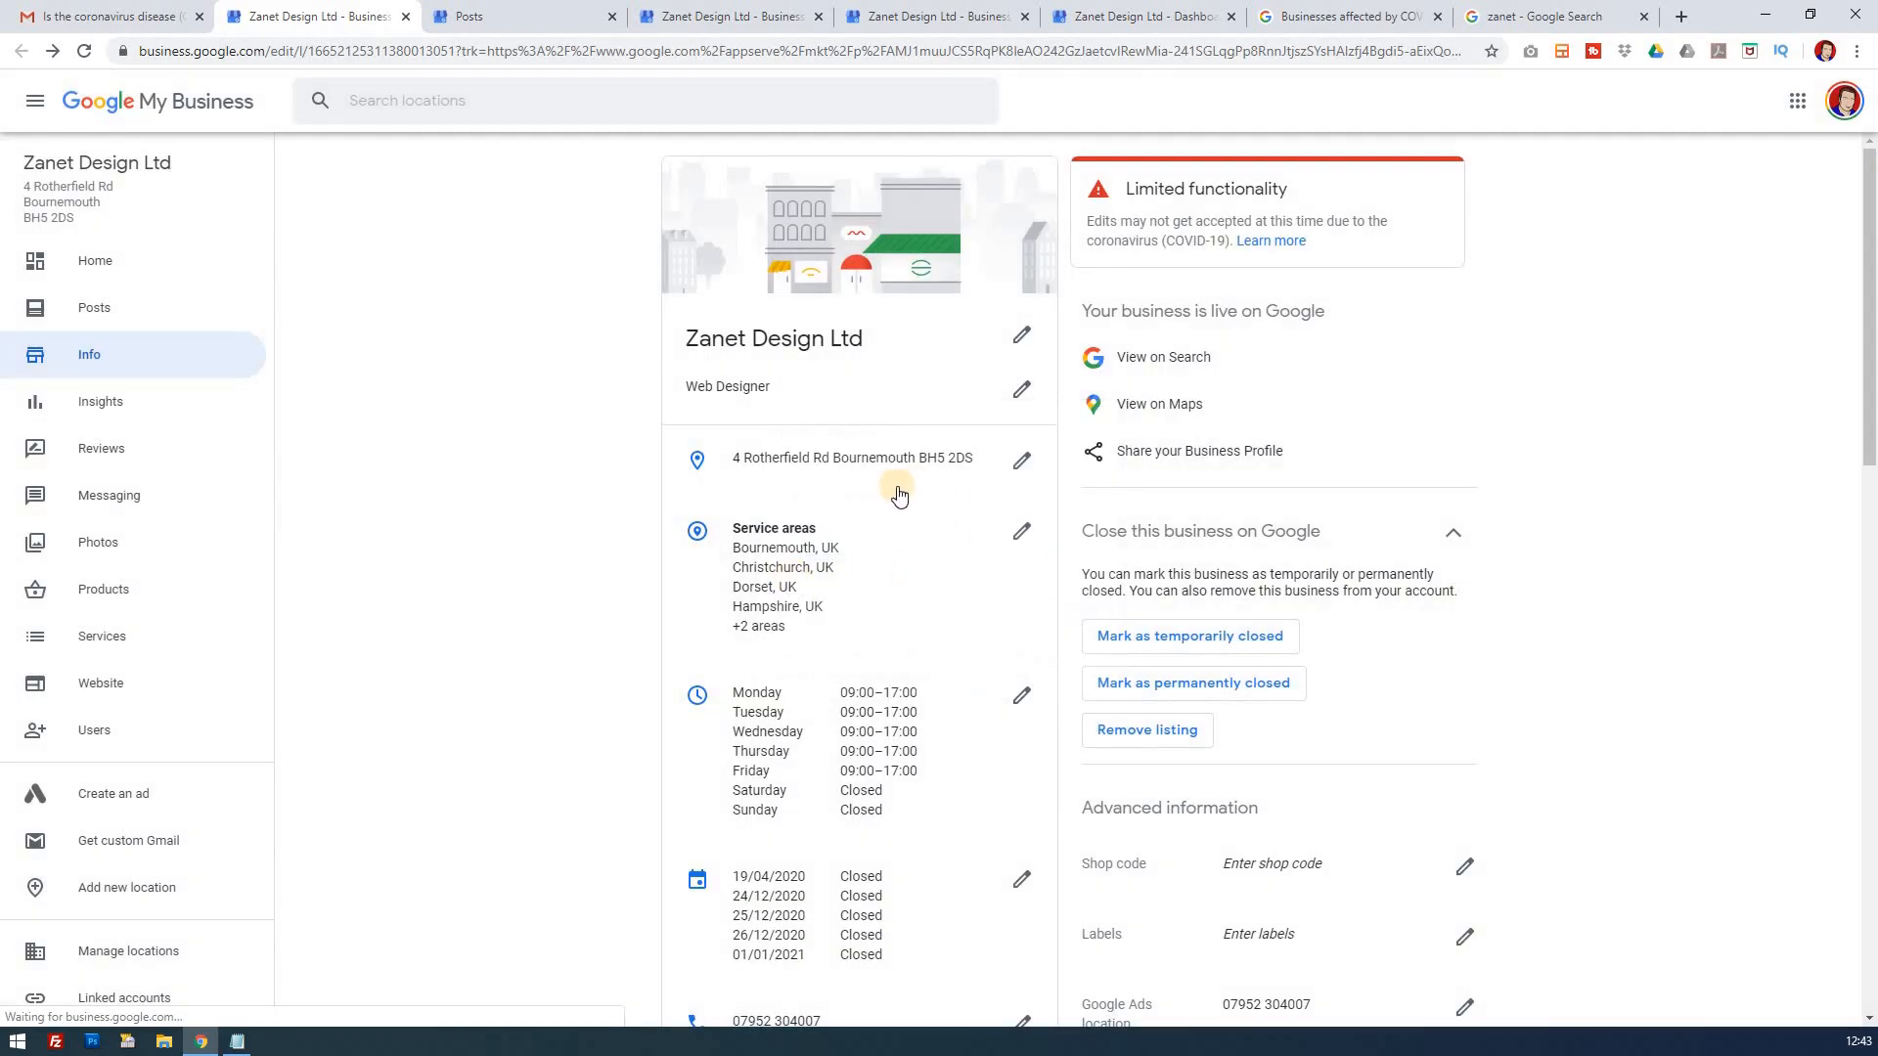
mouse_move(600, 367)
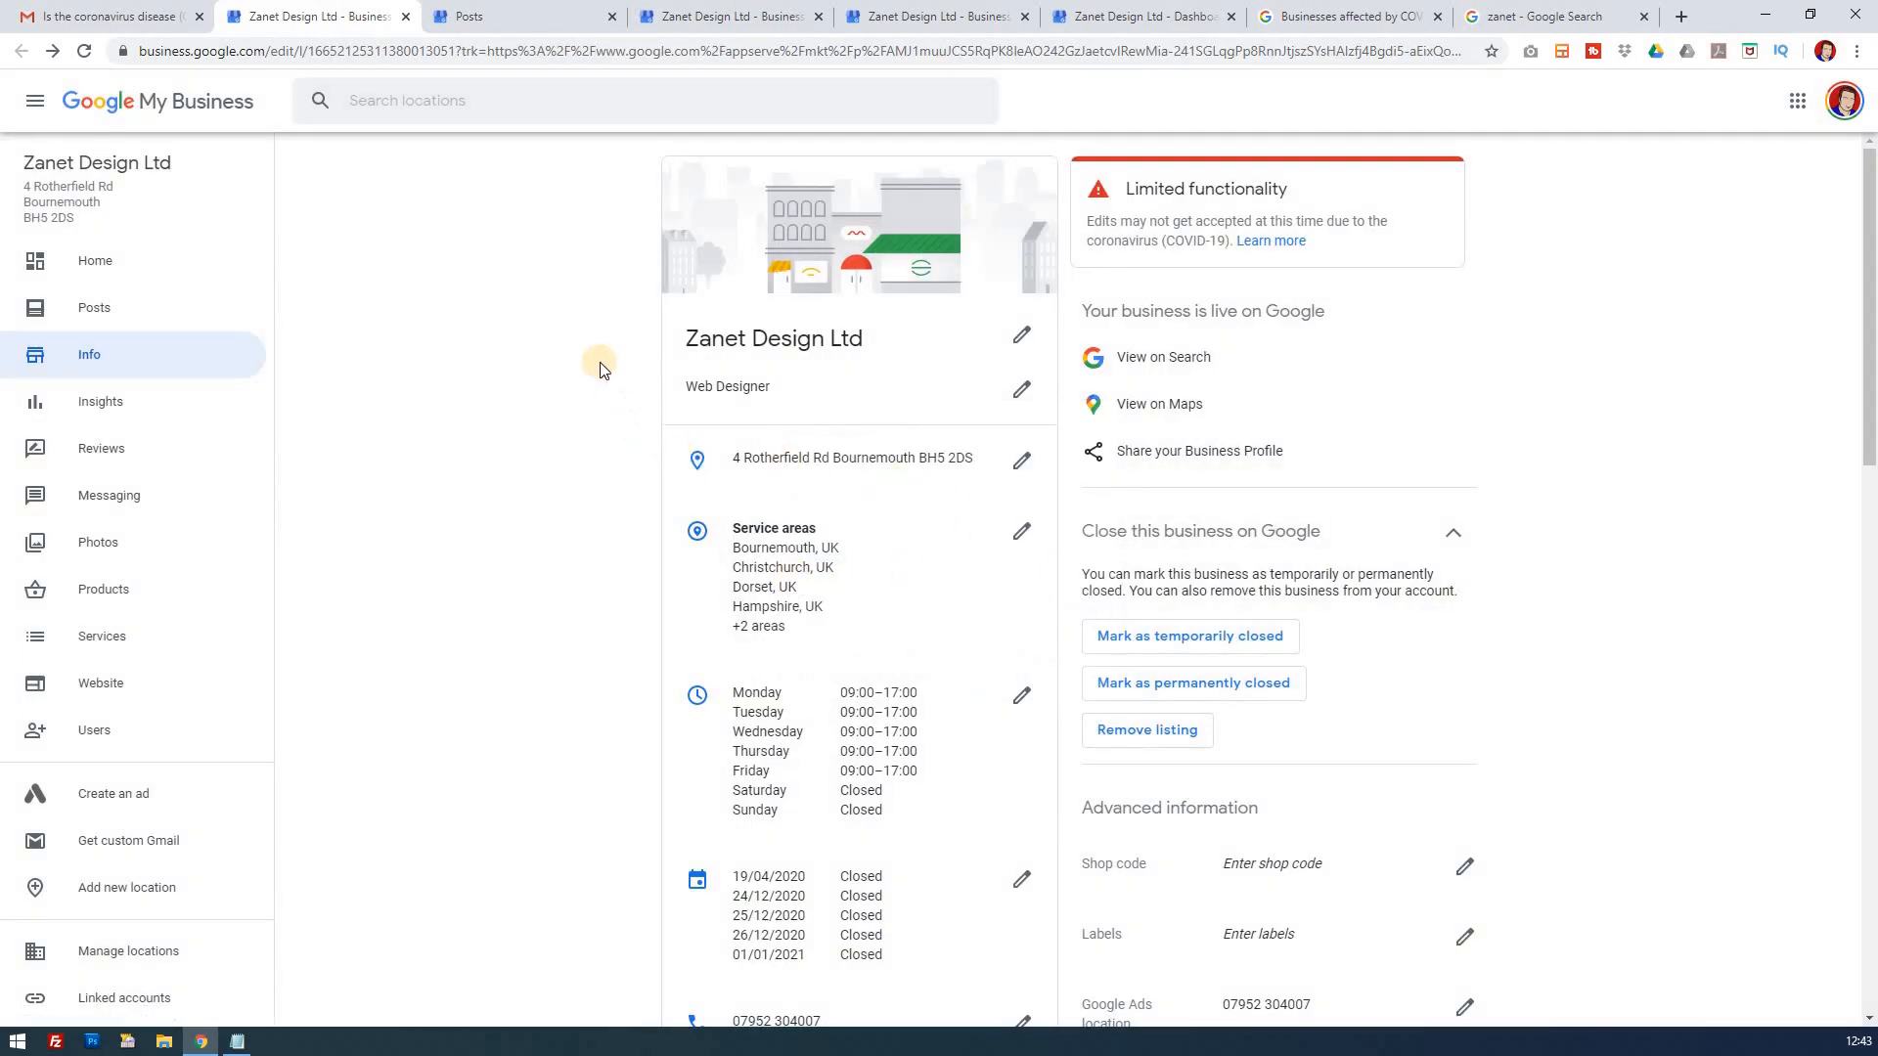
mouse_move(323, 266)
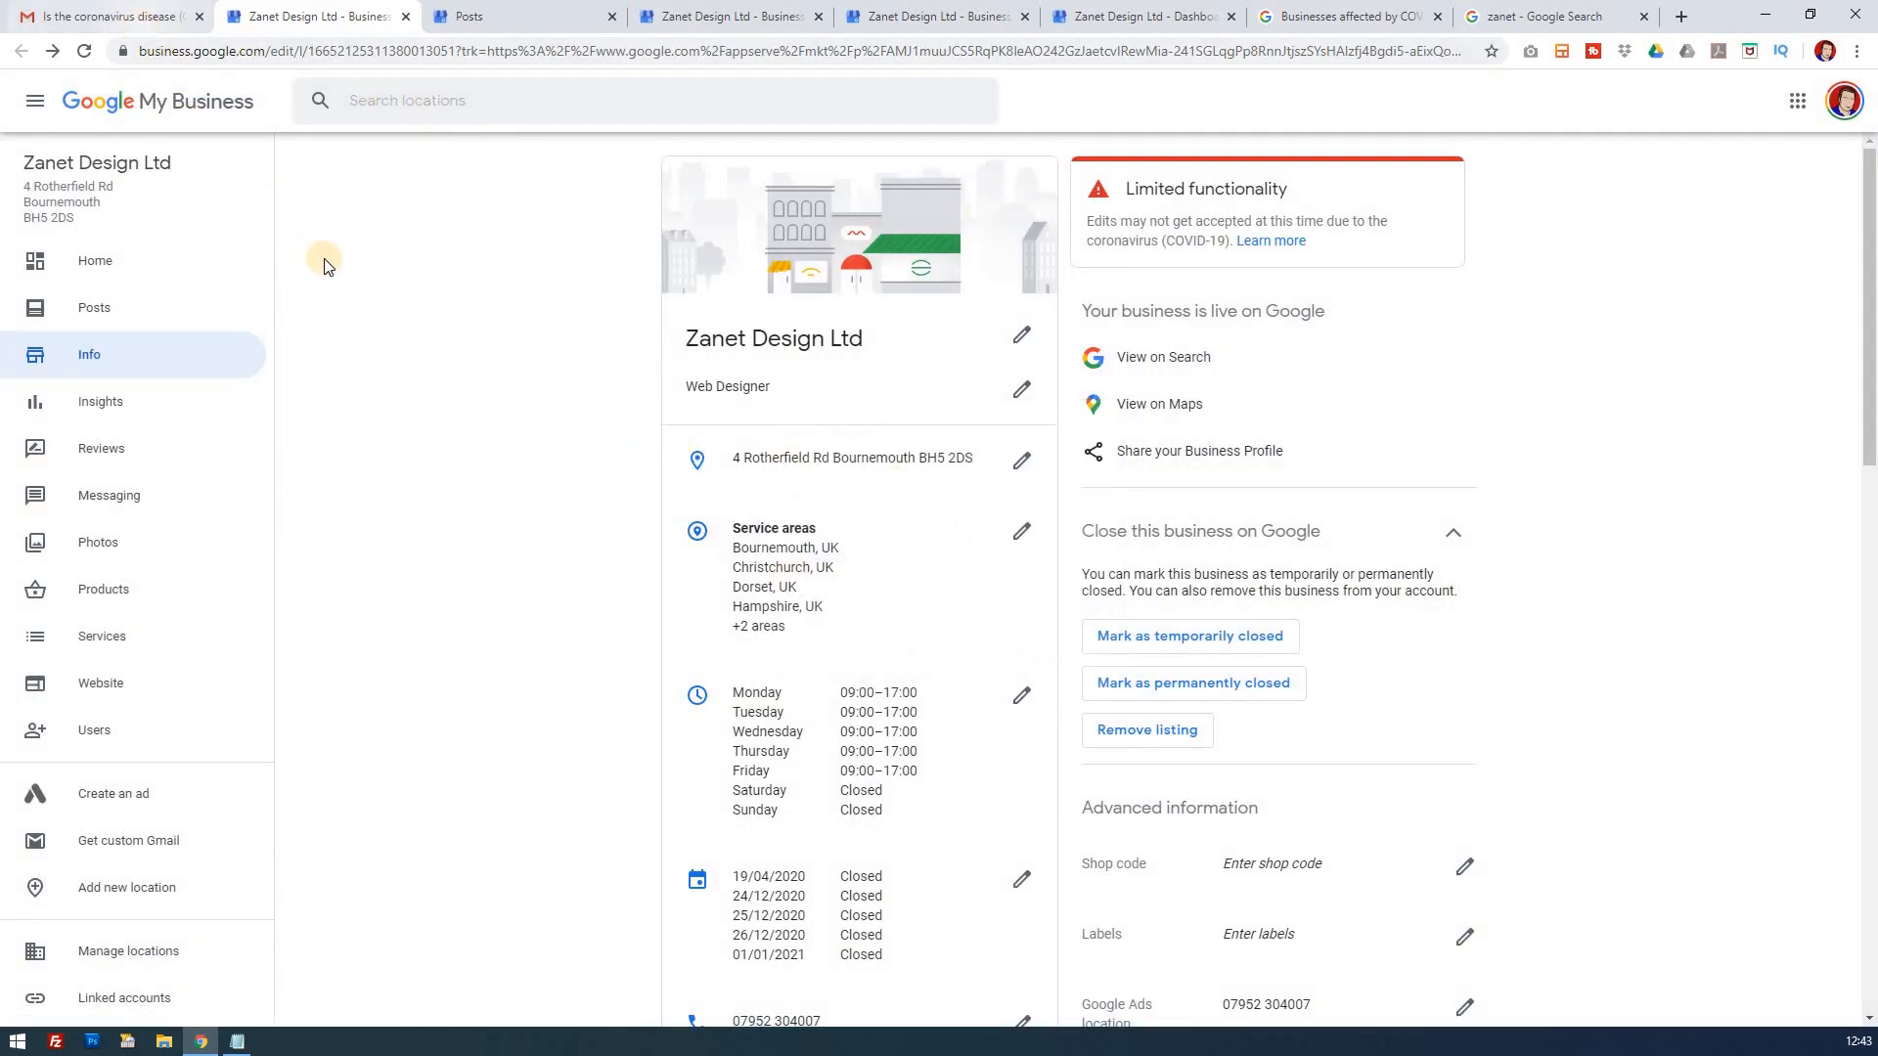